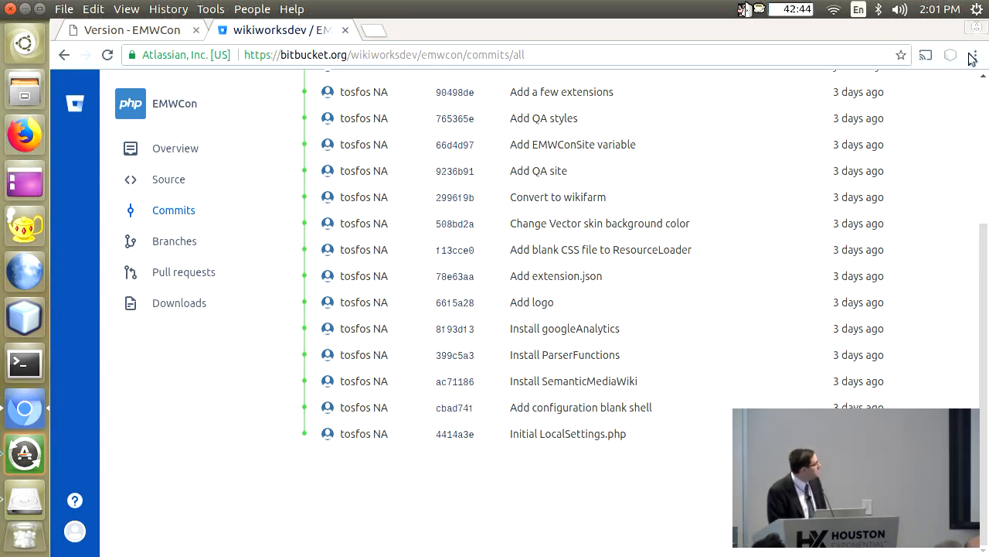
# Open the 'User page – MediaWiki' bookmark from the Chromium bookmarks menu
pyautogui.click(975, 55)
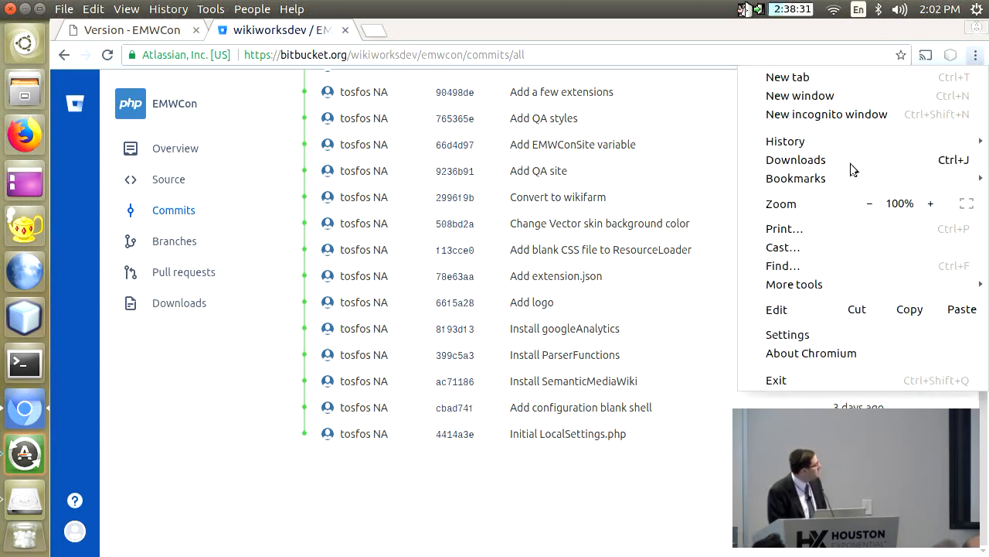
pyautogui.click(795, 178)
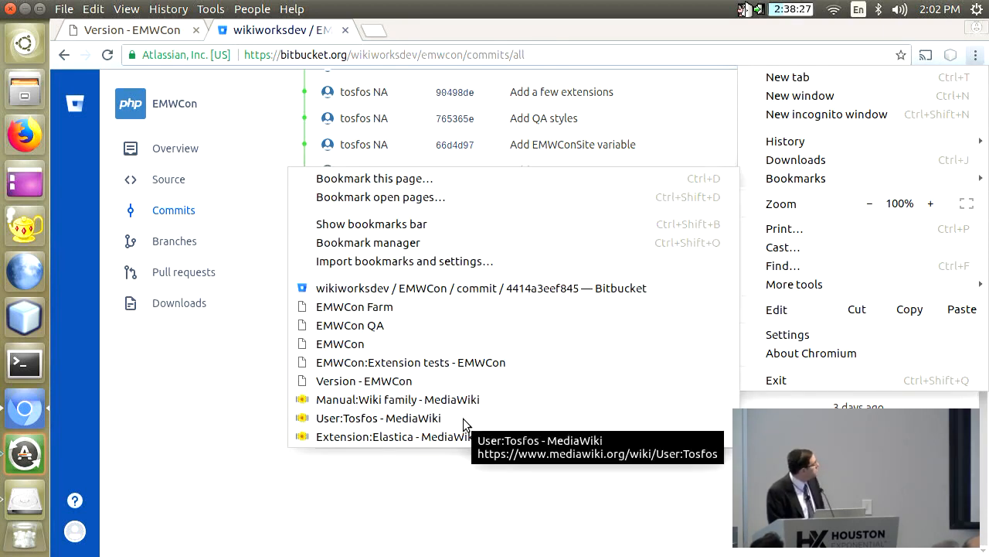
pyautogui.click(378, 418)
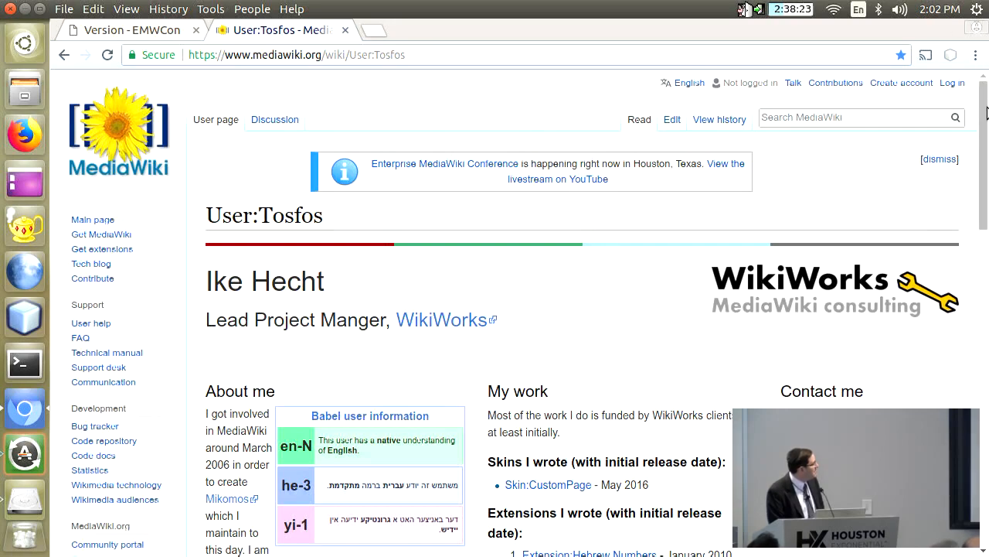
# Scroll the Tosfos user page through 'Extensions I wrote' down to contributed extensions
pyautogui.scroll(-3)
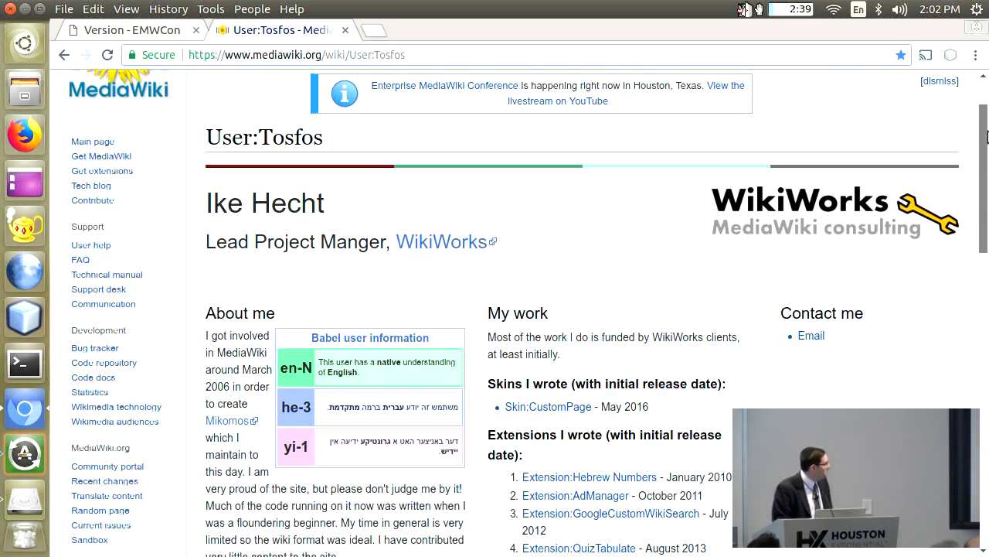
pyautogui.scroll(-3)
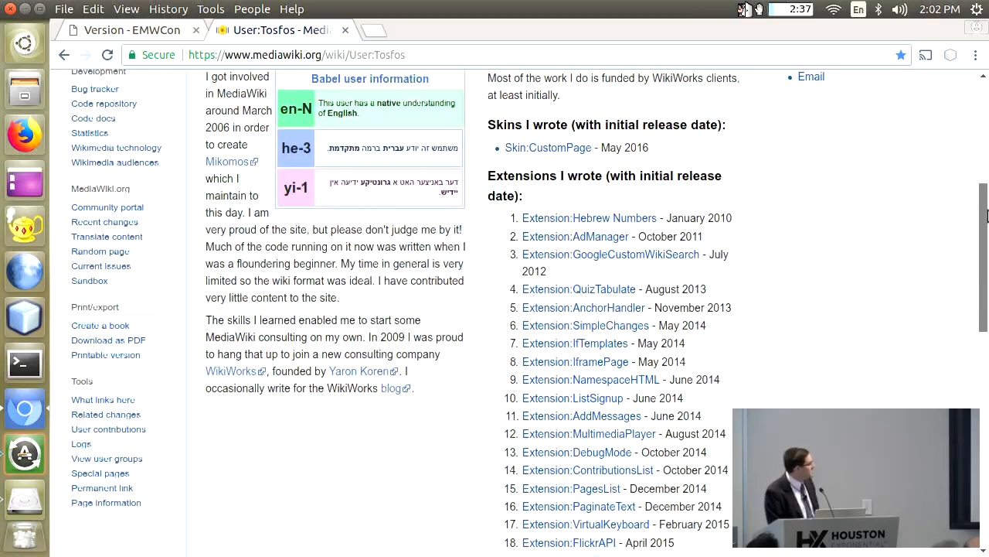
pyautogui.scroll(-3)
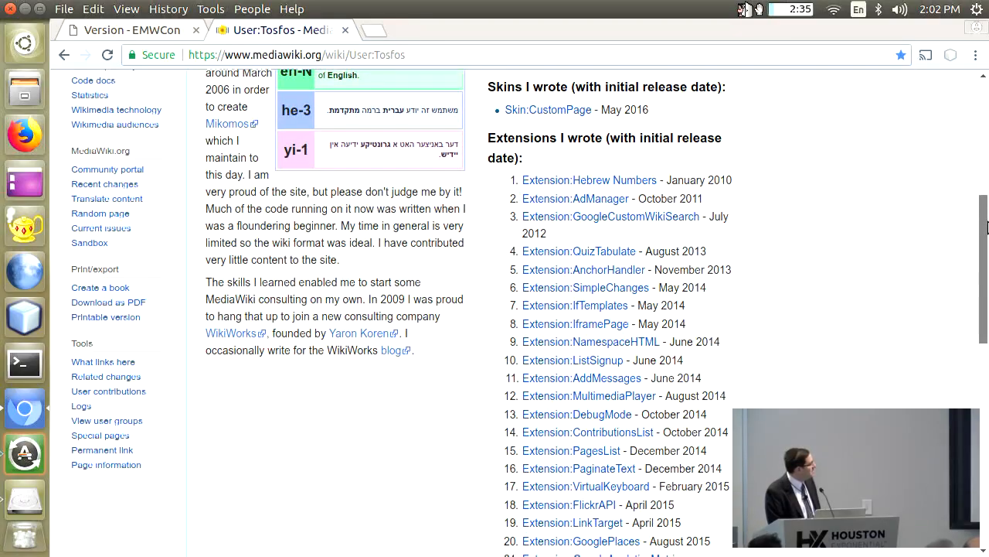
pyautogui.scroll(-3)
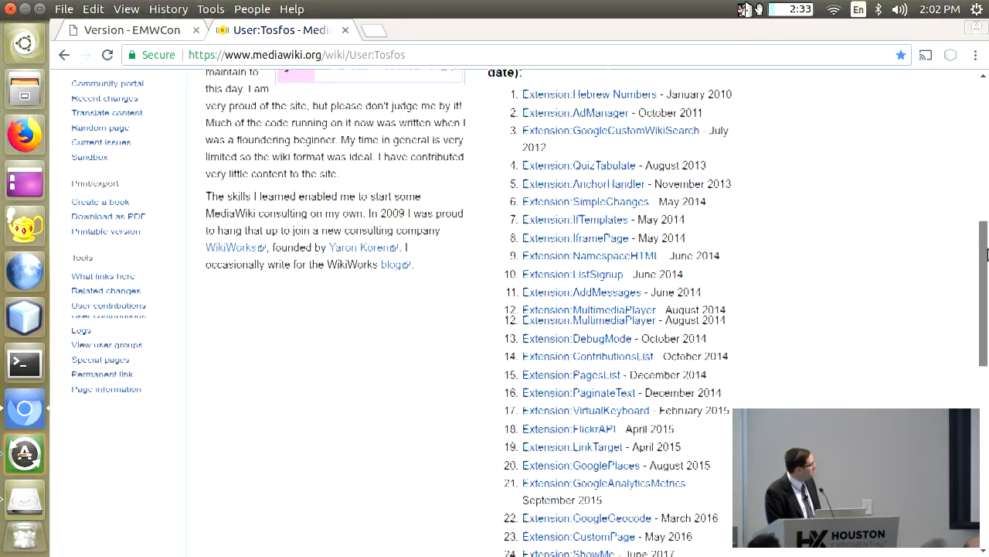
pyautogui.scroll(-3)
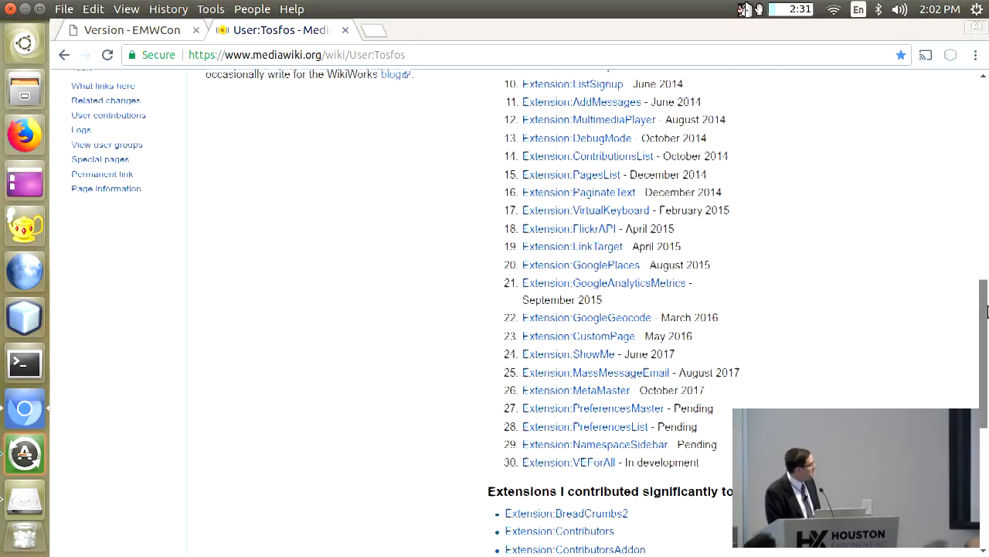
pyautogui.scroll(-3)
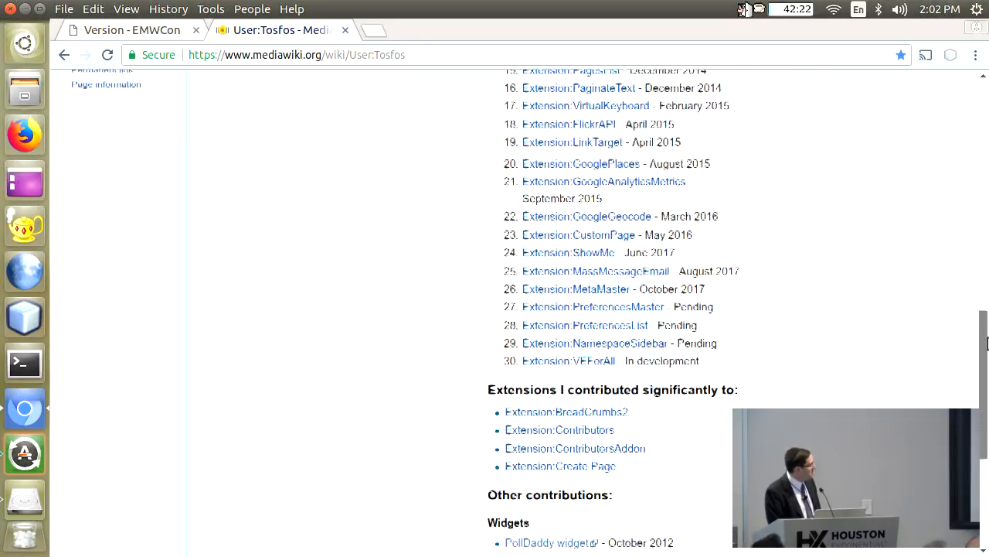
pyautogui.scroll(-3)
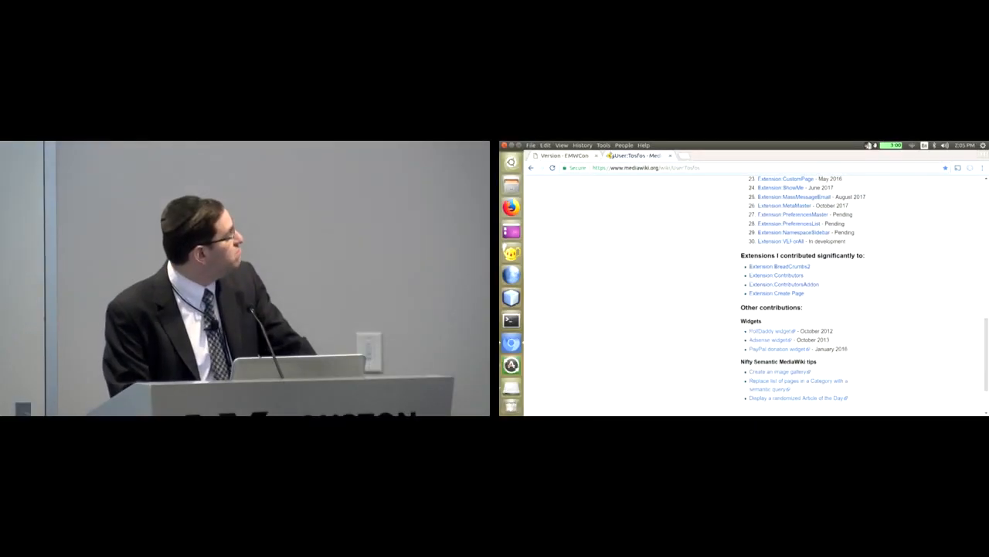
pyautogui.moveTo(532, 167)
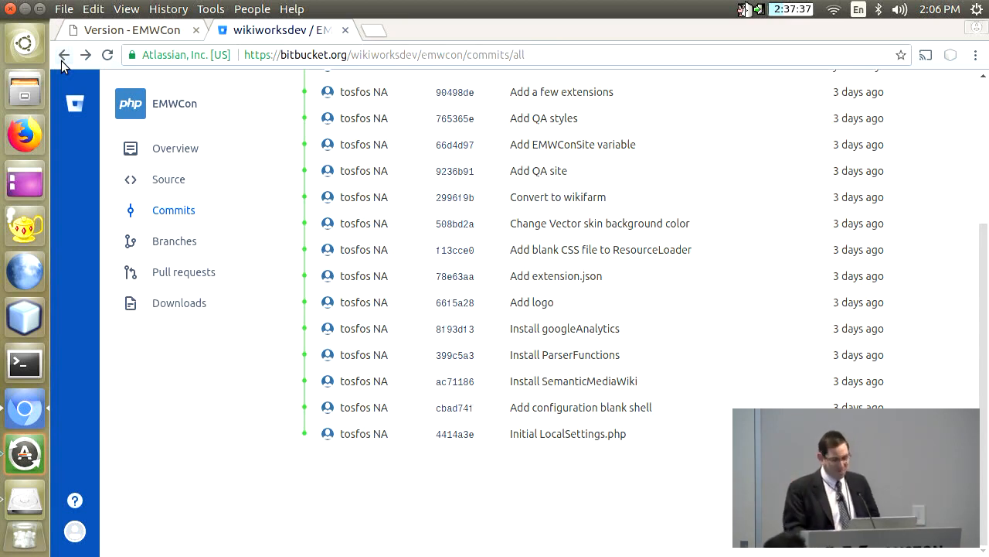
pyautogui.moveTo(553, 451)
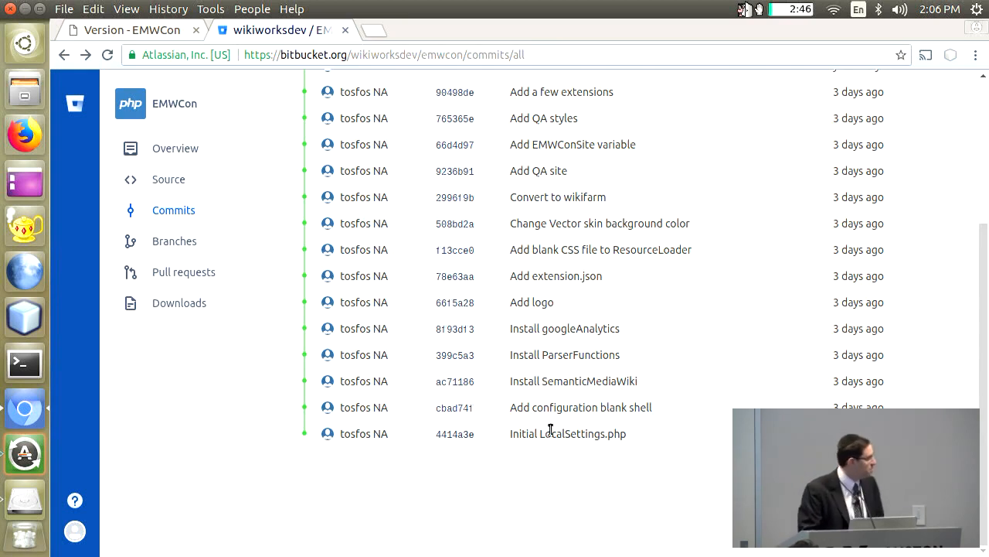
pyautogui.moveTo(454, 433)
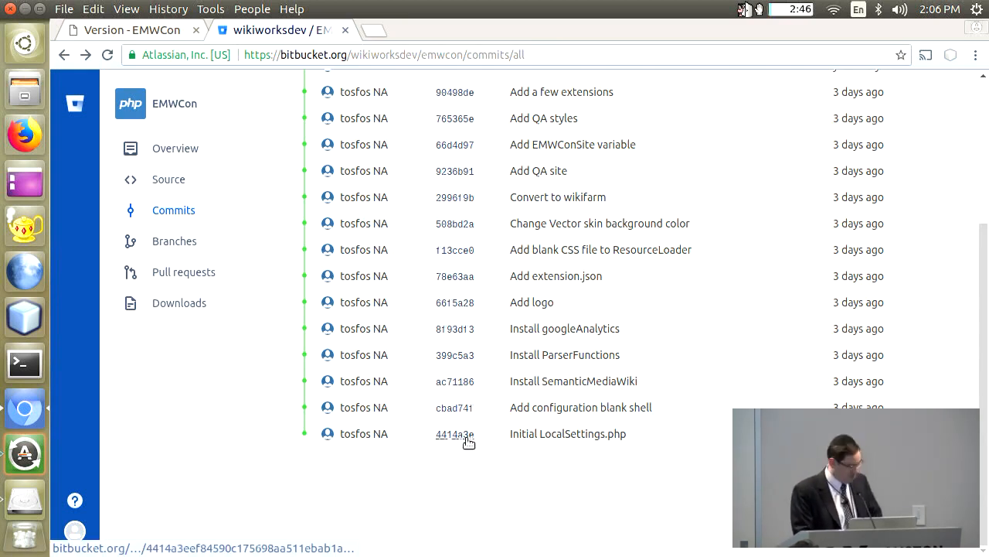
# Open commit 4414a3e 'Initial LocalSettings.php' in a new tab and switch to it
pyautogui.click(454, 433)
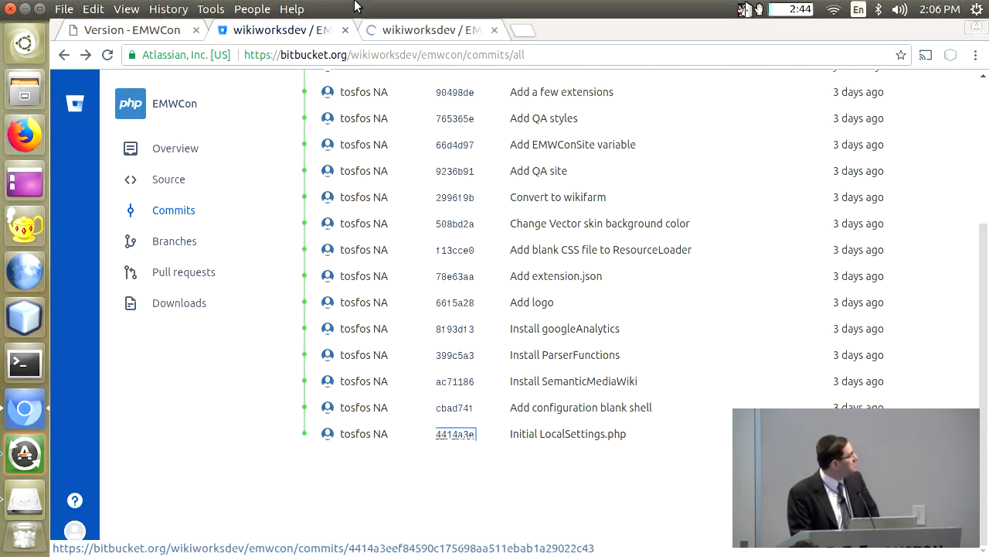
pyautogui.click(455, 433)
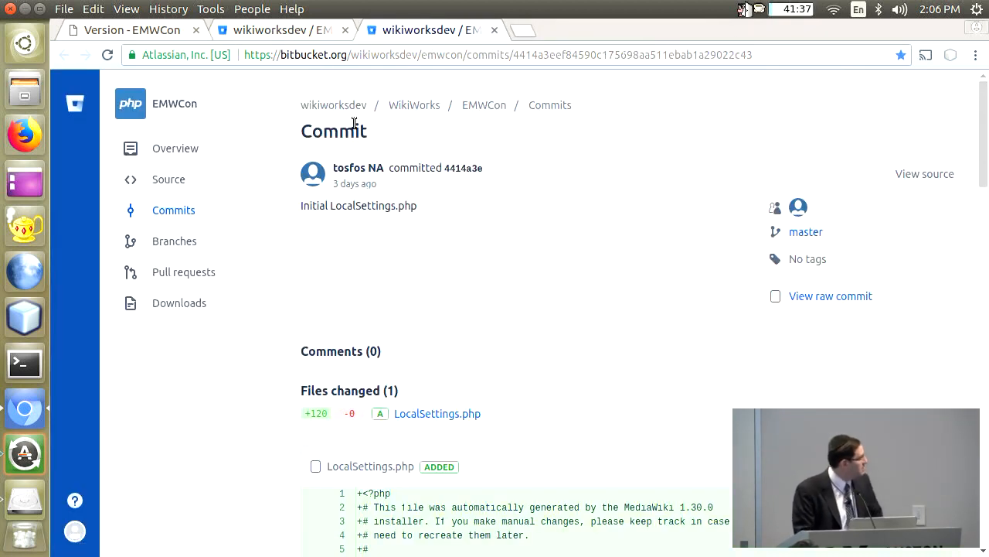
pyautogui.moveTo(869, 128)
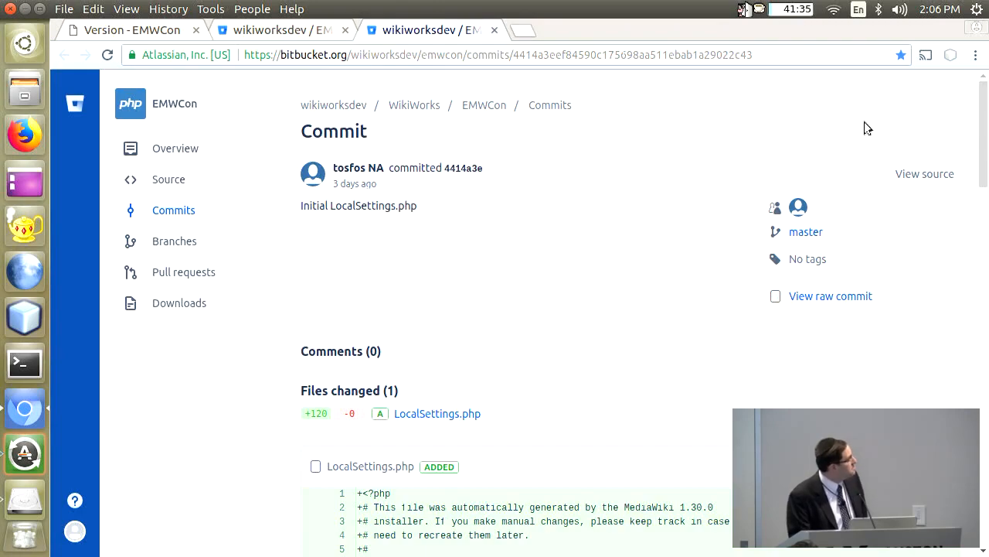
# Scroll the LocalSettings.php diff down to the final wfLoadSkin('Vector') line
pyautogui.scroll(-3)
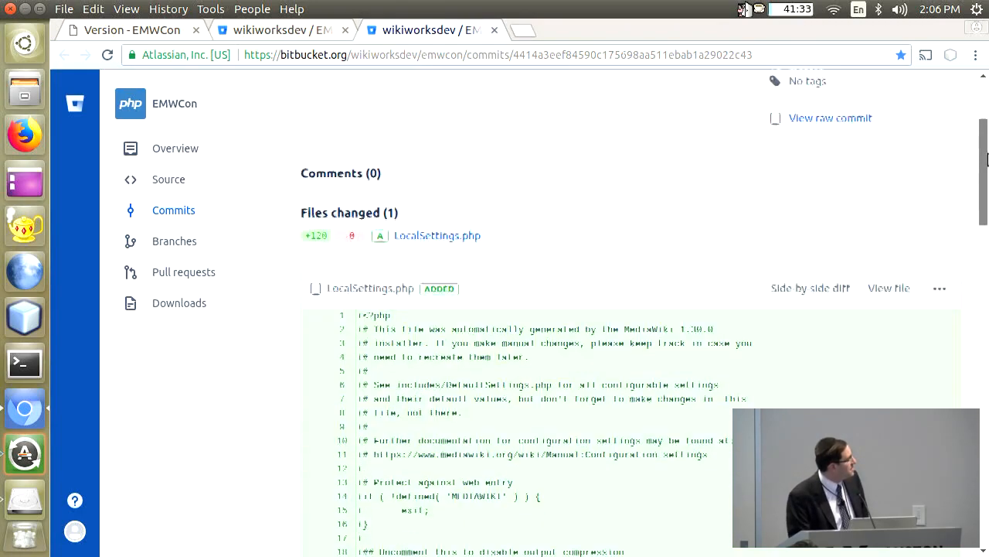
pyautogui.scroll(-3)
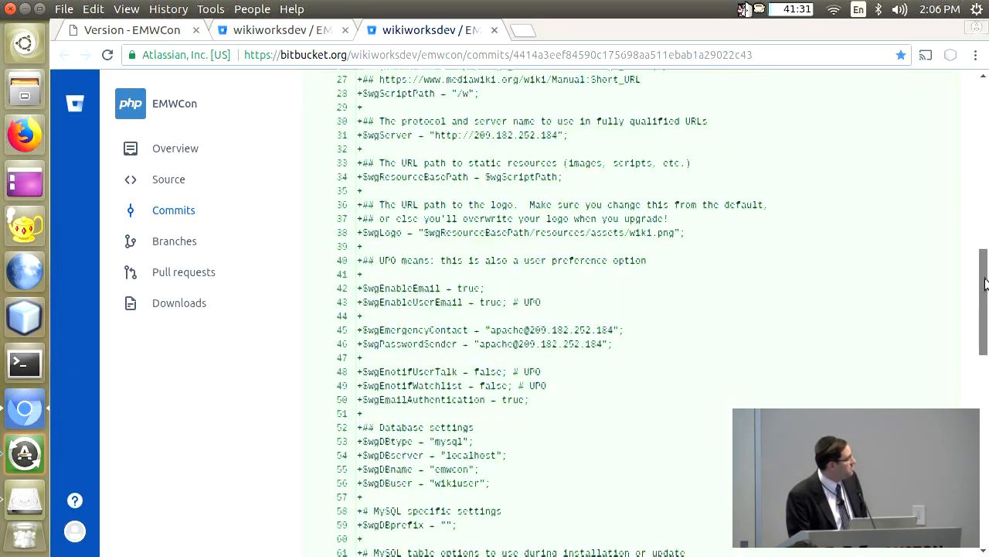
pyautogui.scroll(-3)
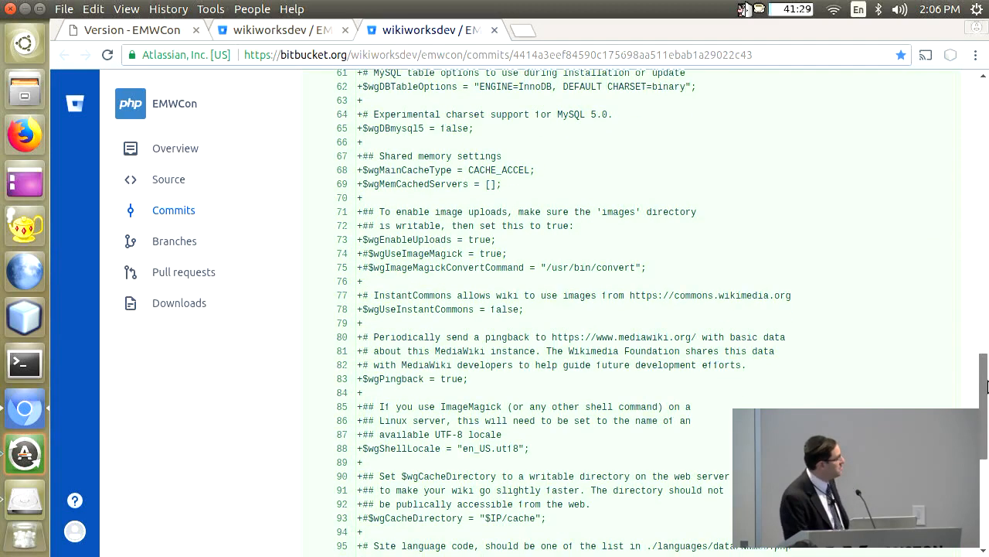
pyautogui.scroll(-3)
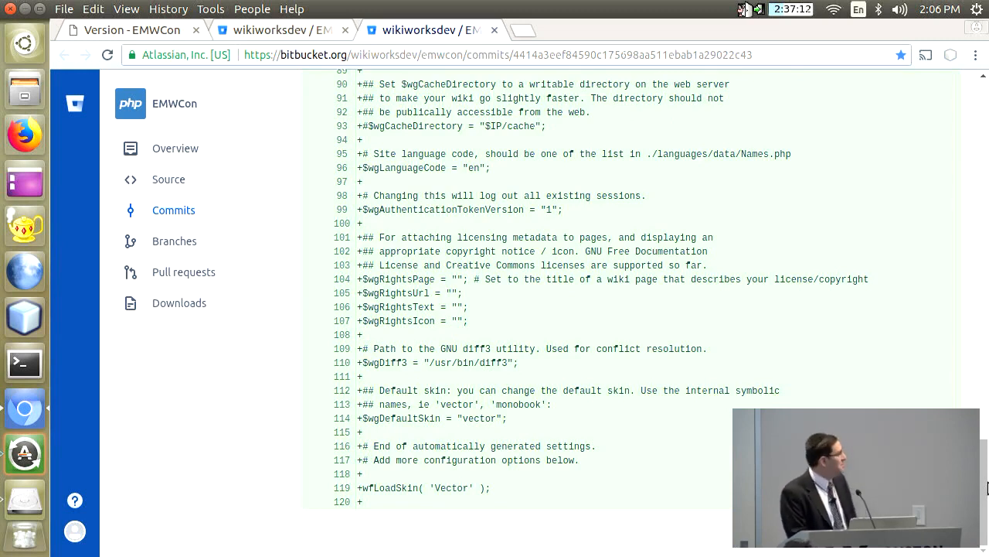
pyautogui.moveTo(292, 541)
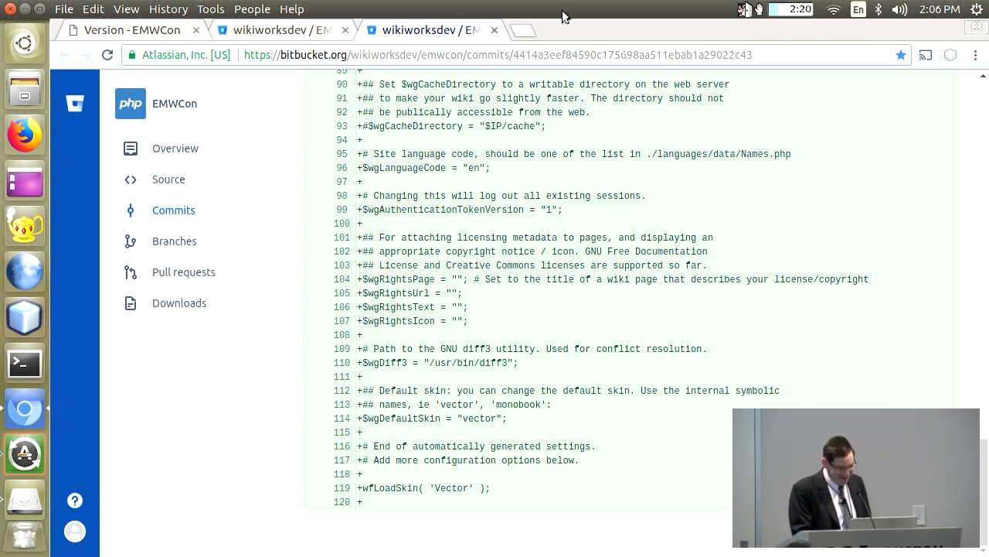
pyautogui.moveTo(444, 248)
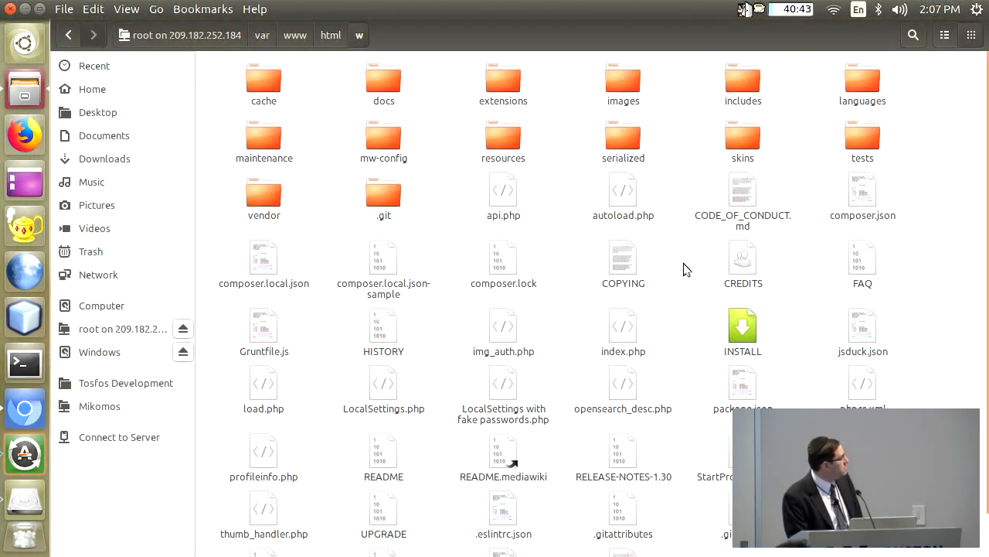
pyautogui.moveTo(461, 384)
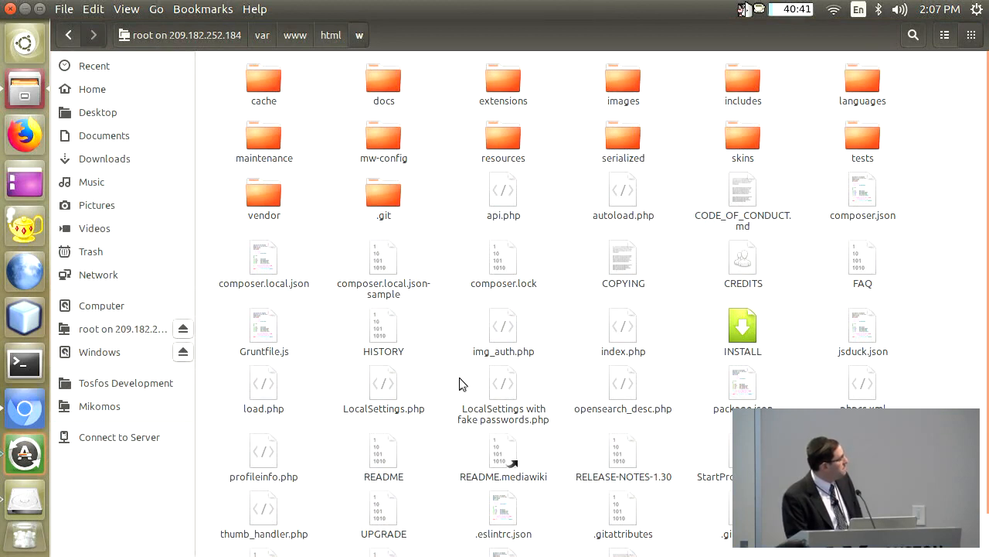
# Select 'LocalSettings with fake passwords.php' in the server's /var/www/html/w folder
pyautogui.click(503, 386)
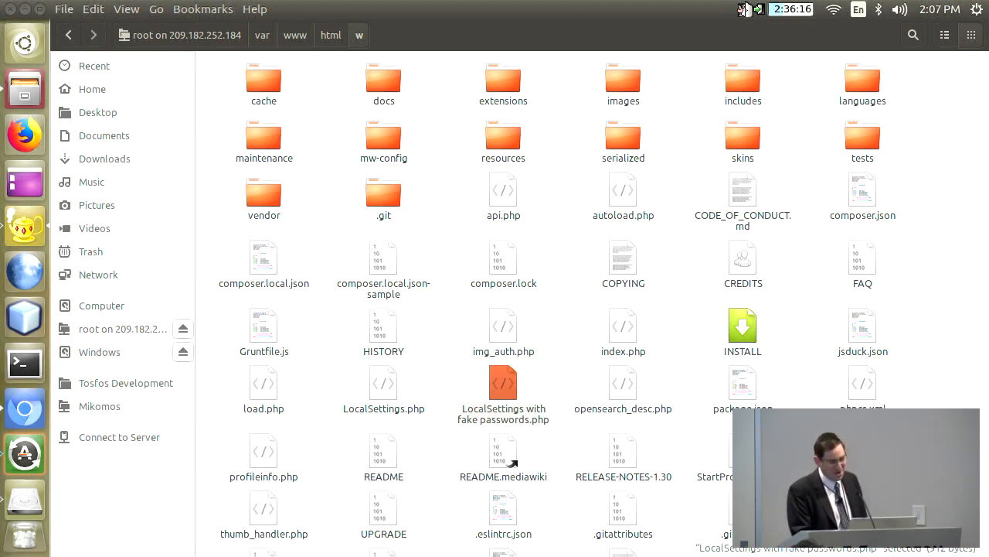
# Open 'LocalSettings with fake passwords.php' in Geany for review
pyautogui.doubleClick(504, 383)
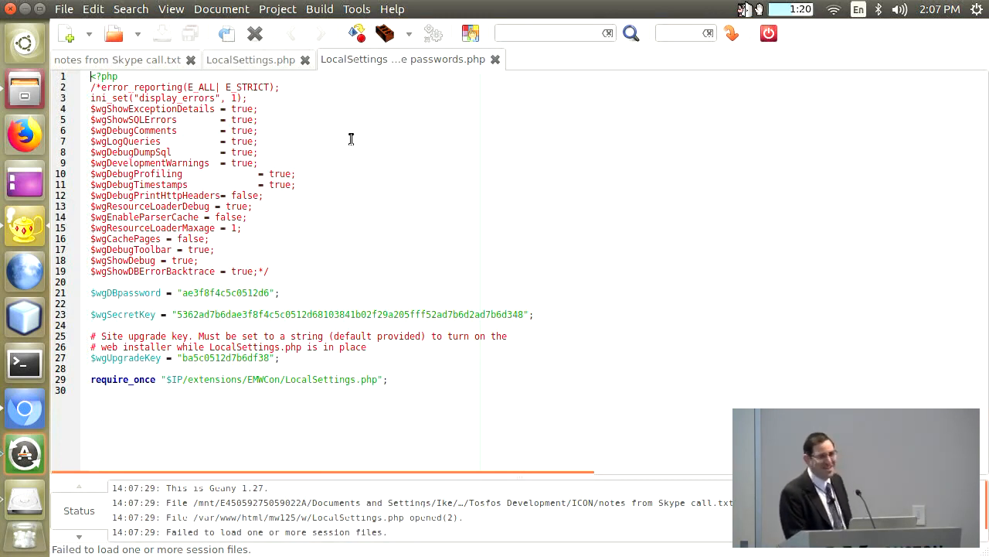
pyautogui.moveTo(509, 422)
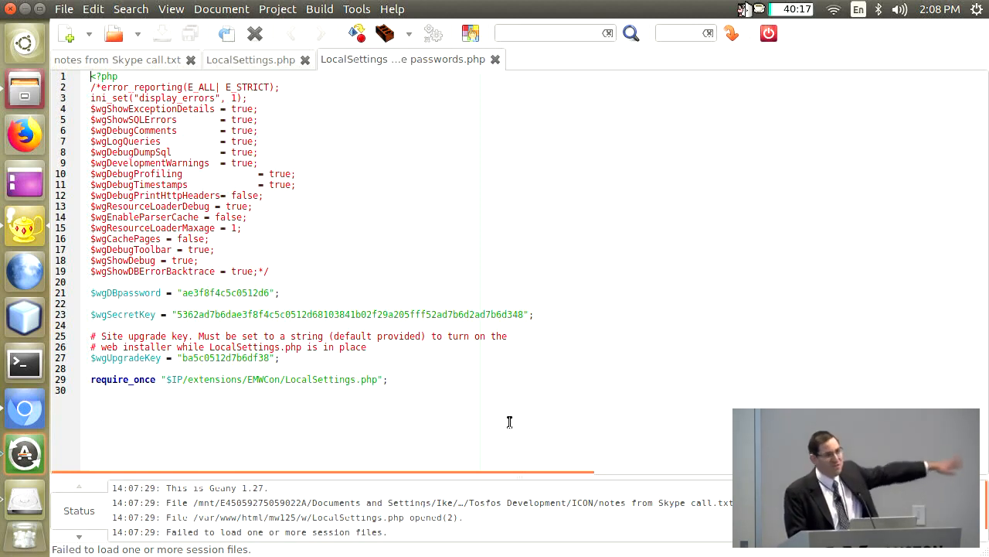
pyautogui.moveTo(366, 255)
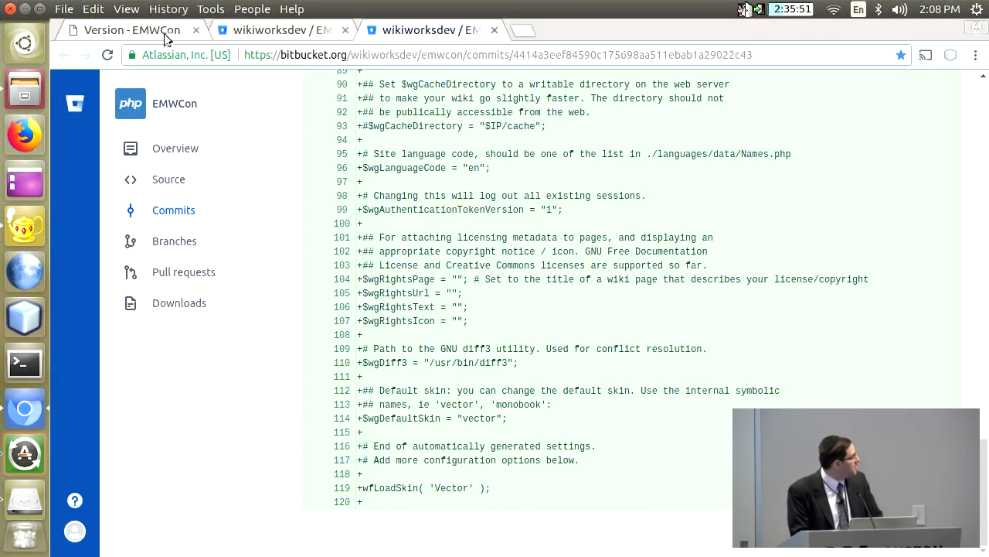
# Switch to the wiki's Special:Version tab and scroll to installed skins and extensions
pyautogui.click(131, 30)
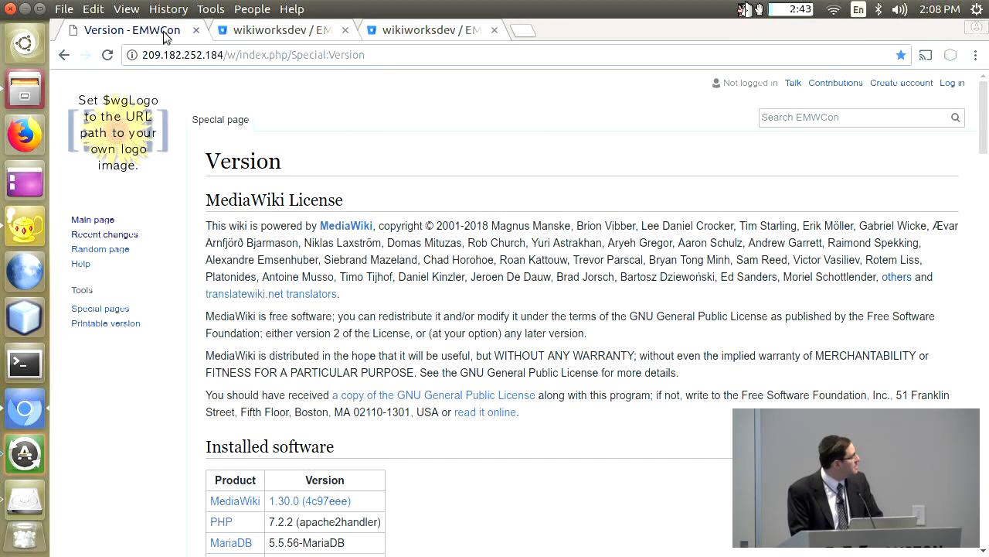
pyautogui.moveTo(872, 302)
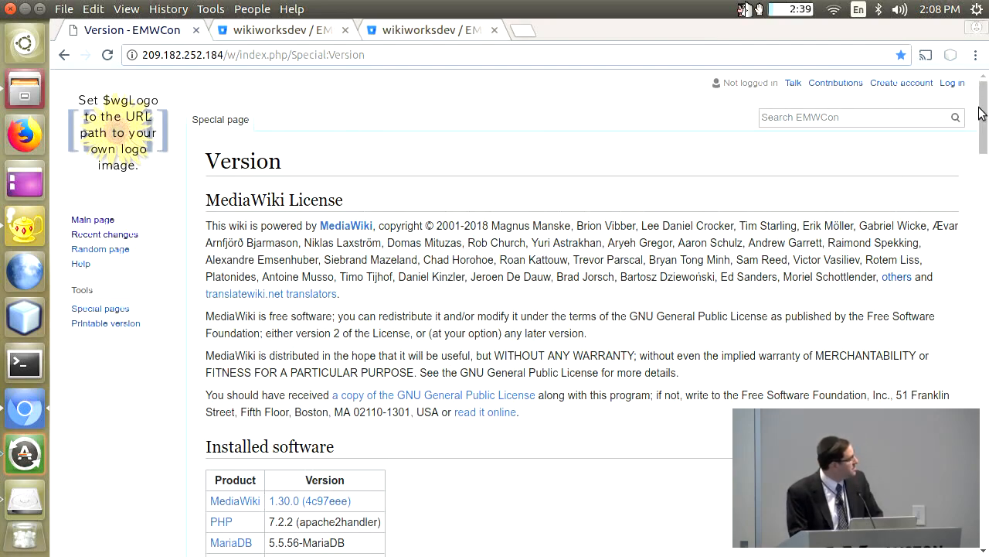
pyautogui.scroll(-3)
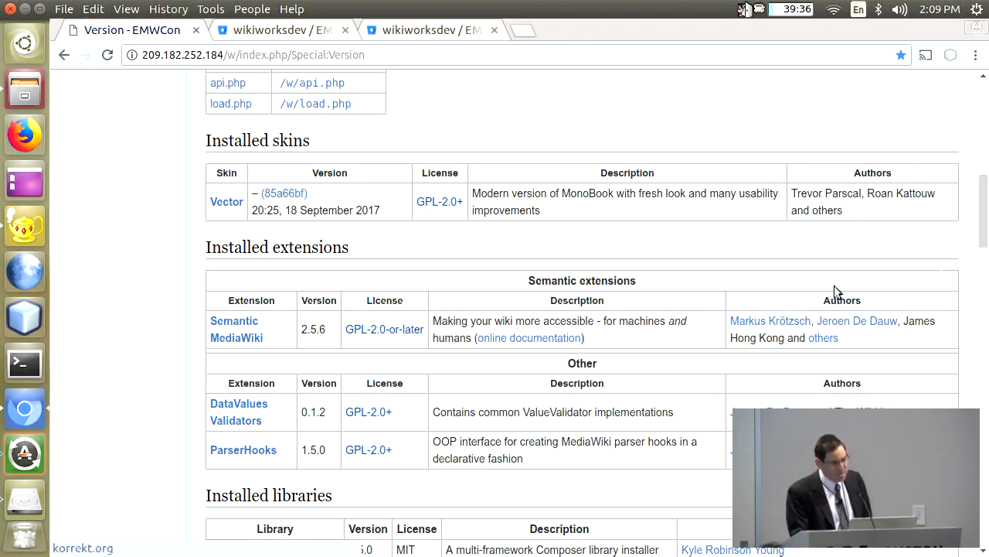
pyautogui.moveTo(941, 108)
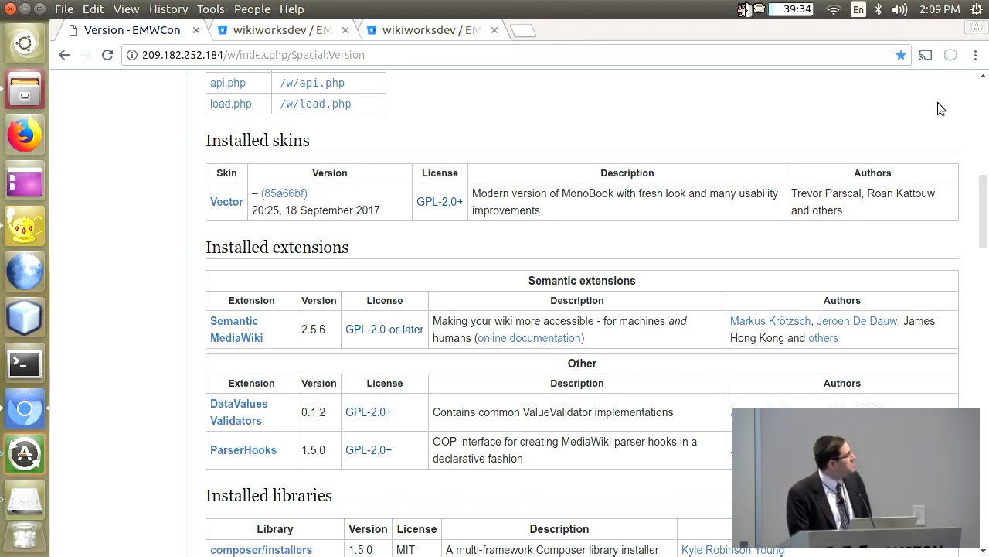
pyautogui.moveTo(779, 108)
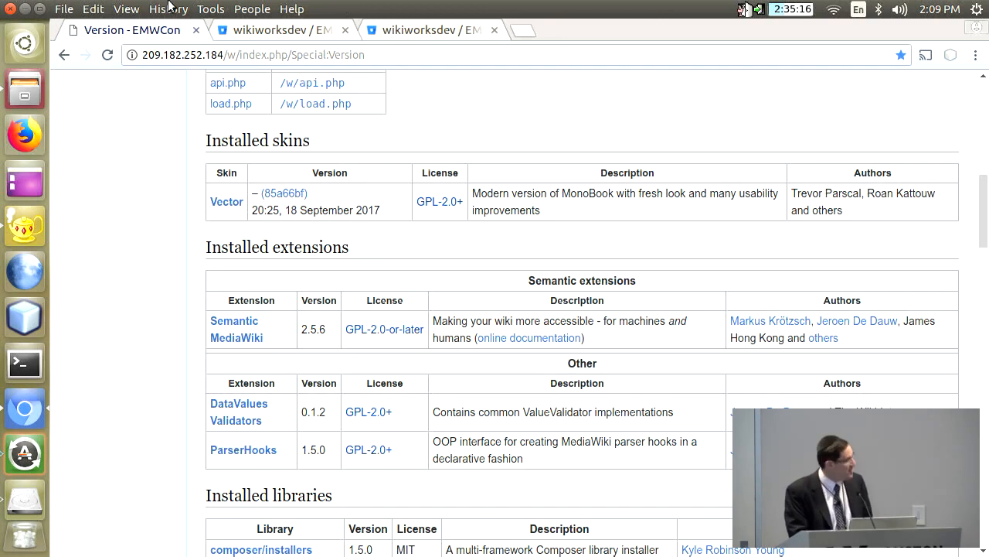
pyautogui.moveTo(271, 29)
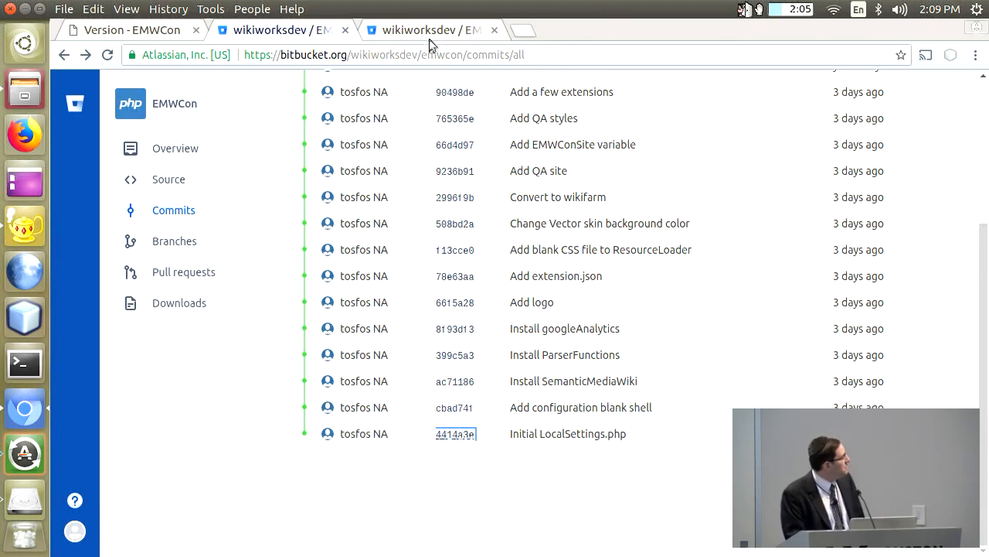
pyautogui.moveTo(487, 28)
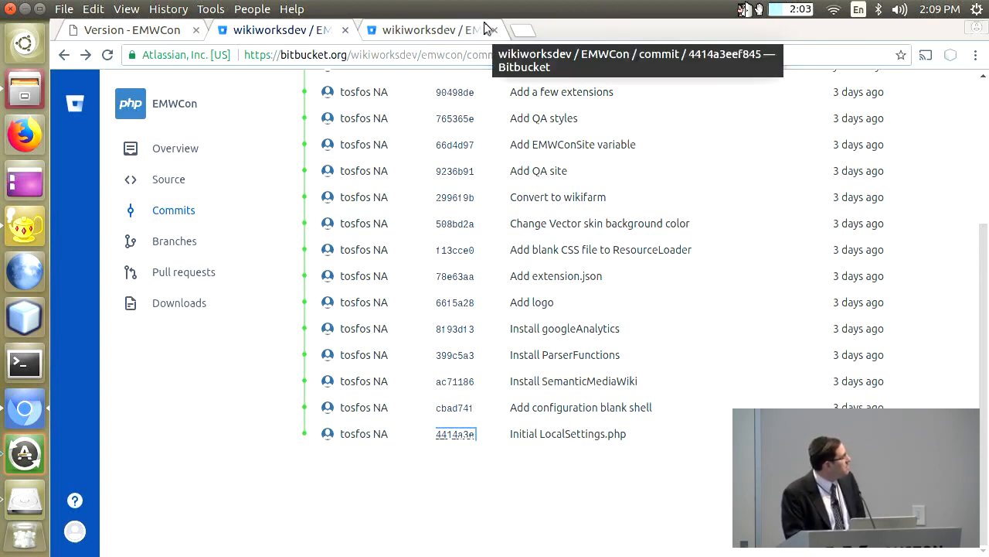
pyautogui.click(454, 433)
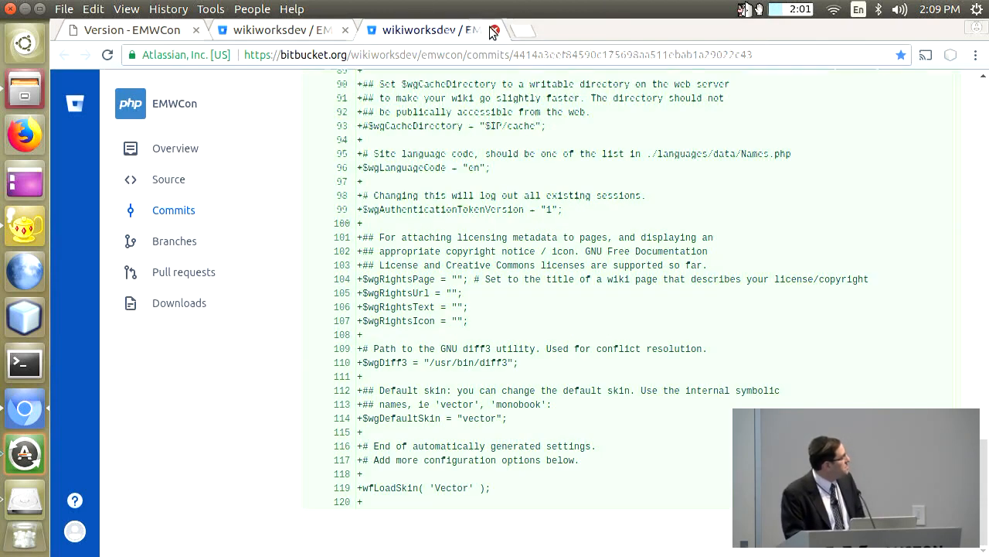
pyautogui.click(495, 31)
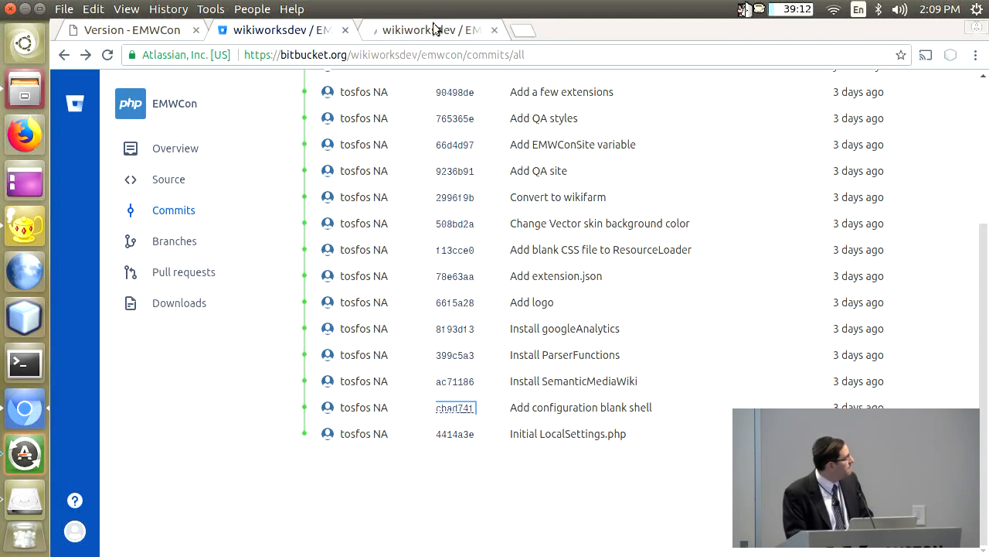
pyautogui.click(454, 408)
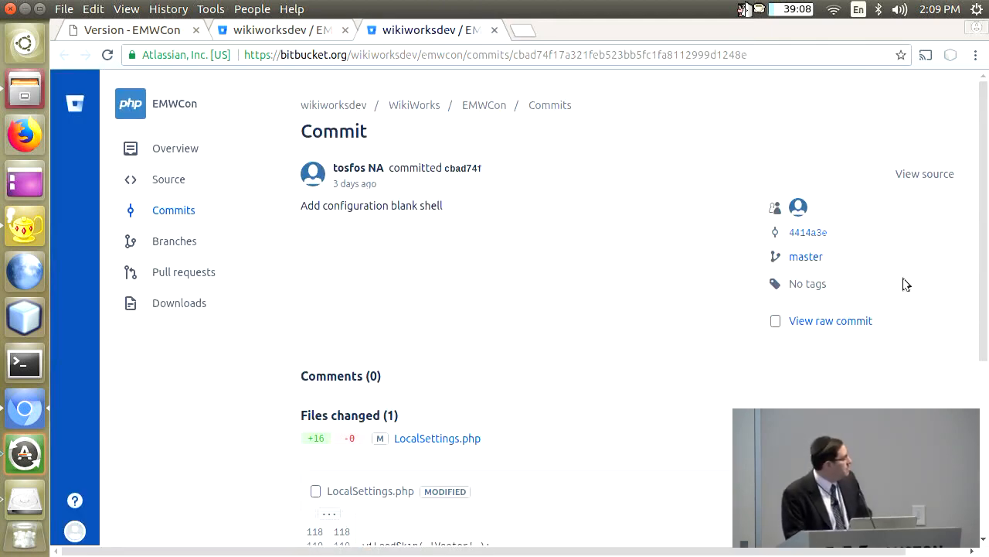
pyautogui.scroll(-3)
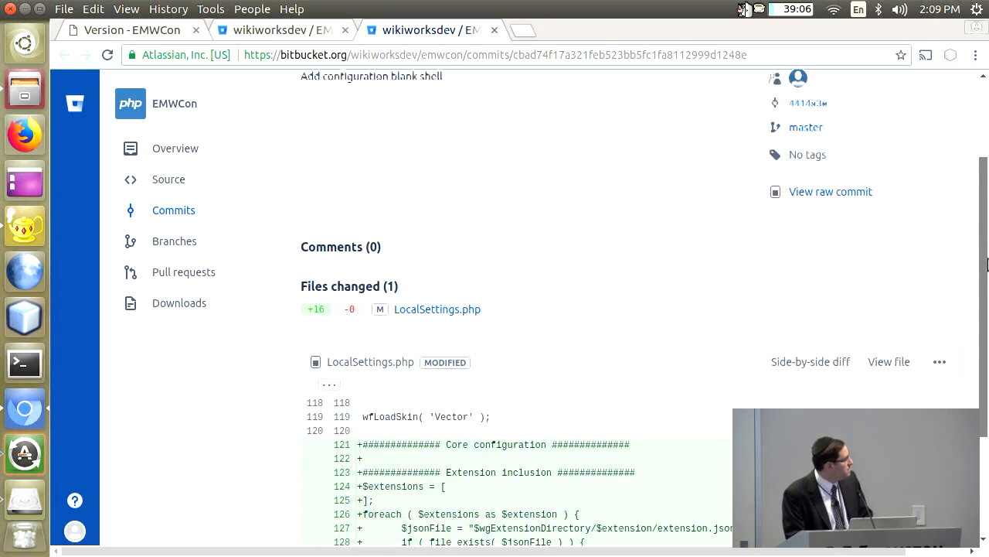
pyautogui.scroll(-3)
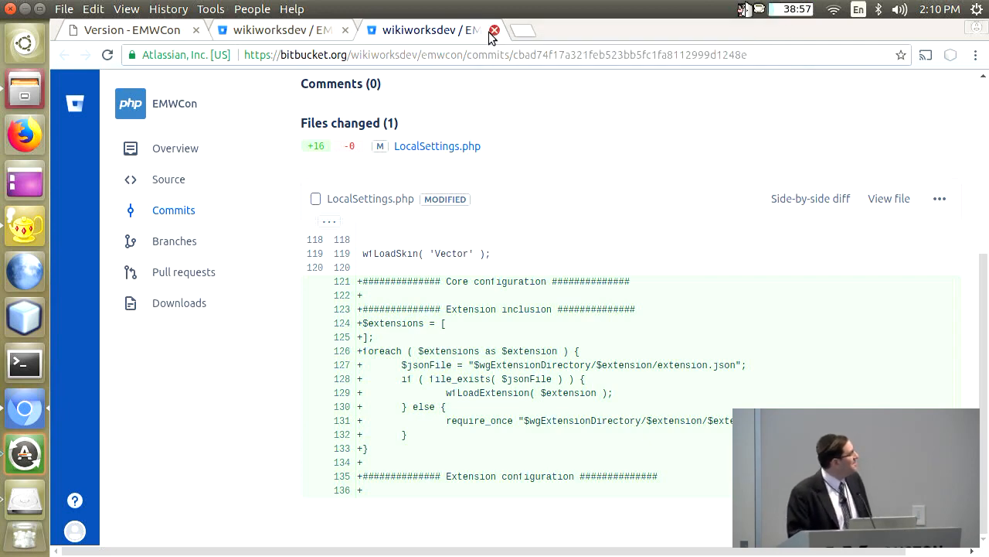
pyautogui.click(495, 30)
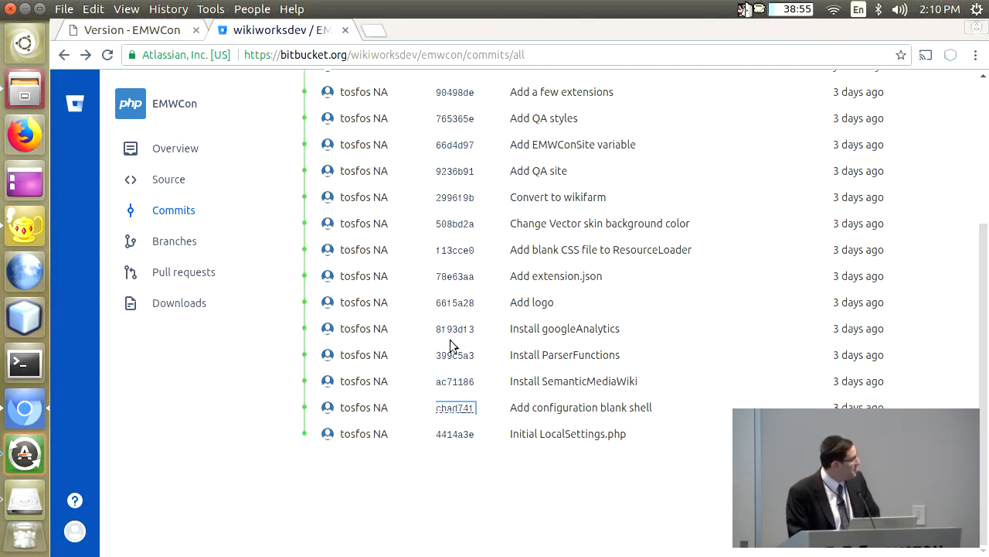
pyautogui.moveTo(454, 380)
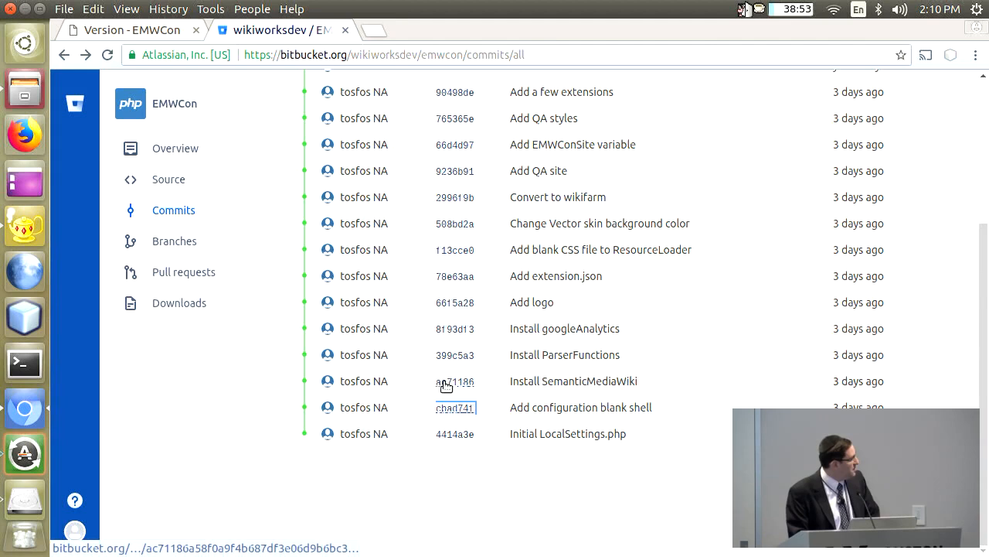
# Open commit ac71186 'Install SemanticMediaWiki' in a new tab and scroll to its diffs
pyautogui.click(455, 381)
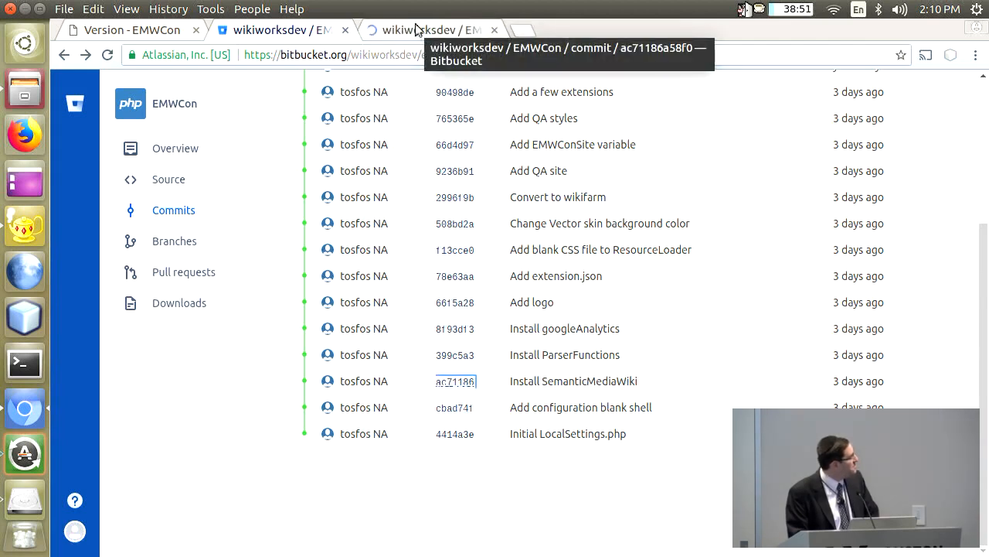
pyautogui.click(455, 380)
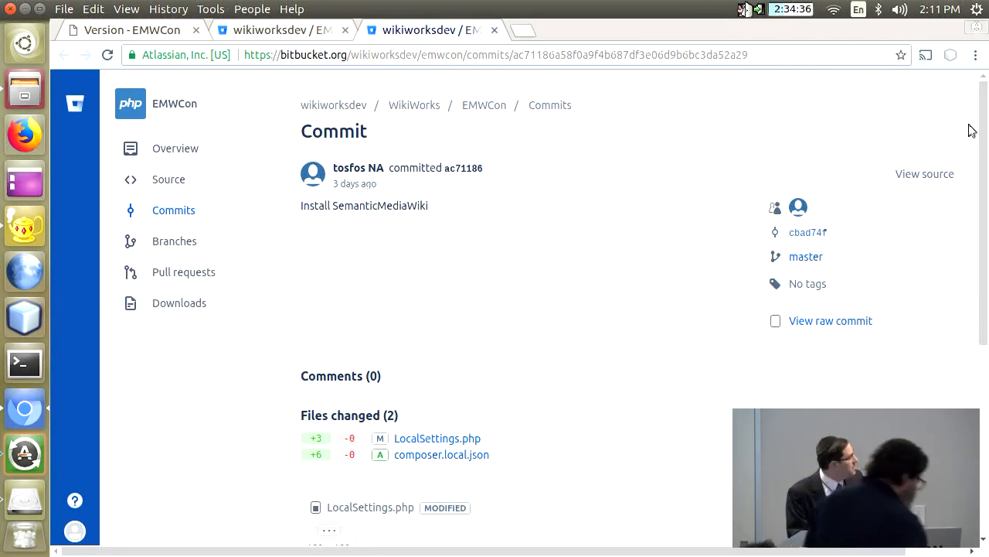
pyautogui.scroll(-3)
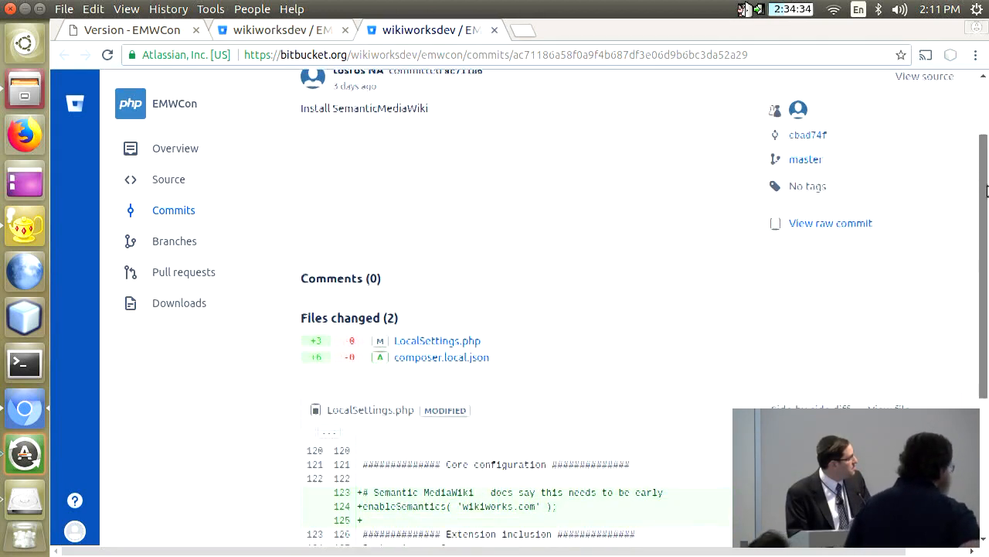
pyautogui.scroll(-3)
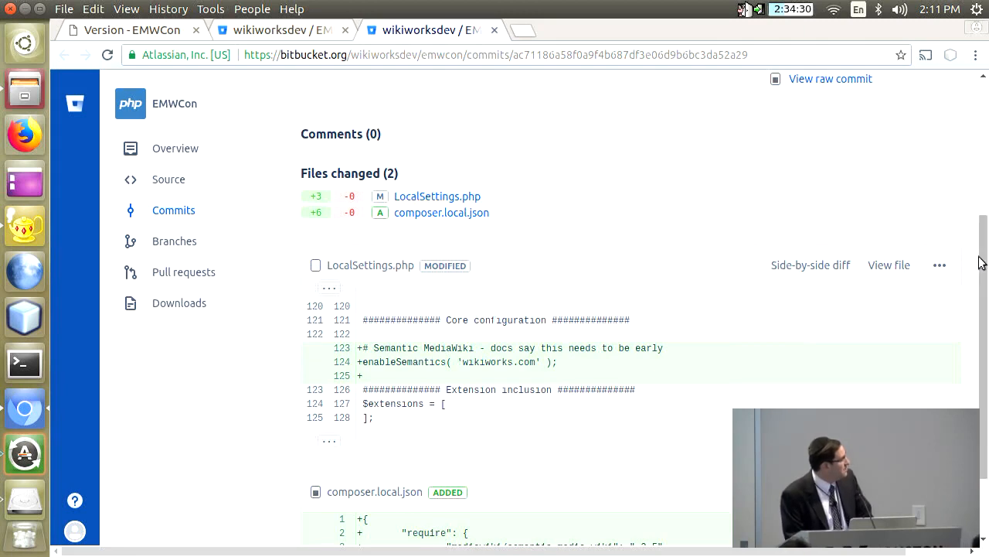
pyautogui.scroll(-3)
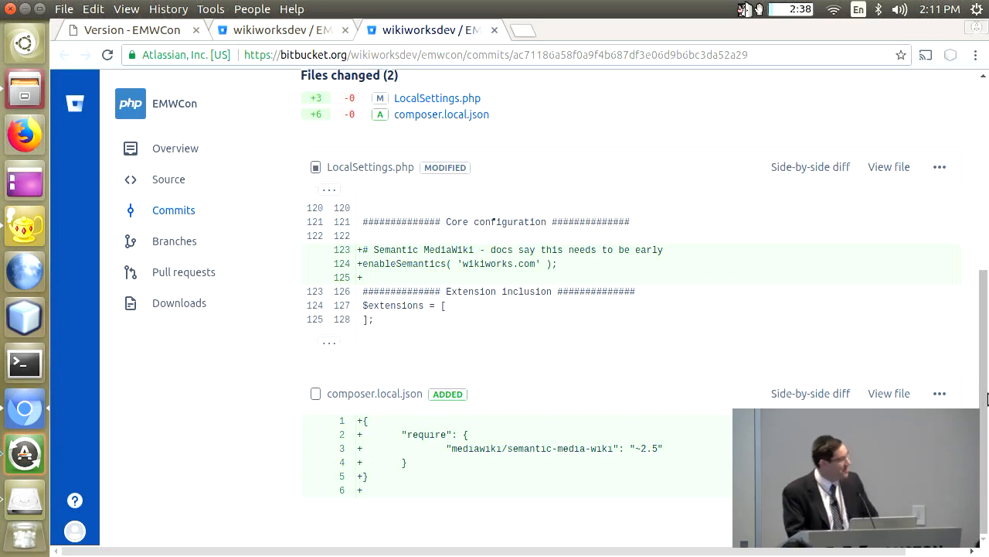
pyautogui.moveTo(950, 75)
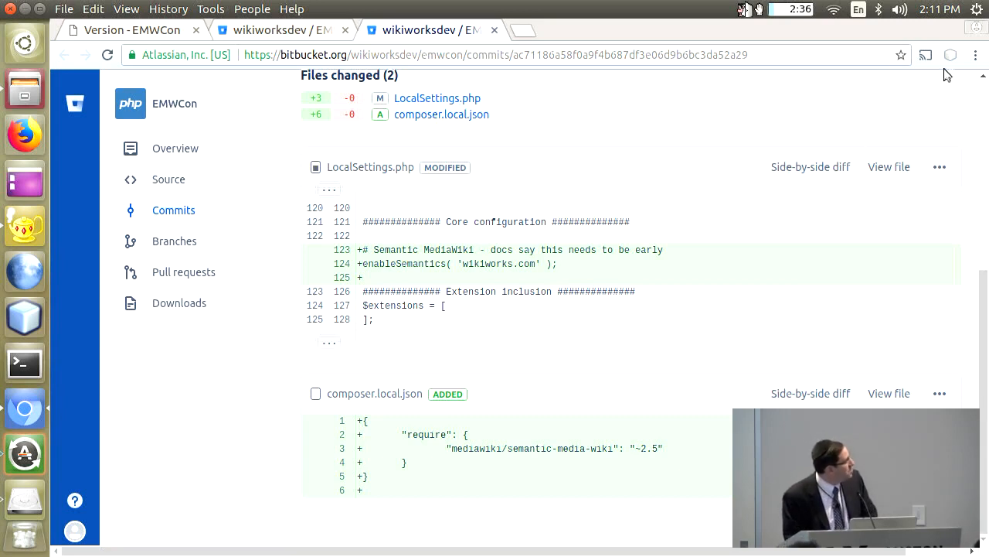
# Open the bookmarked 'Extension:Elastica - MediaWiki' page from the Chromium menu
pyautogui.click(975, 56)
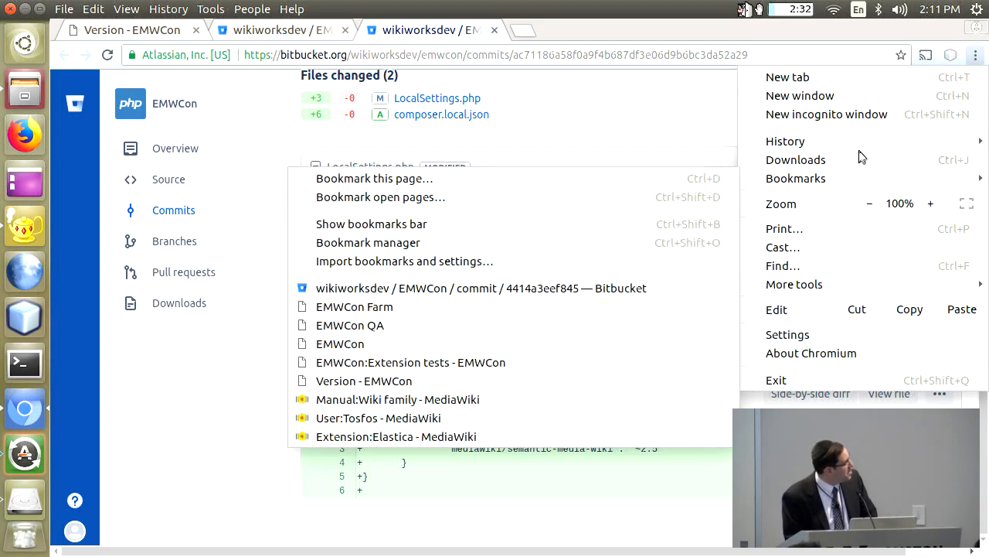
pyautogui.moveTo(544, 431)
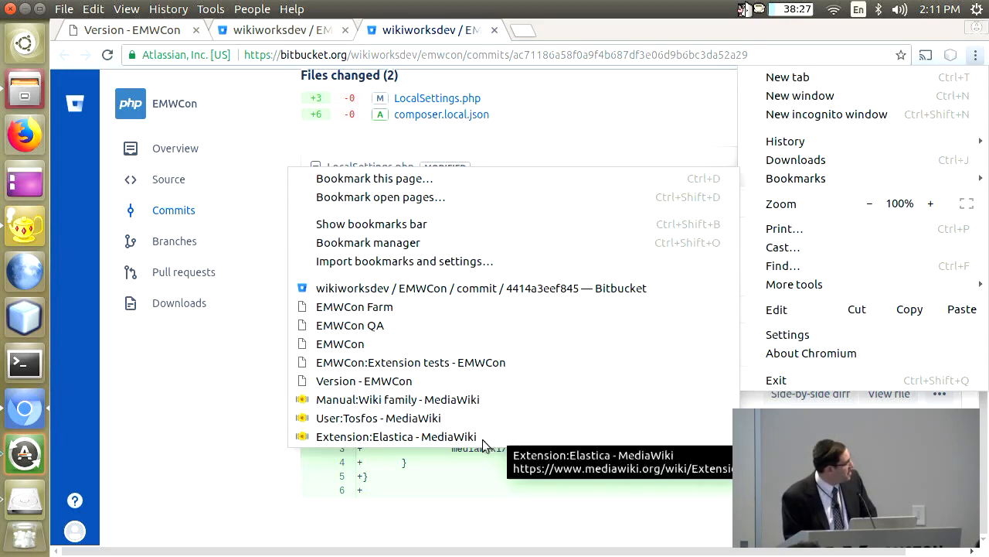
pyautogui.click(395, 436)
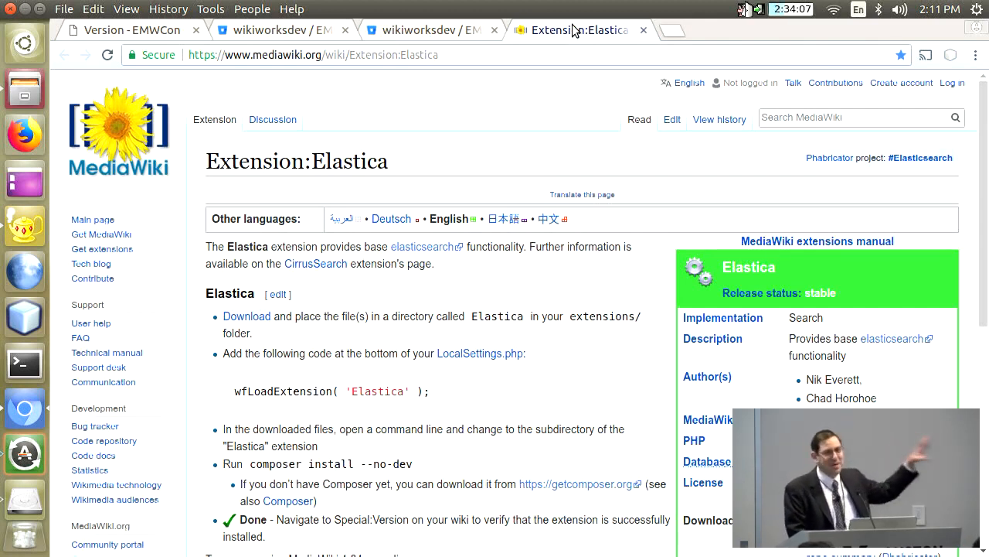
pyautogui.moveTo(586, 312)
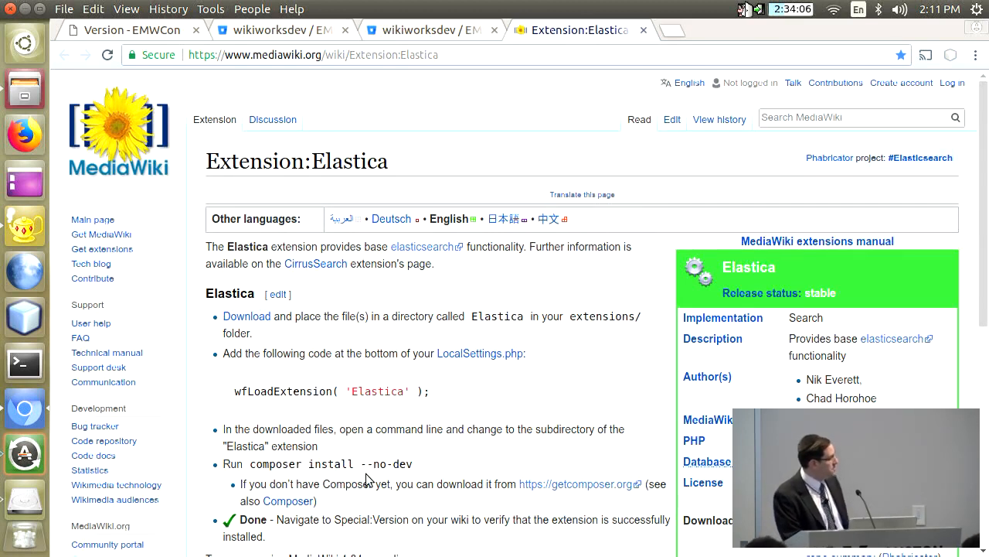
pyautogui.moveTo(345, 469)
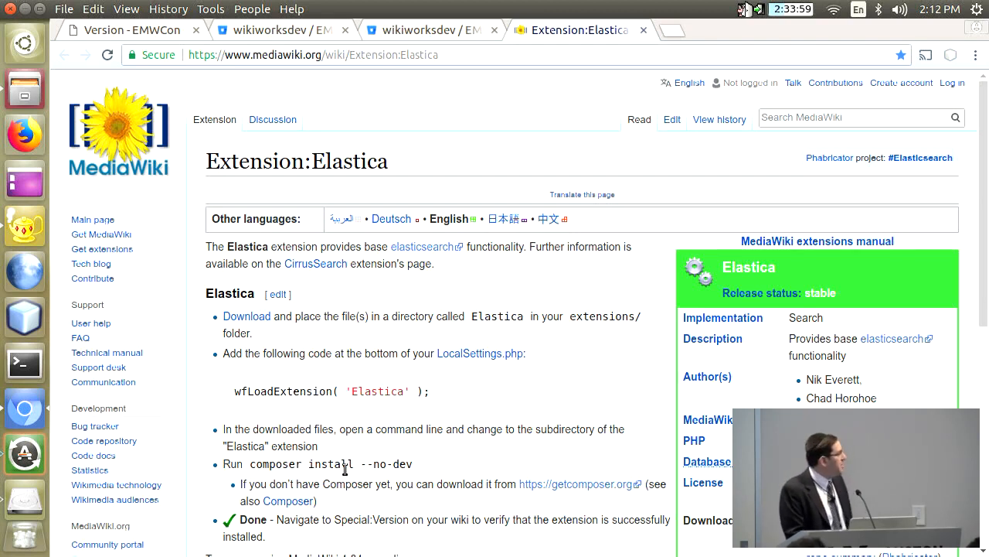
pyautogui.moveTo(195, 472)
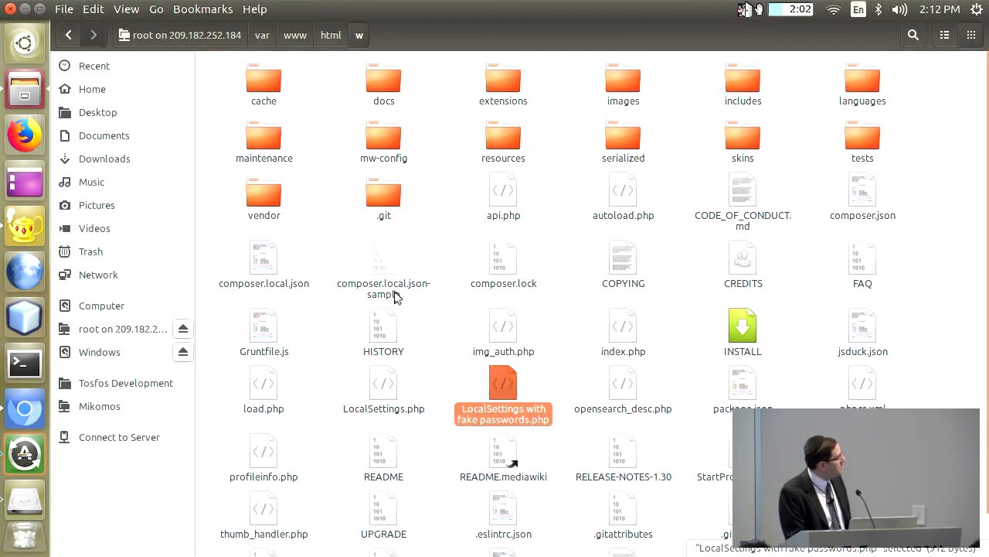
# Open composer.local.json from the wiki's w folder in Nautilus
pyautogui.click(263, 260)
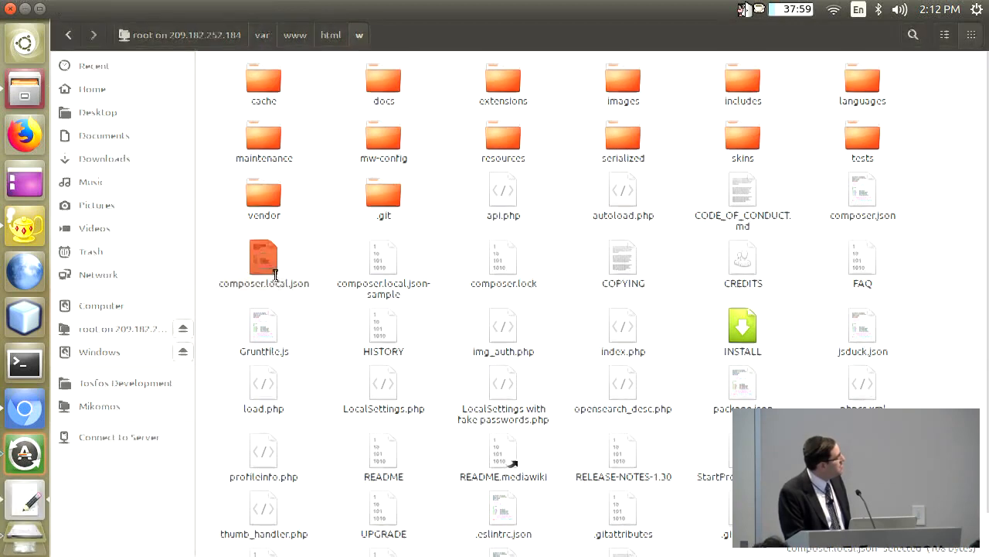
pyautogui.doubleClick(263, 263)
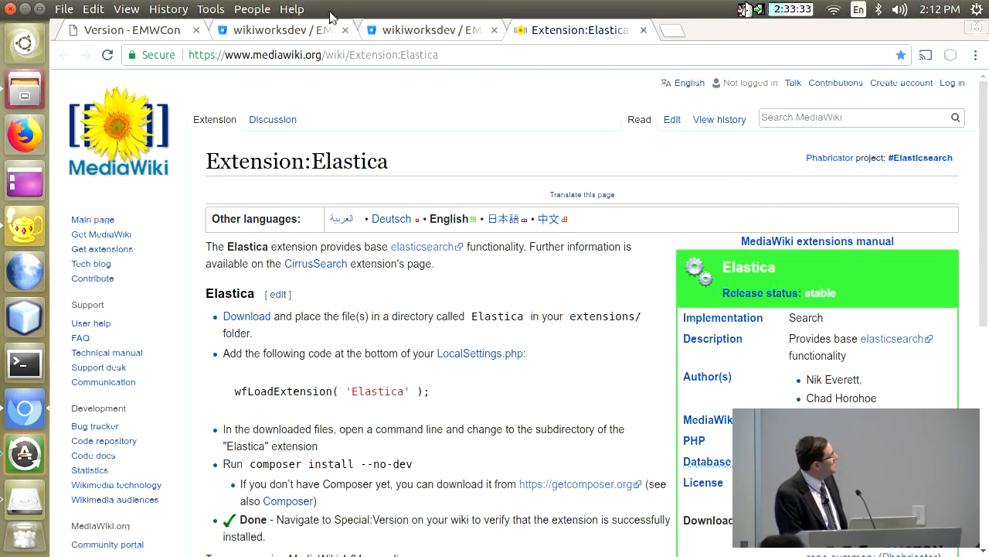
# Review the Install SemanticMediaWiki commit's composer.local.json diff, then close it to the commit list
pyautogui.click(423, 30)
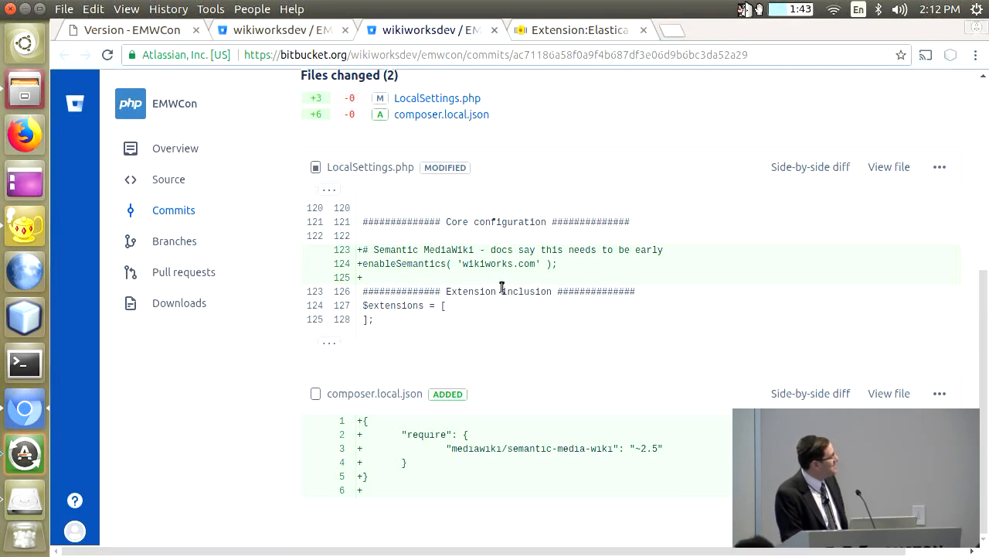
pyautogui.moveTo(557, 446)
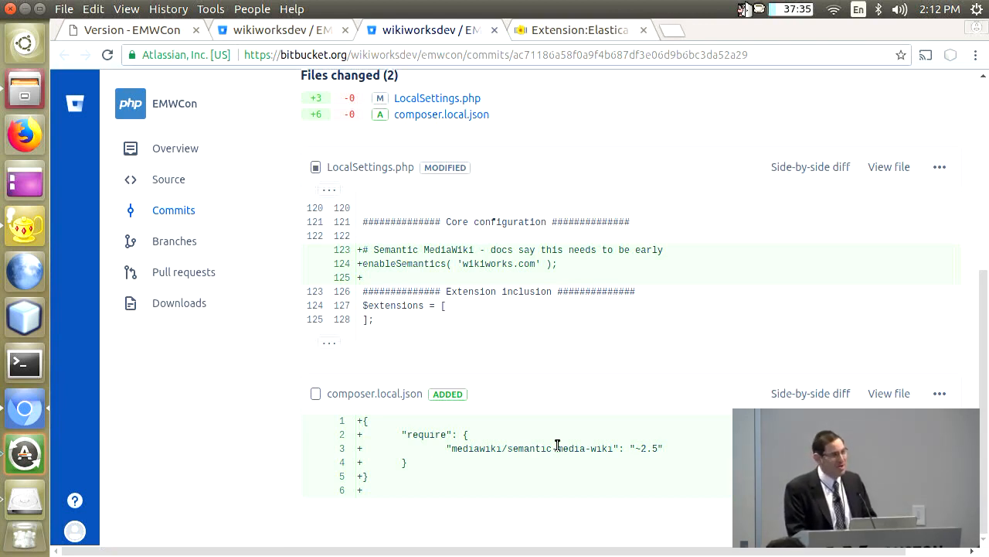
pyautogui.moveTo(467, 154)
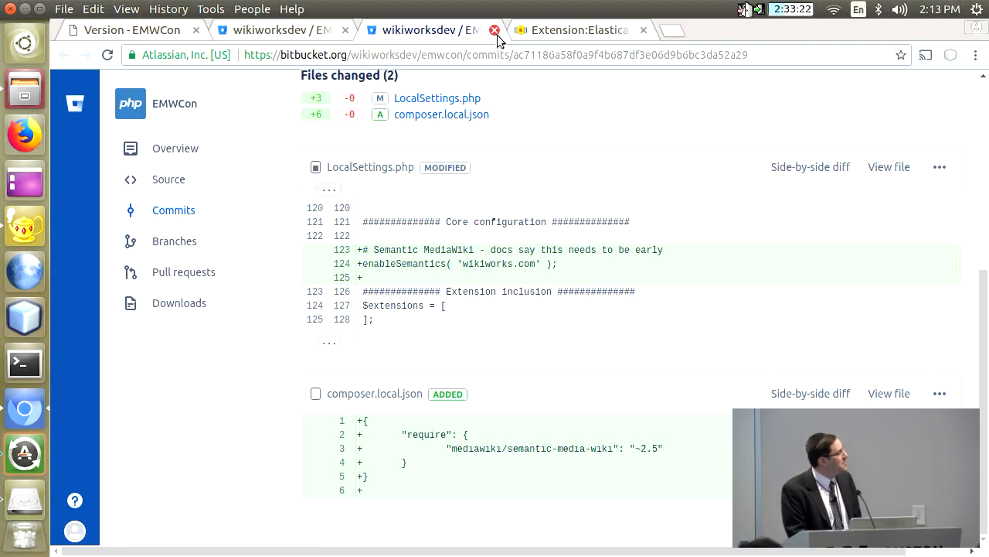
pyautogui.click(494, 30)
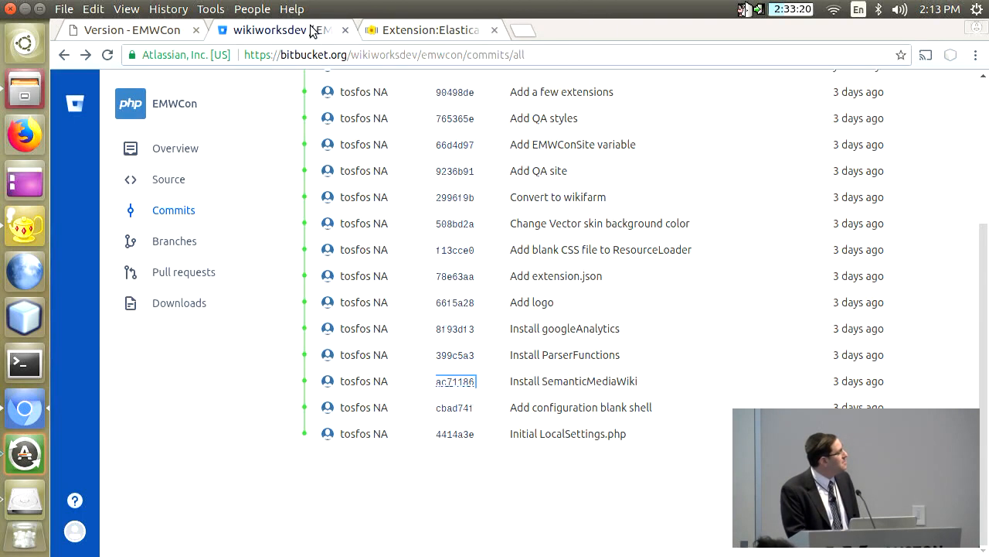
pyautogui.moveTo(455, 354)
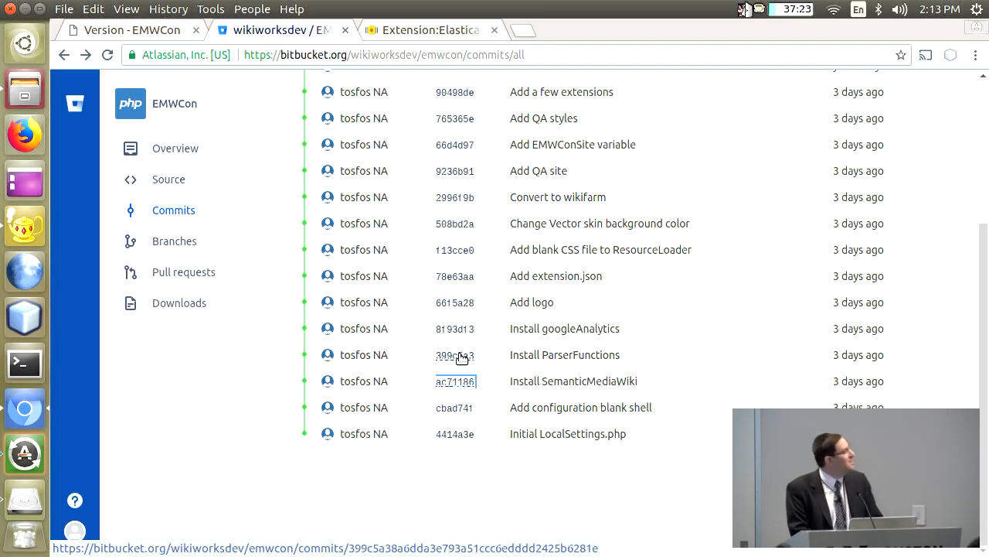
pyautogui.moveTo(452, 31)
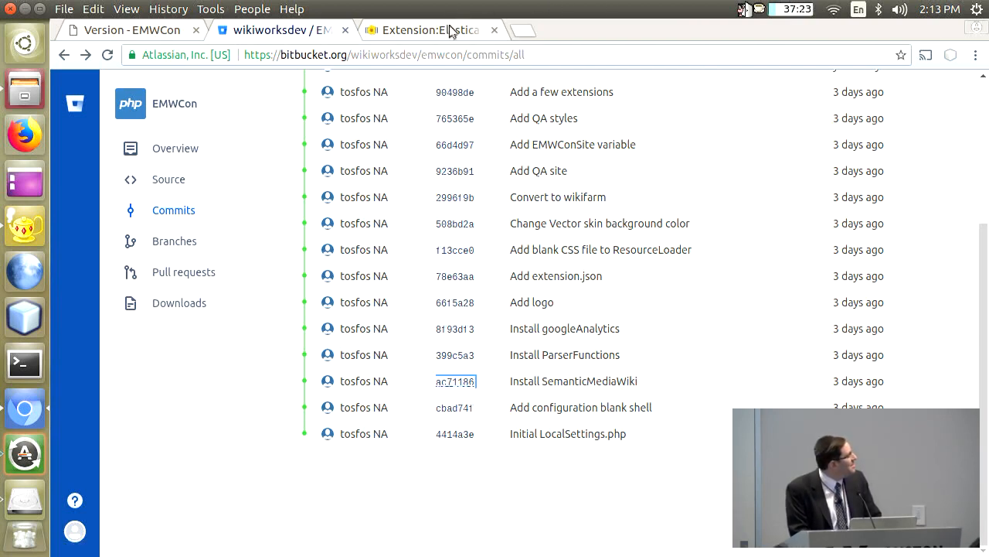
# Show the Extension:Elastica page scrolled to its install steps and the MediaWiki 1.24 require_once line
pyautogui.click(425, 29)
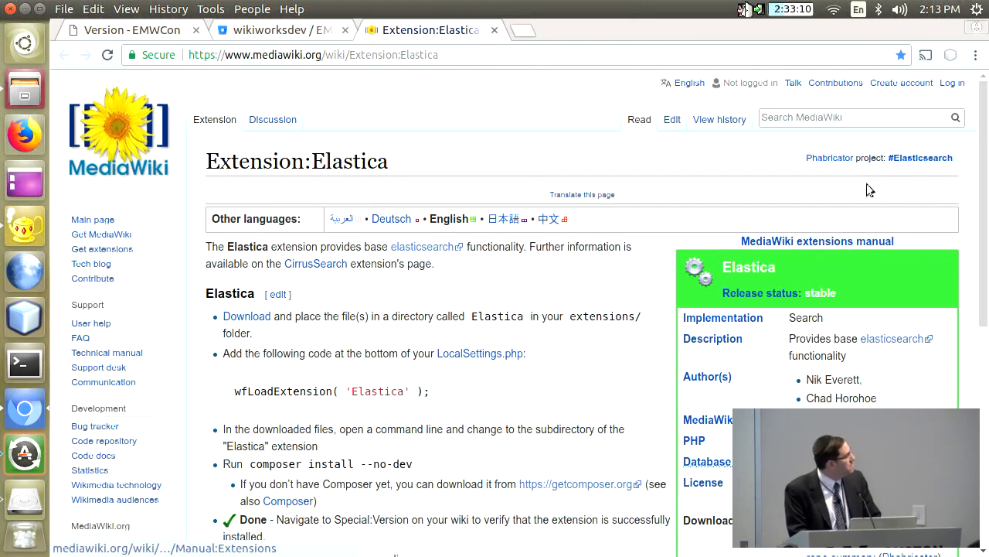
pyautogui.scroll(-3)
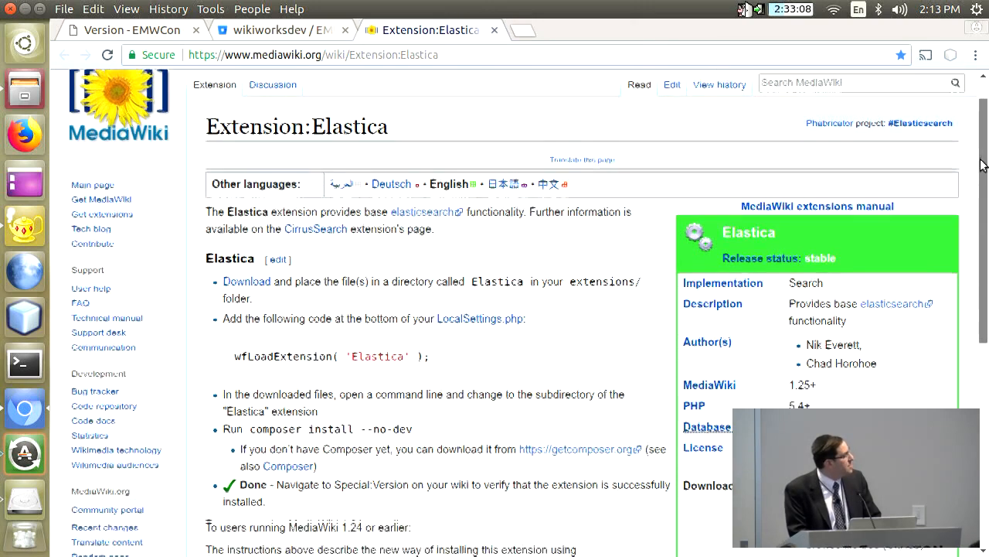
pyautogui.scroll(-3)
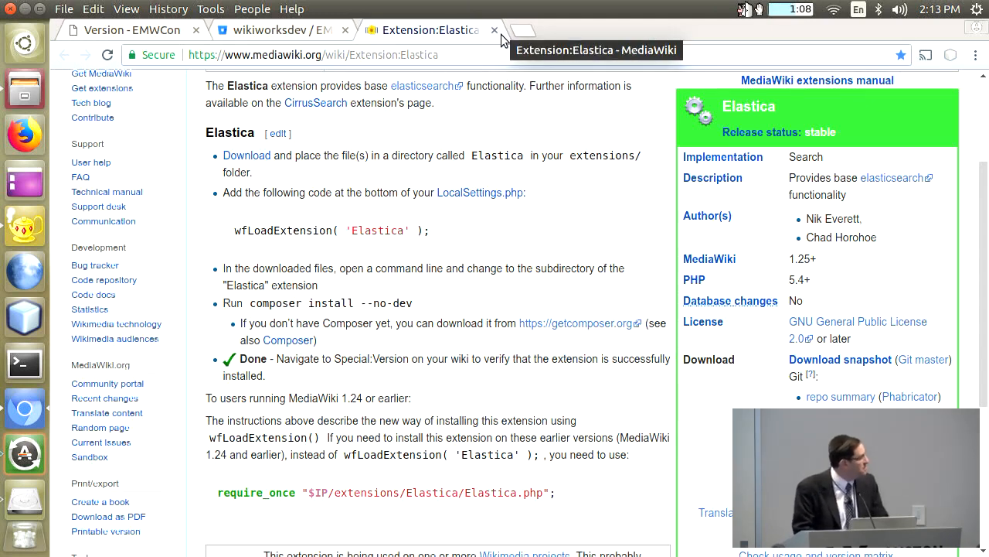
pyautogui.moveTo(348, 343)
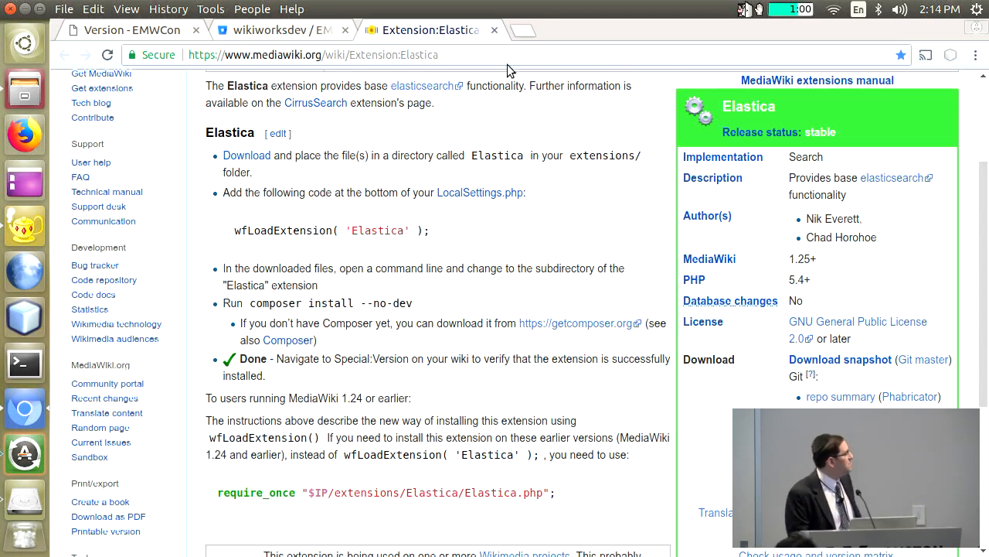
pyautogui.moveTo(508, 72)
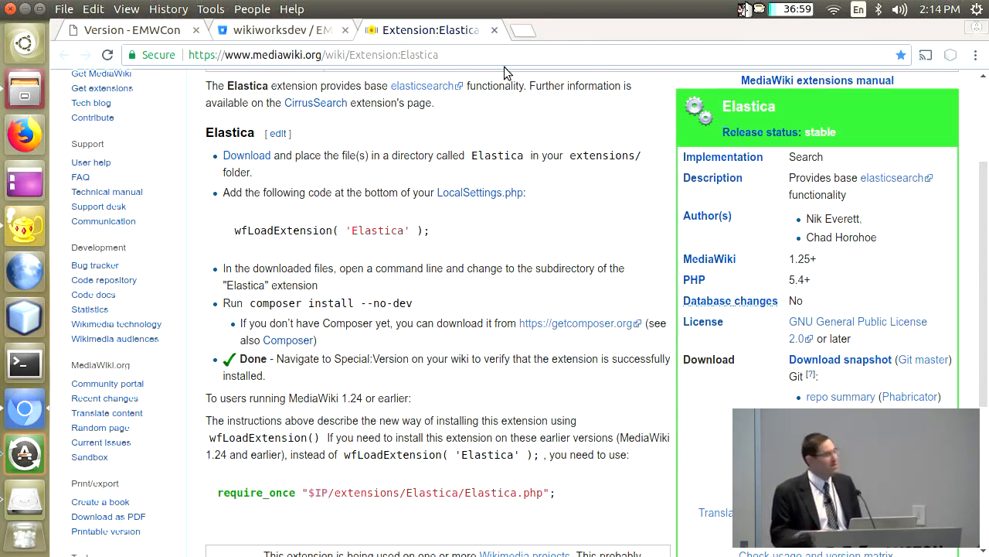
pyautogui.moveTo(425, 31)
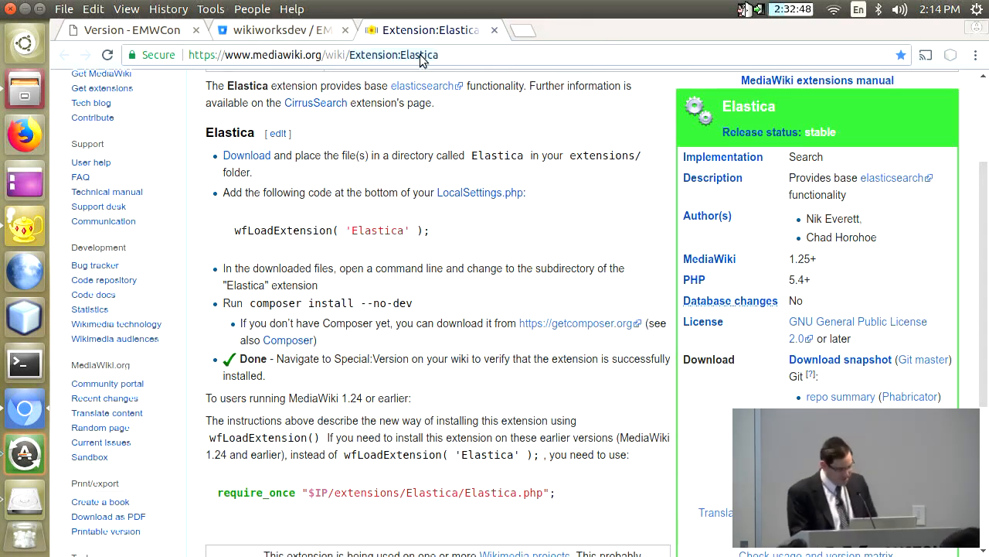
# Load semantic-mediawiki.org and go to its Installation help page
pyautogui.write('semantics')
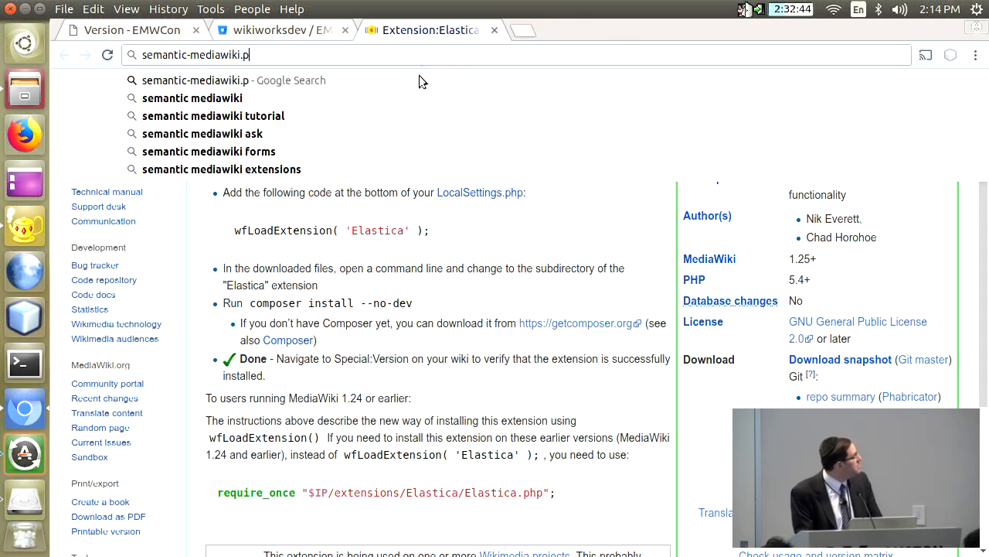
pyautogui.press('Backspace')
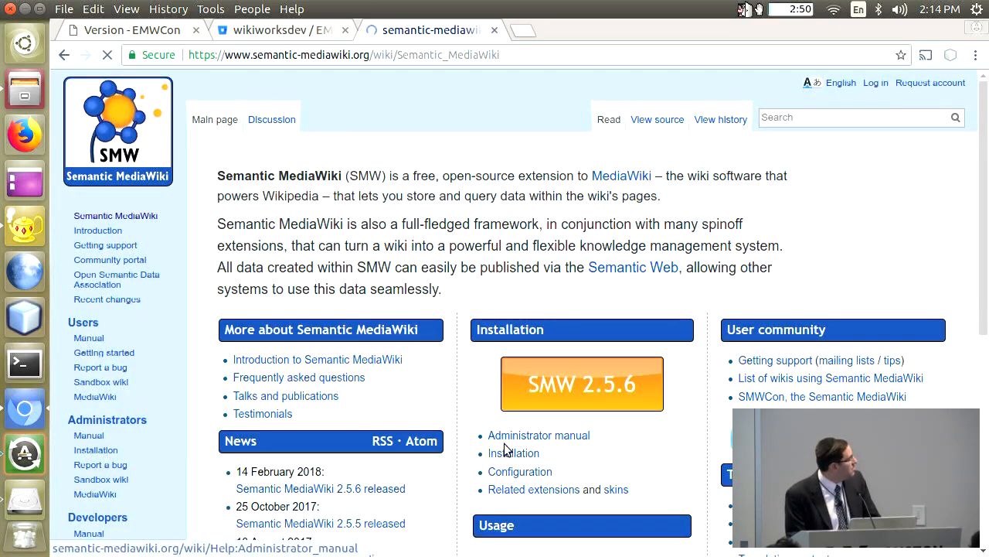
pyautogui.click(513, 453)
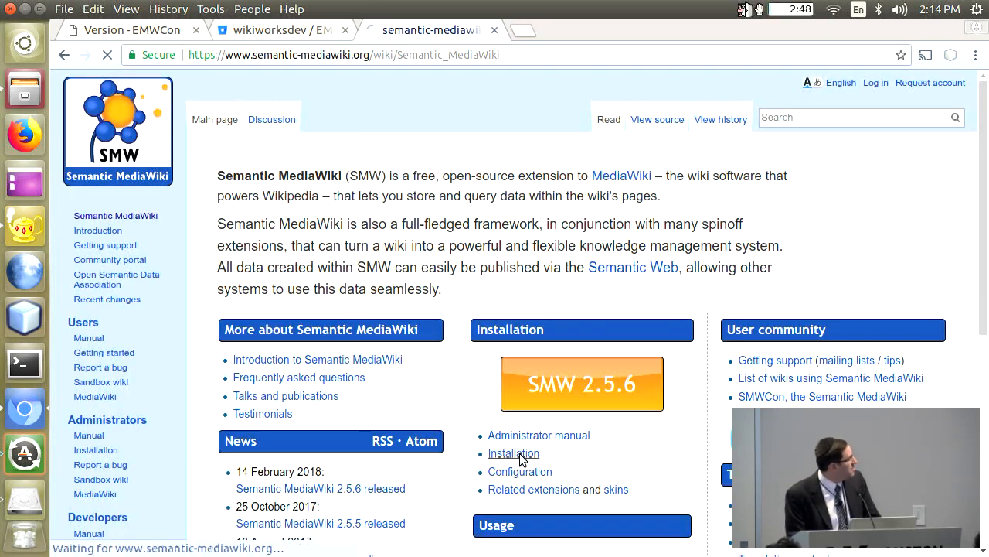
pyautogui.click(514, 453)
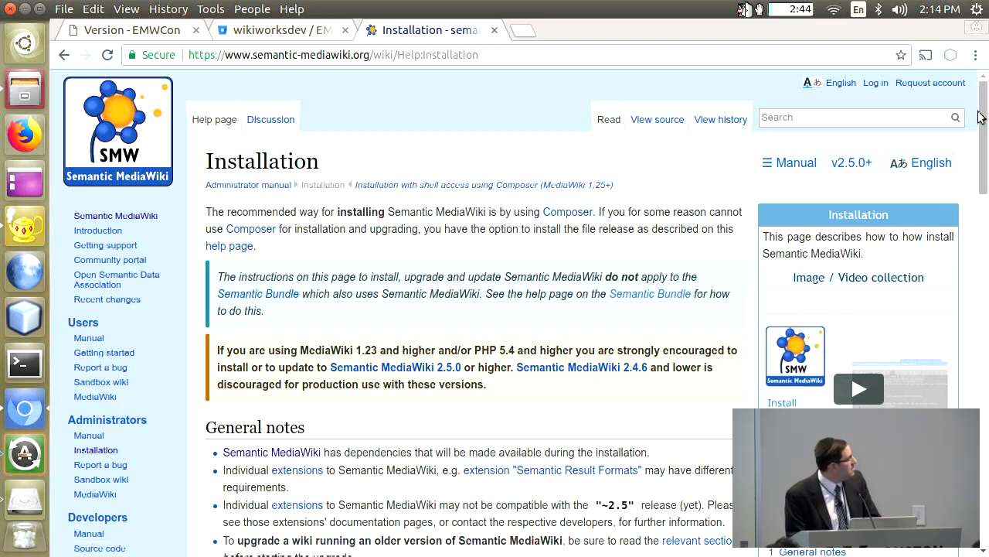
pyautogui.scroll(-3)
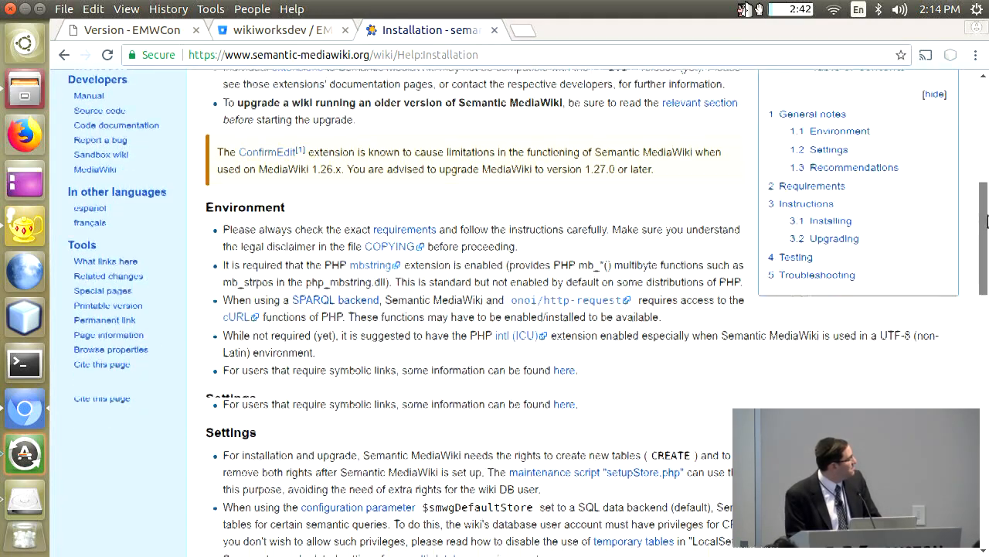
pyautogui.scroll(-3)
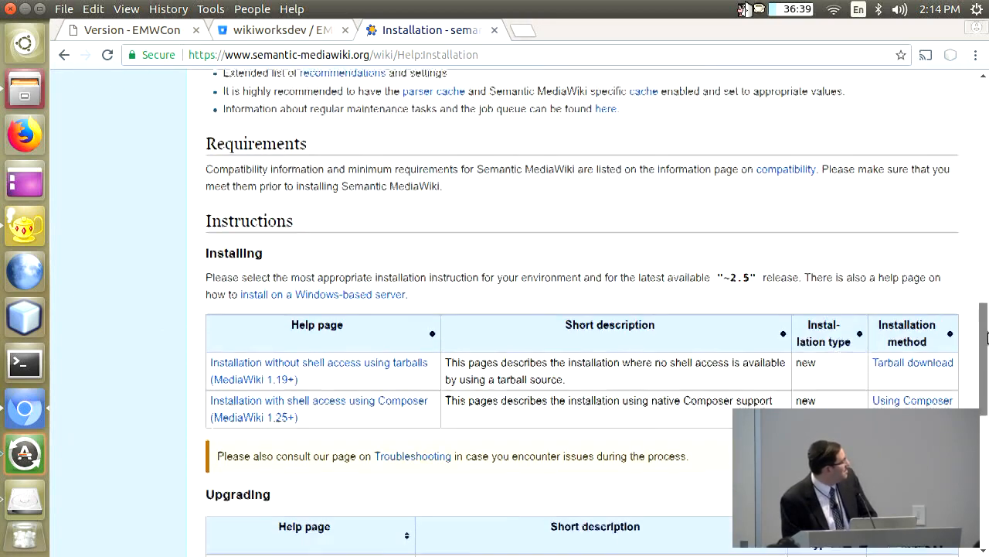
pyautogui.scroll(-3)
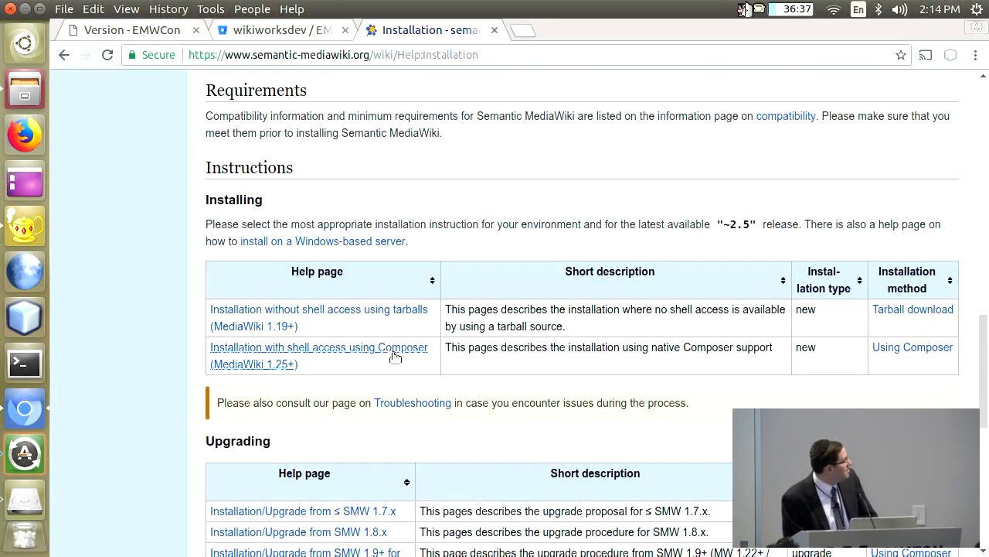
# Open 'Installation with shell access using Composer' and read the require command and maintenance script step
pyautogui.click(318, 346)
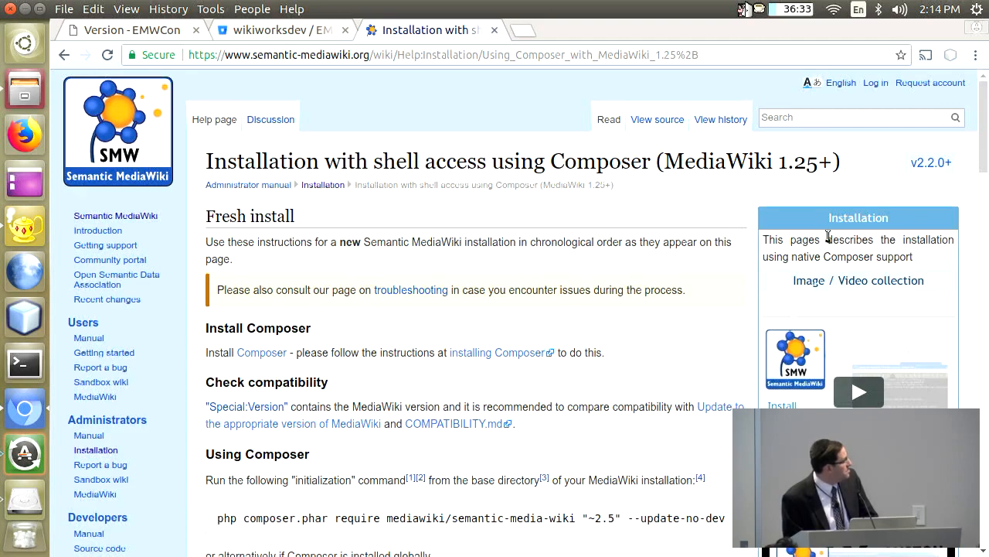
pyautogui.scroll(-3)
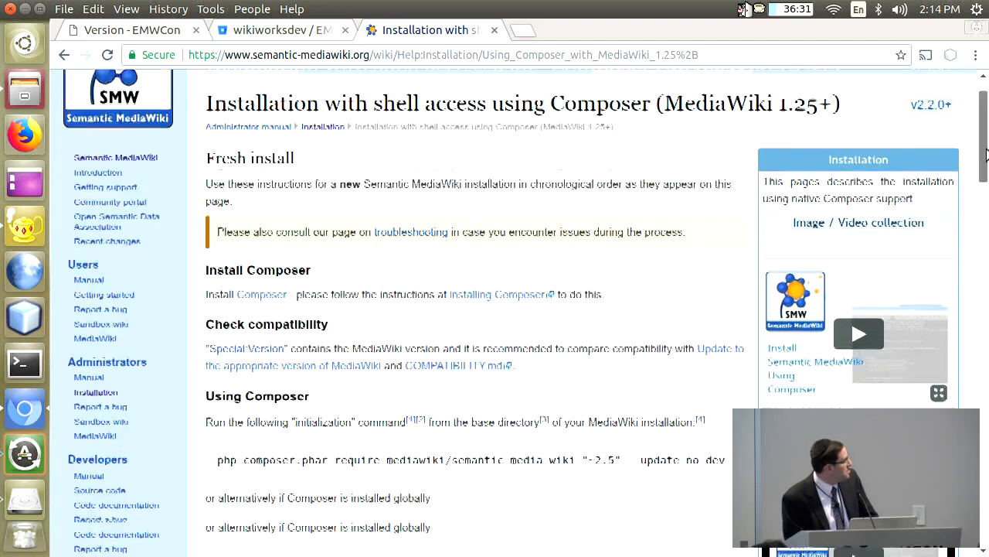
pyautogui.scroll(-3)
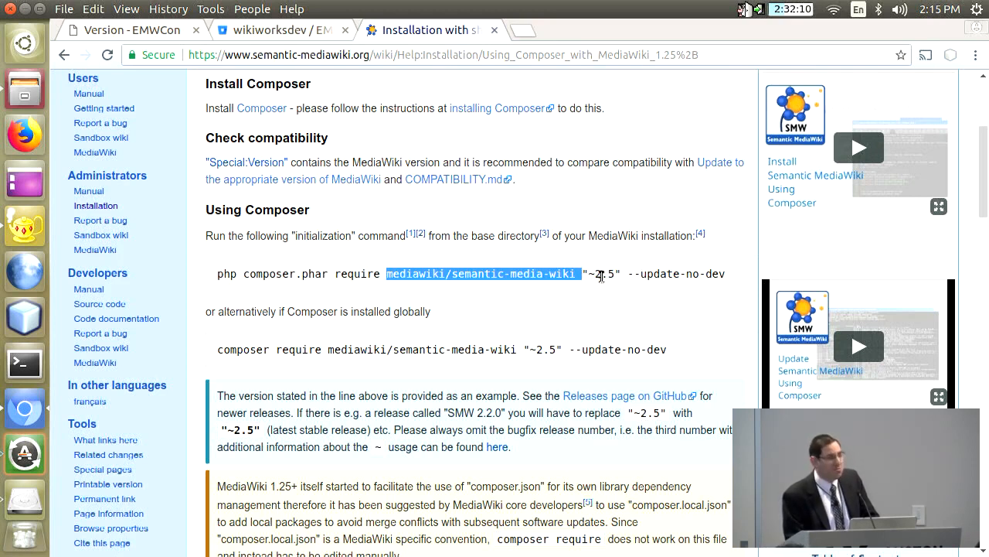
pyautogui.moveTo(589, 291)
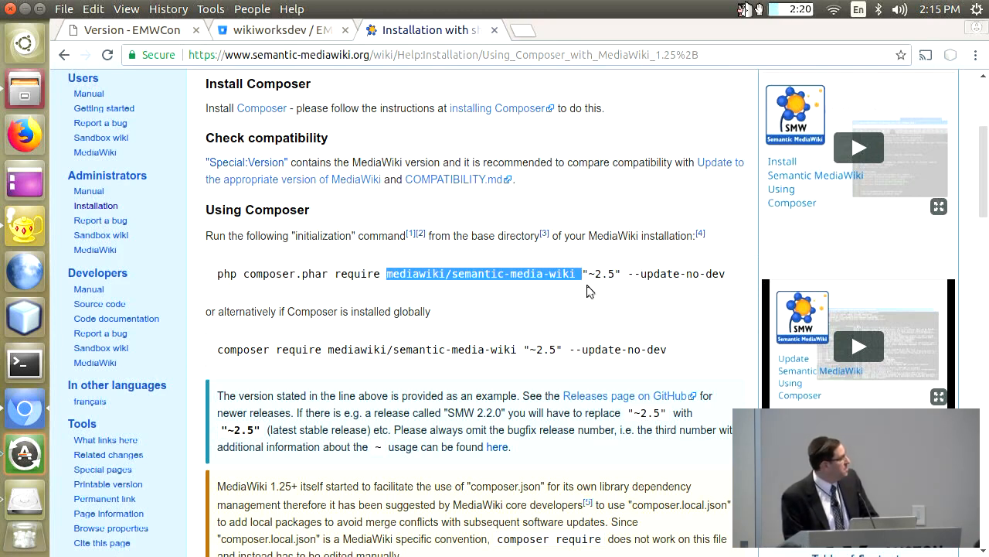
pyautogui.moveTo(554, 286)
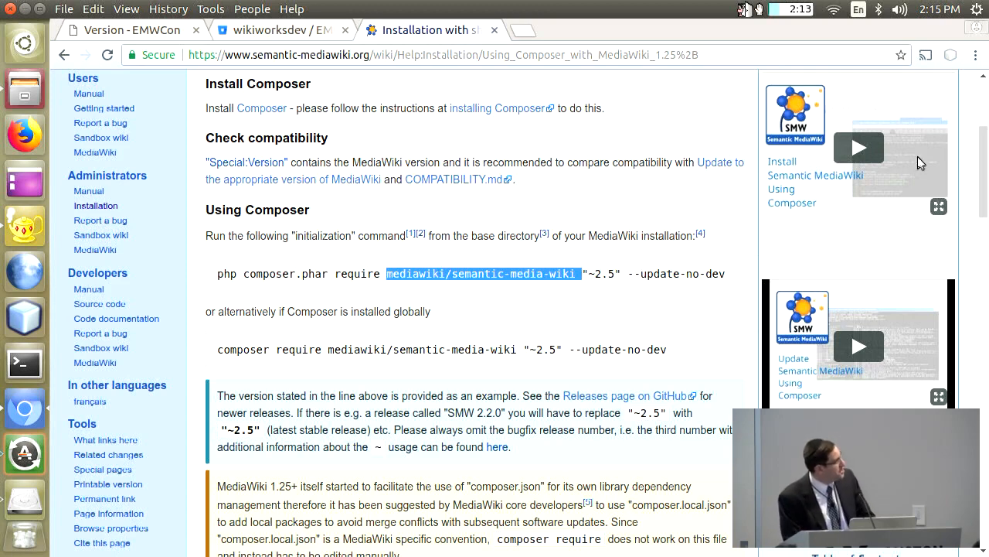
pyautogui.scroll(-3)
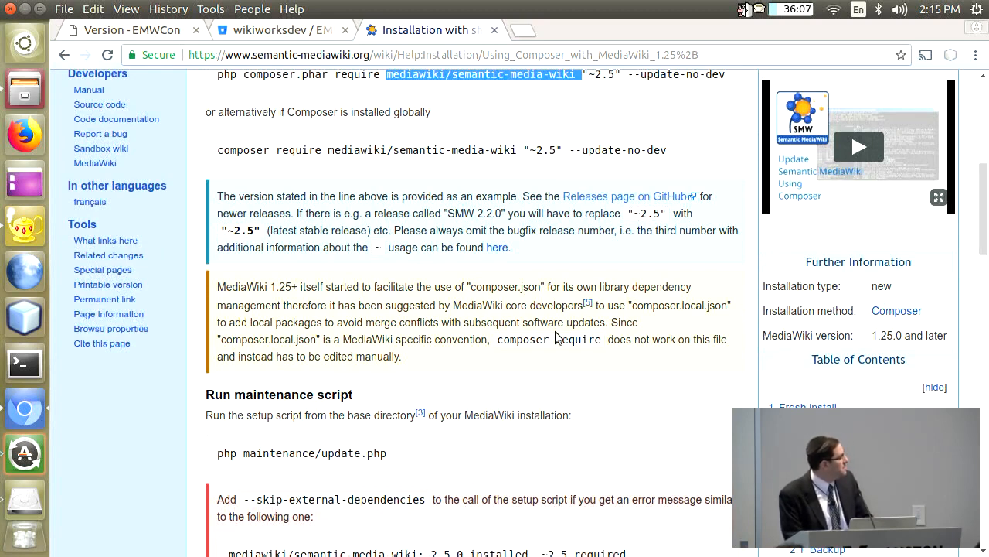
pyautogui.moveTo(410, 369)
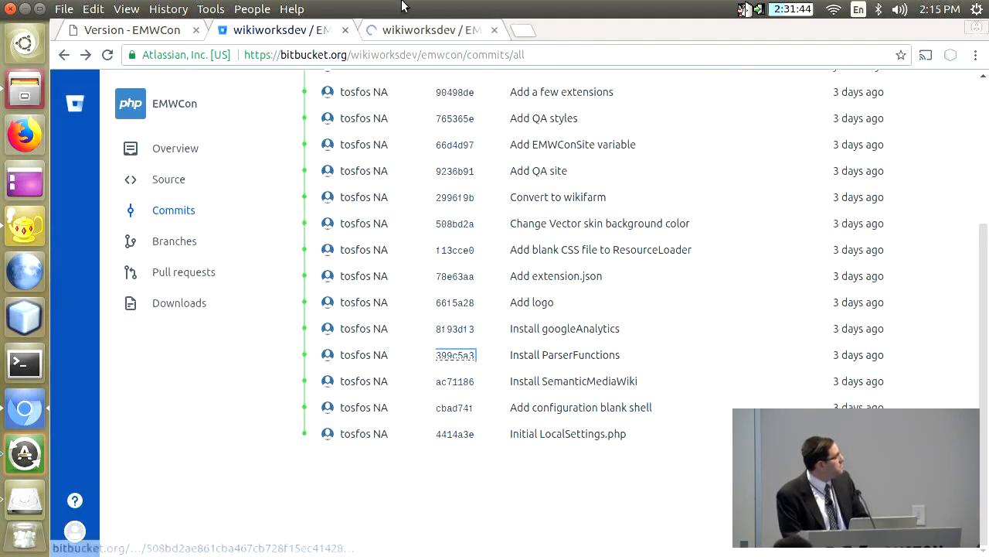
pyautogui.click(455, 354)
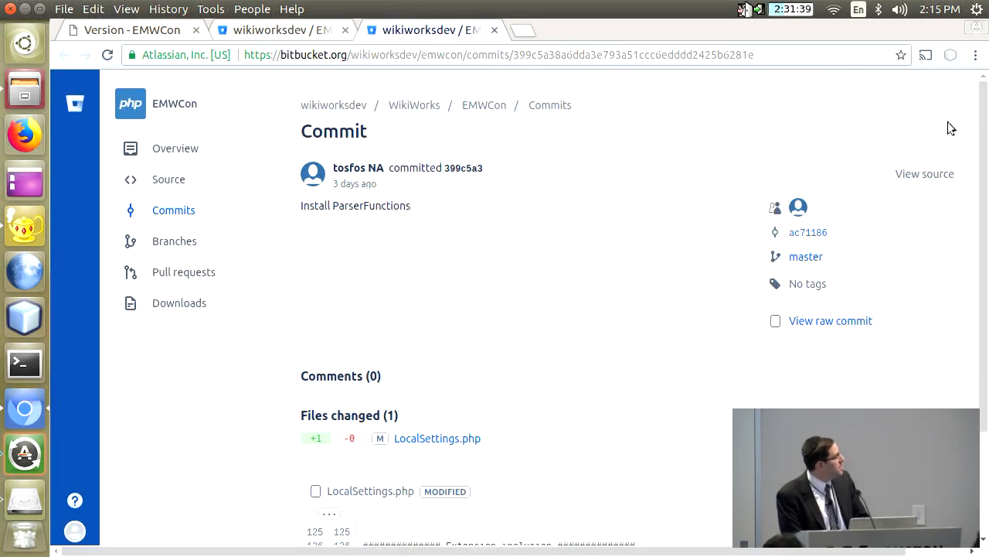
pyautogui.scroll(-3)
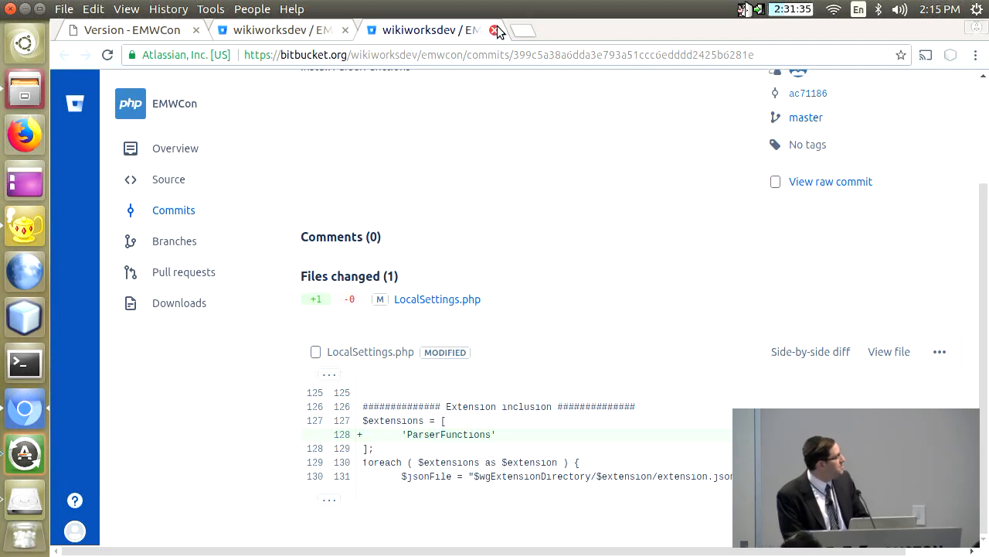
pyautogui.click(495, 31)
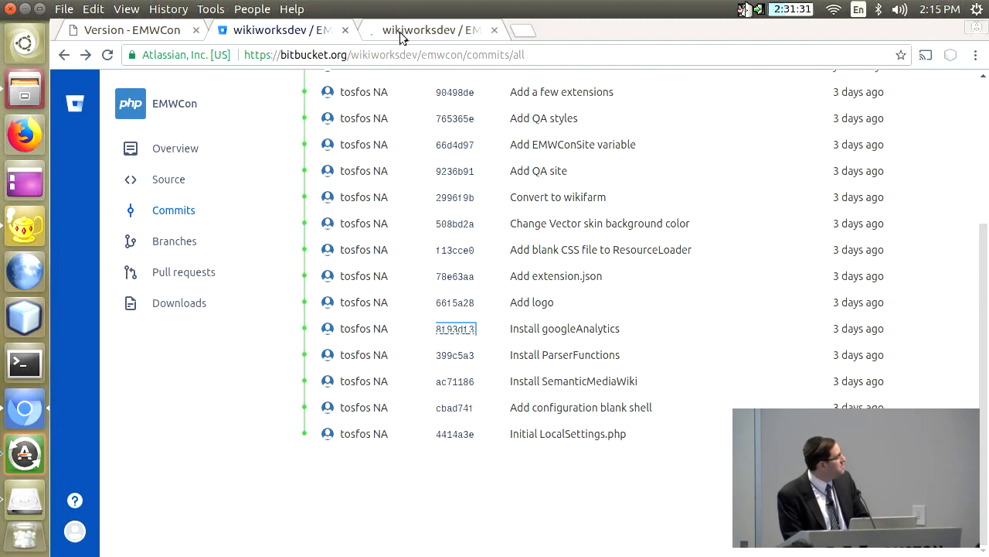
# Open commit 8f93df3 (Install googleAnalytics) and view its LocalSettings.php account setting change
pyautogui.click(454, 328)
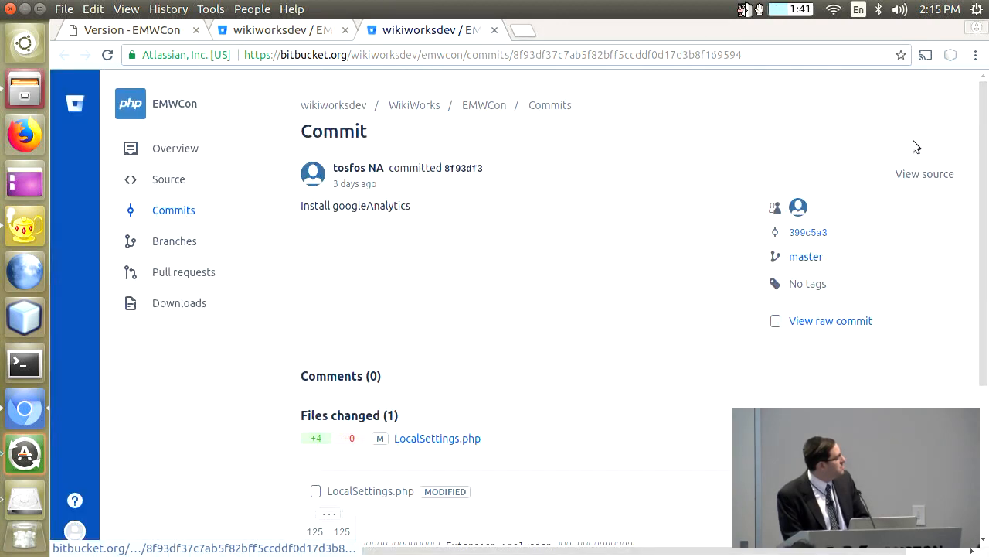
pyautogui.scroll(-3)
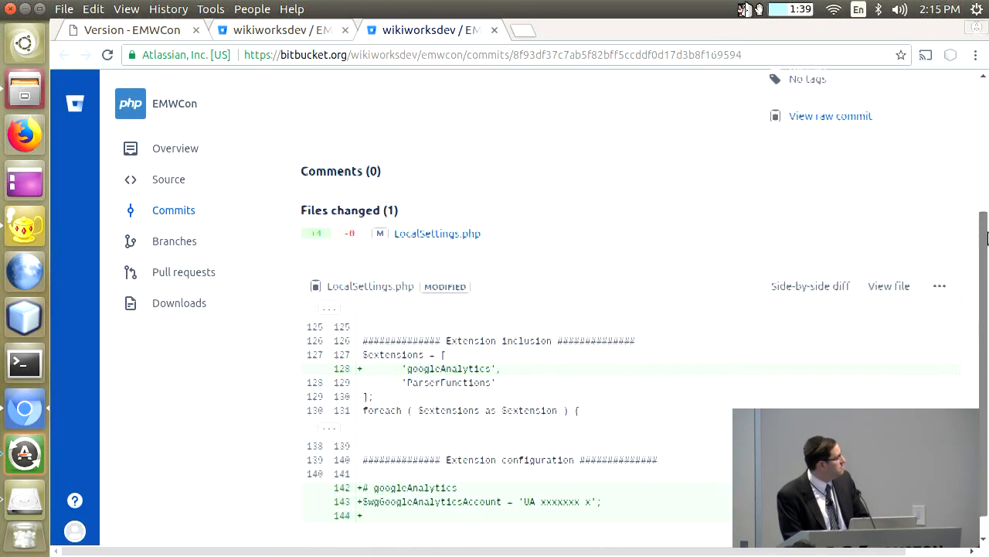
pyautogui.scroll(3)
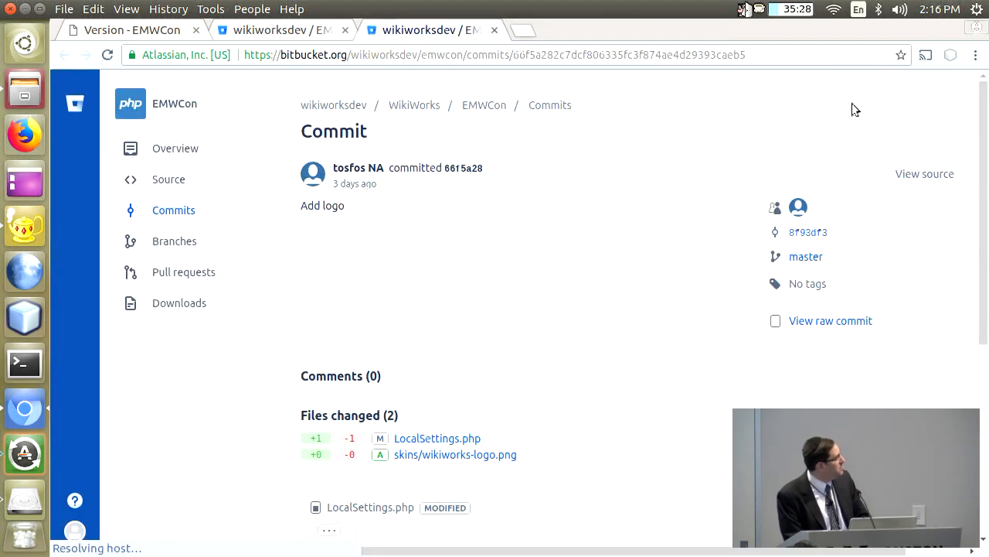
# Scroll the Add logo diff to $wgLogo pointing at skins/wikiworks-logo.png and the added image
pyautogui.scroll(-3)
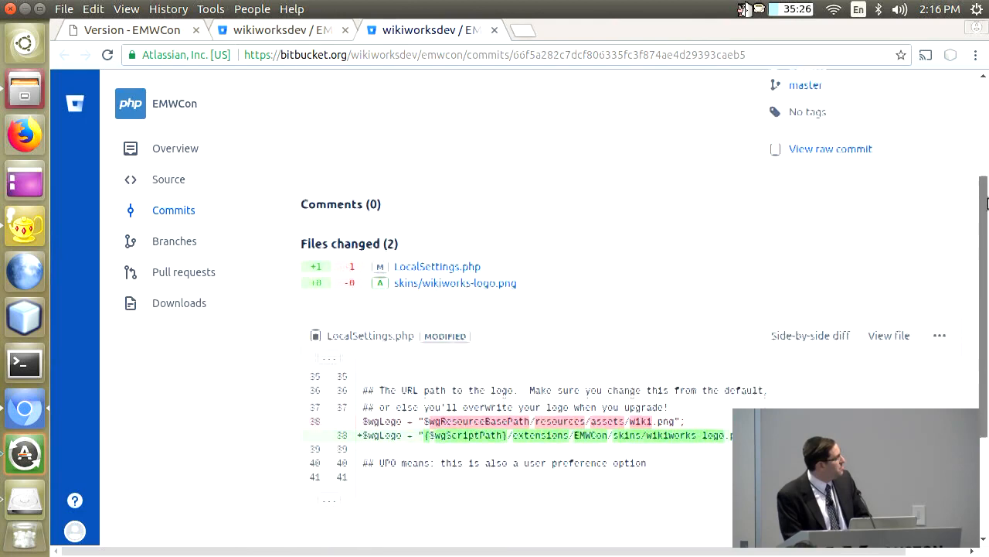
pyautogui.scroll(-3)
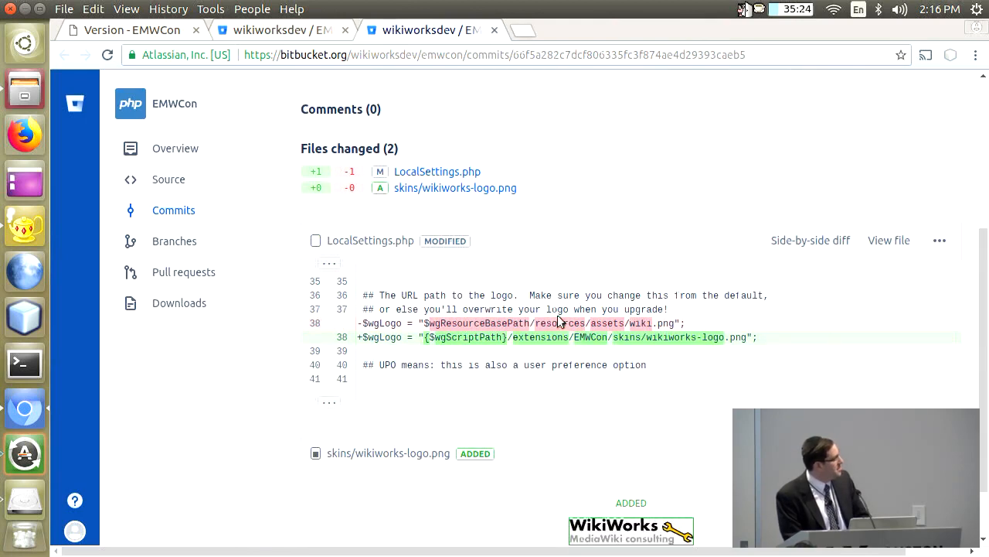
pyautogui.moveTo(602, 323)
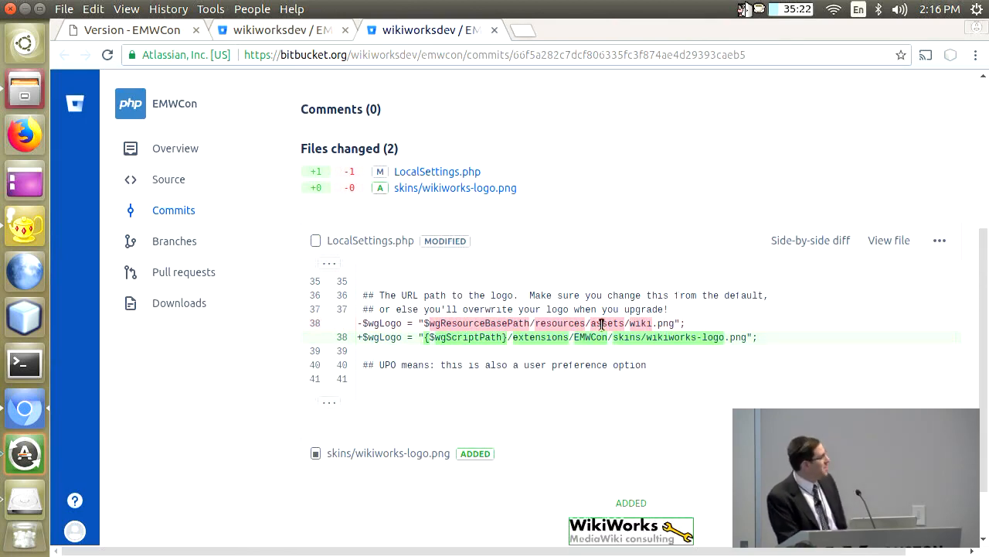
pyautogui.moveTo(640, 323)
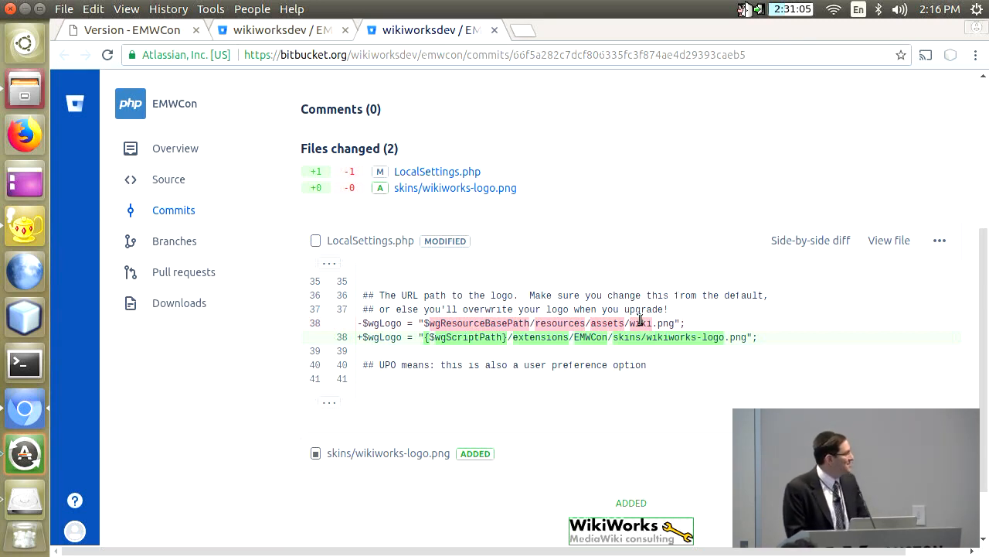
pyautogui.moveTo(547, 347)
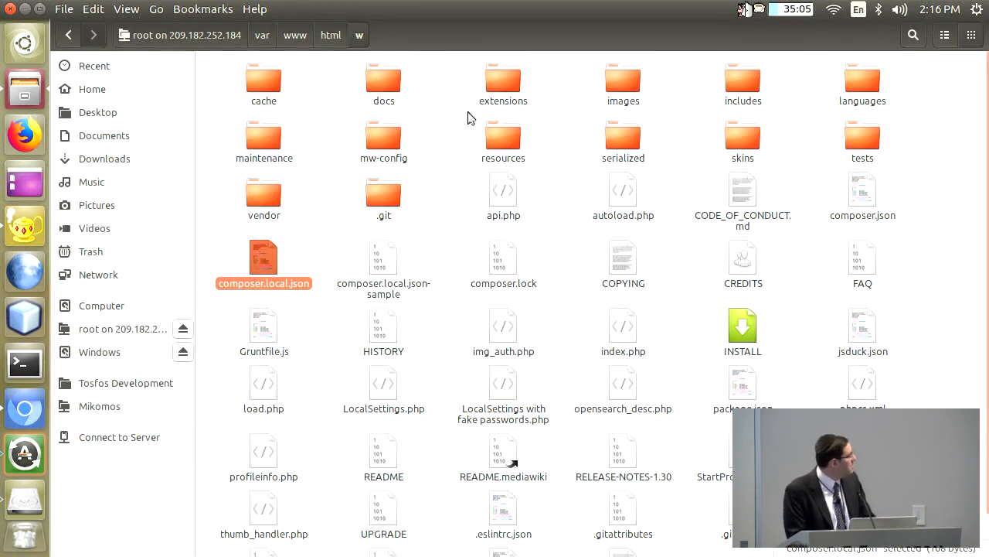
pyautogui.moveTo(451, 263)
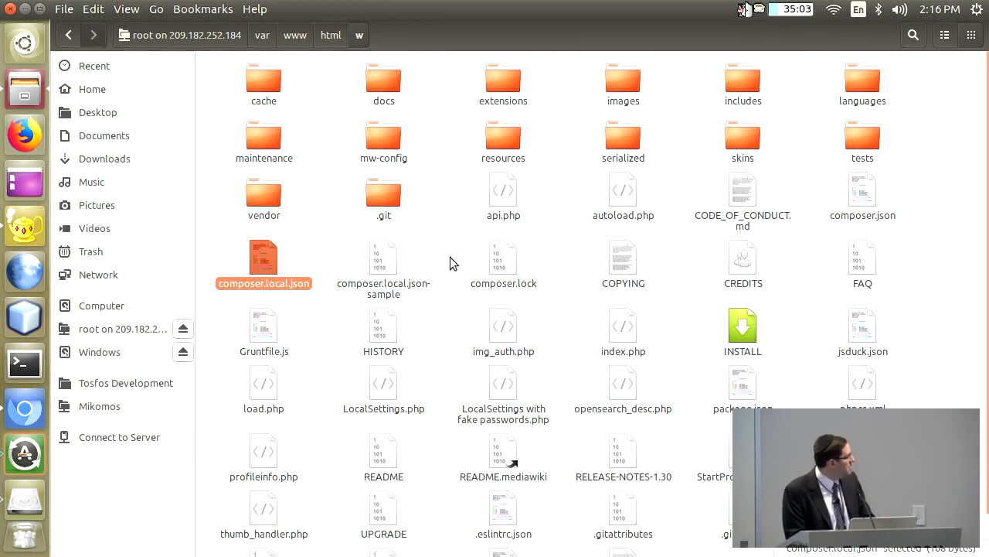
# Open a local terminal from the w folder and submit the pasted root password
pyautogui.rightClick(451, 263)
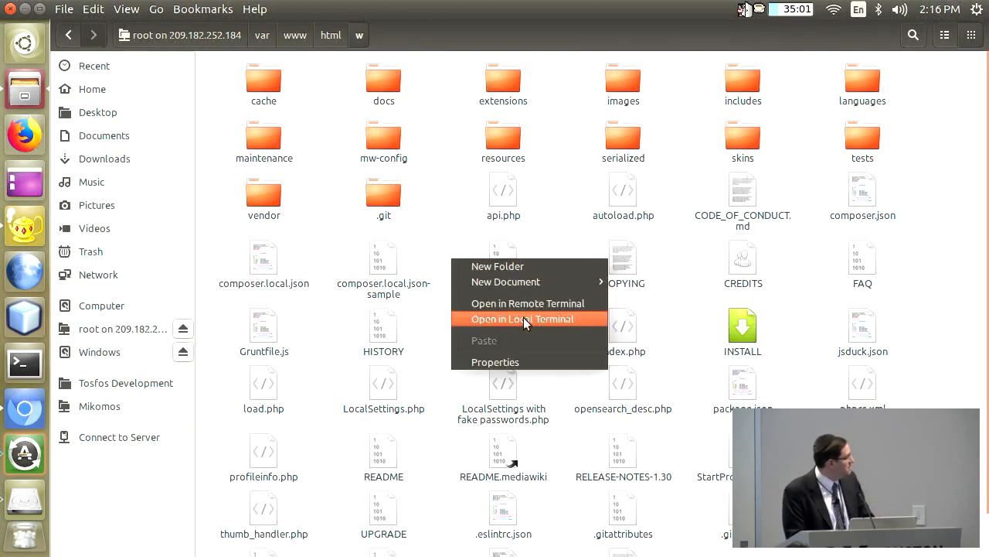
pyautogui.click(522, 318)
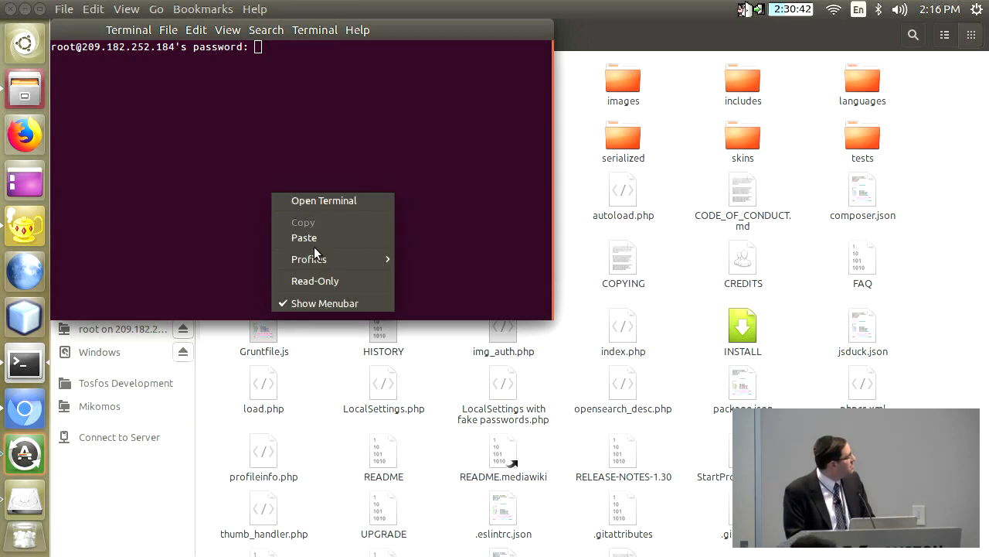
pyautogui.click(318, 232)
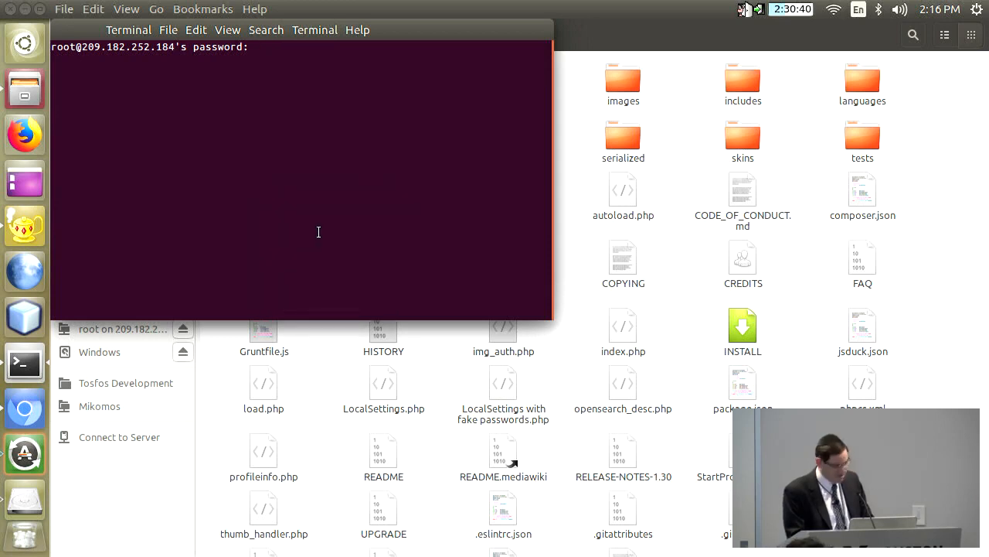
pyautogui.press('Return')
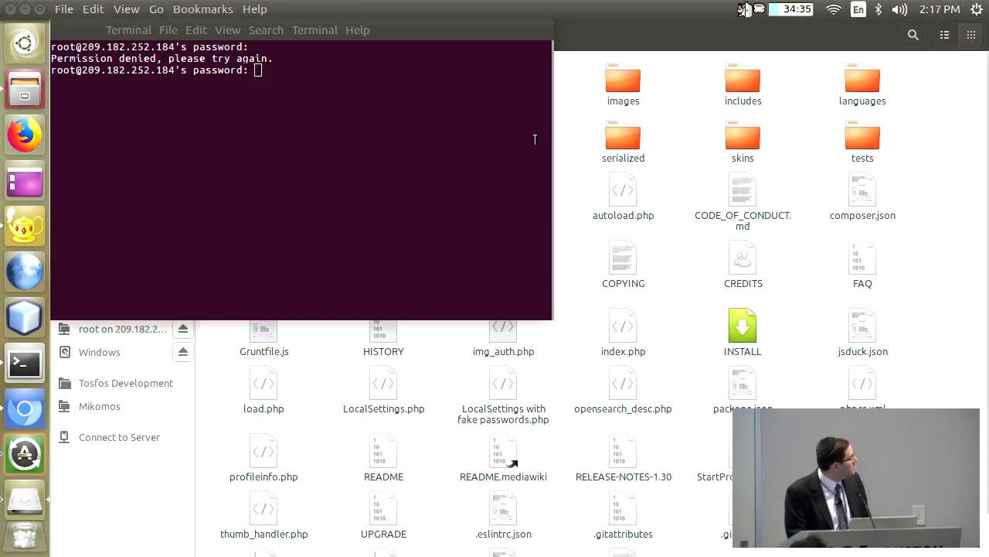
# Re-paste the password after denial, log in, and begin su wikiworks
pyautogui.rightClick(452, 191)
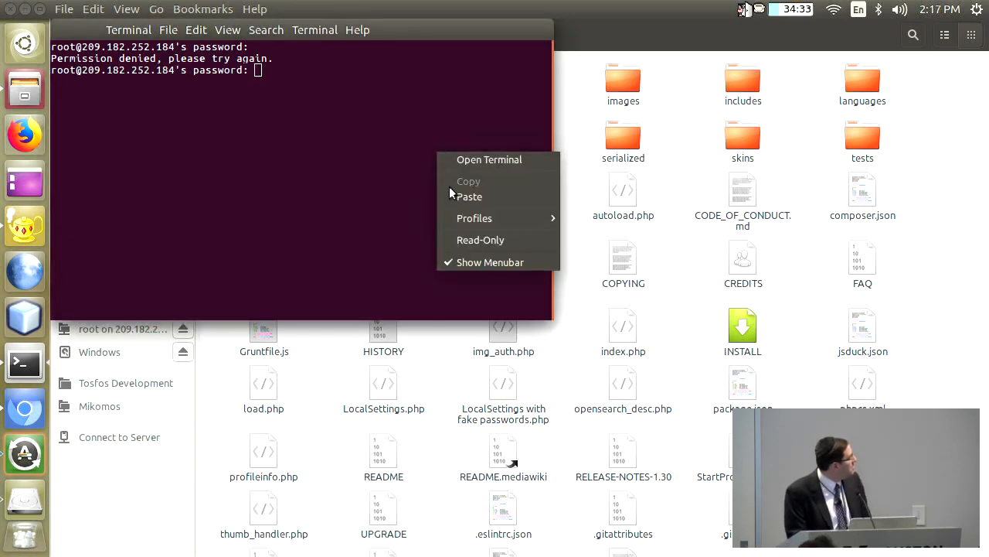
pyautogui.click(461, 196)
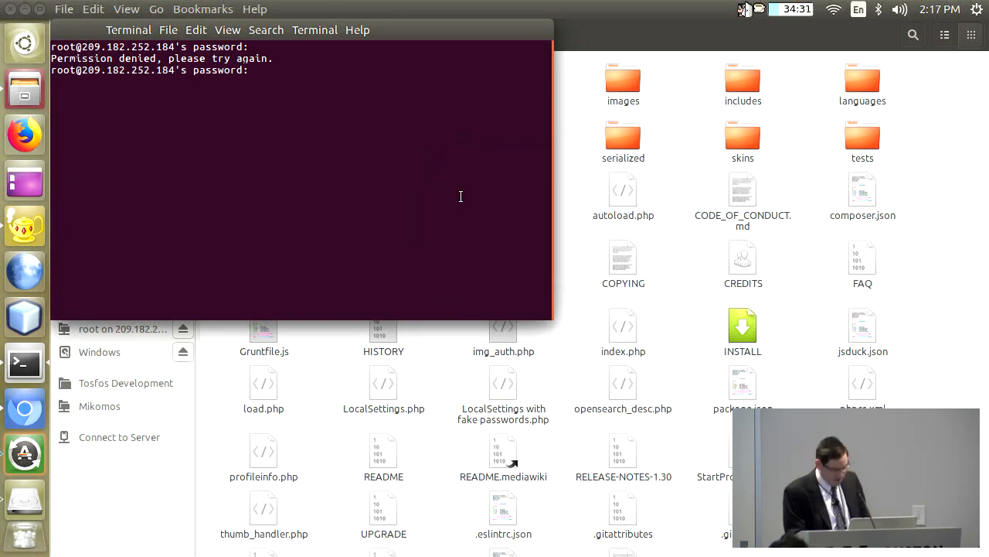
pyautogui.press('Return')
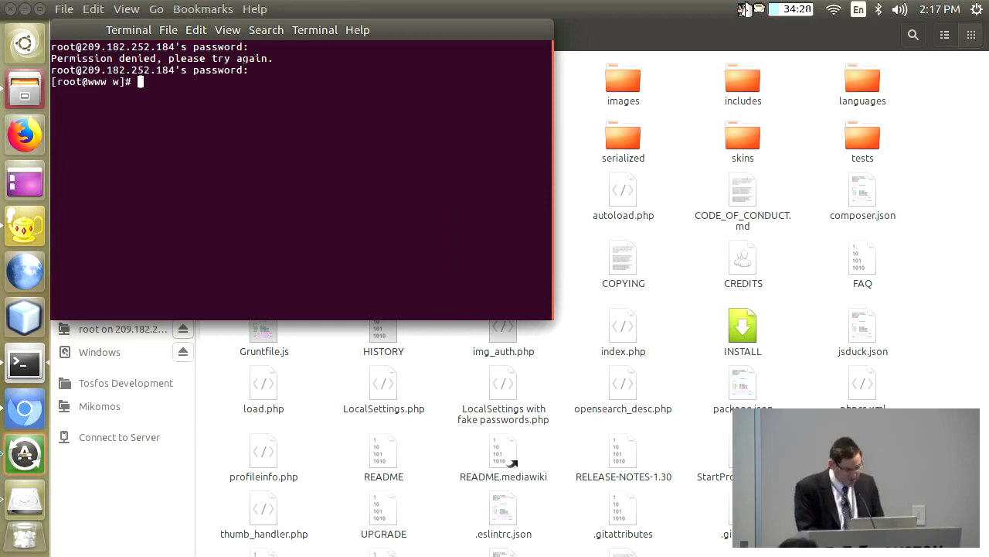
pyautogui.write('su wikiworks')
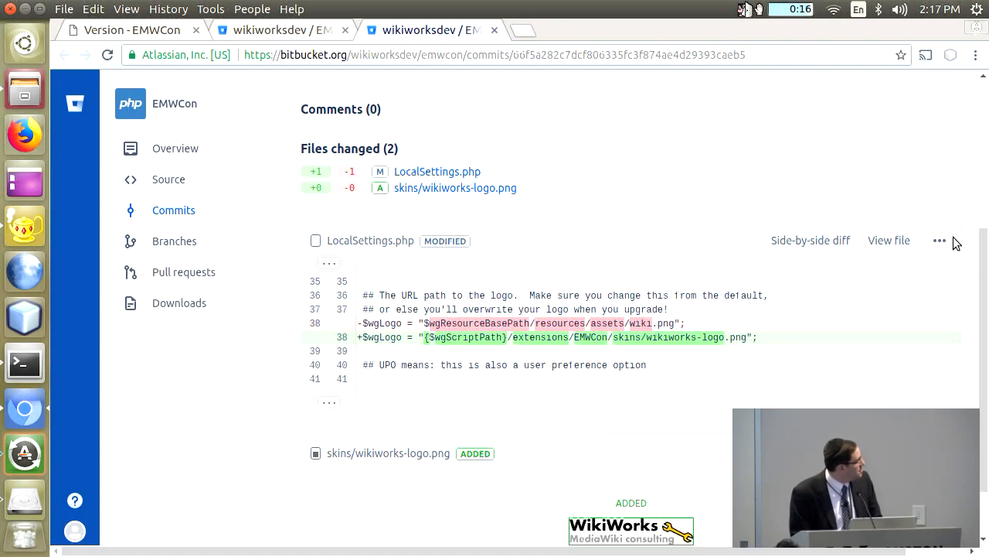
pyautogui.moveTo(983, 260)
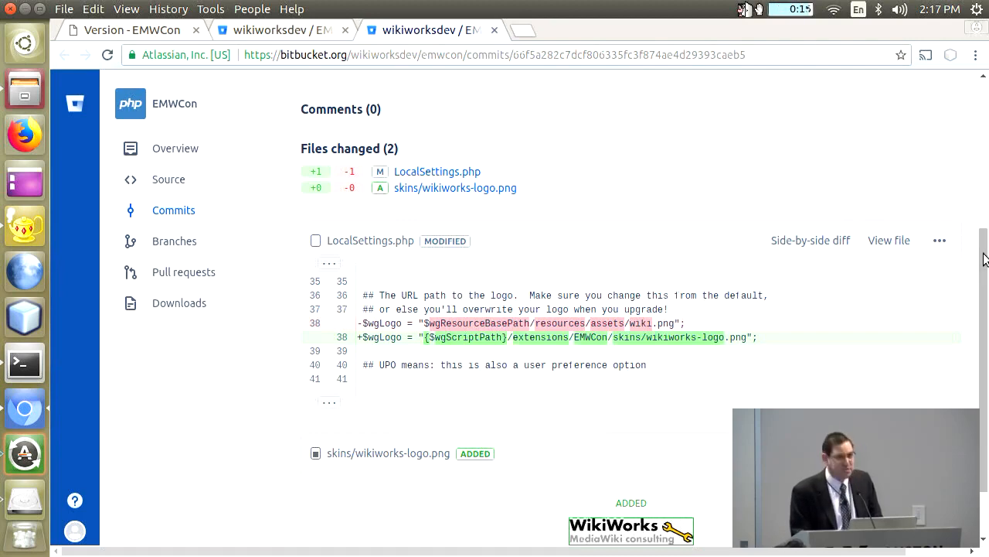
# Select the Add logo commit's short hash 6815a28 at the top of the commit page
pyautogui.scroll(3)
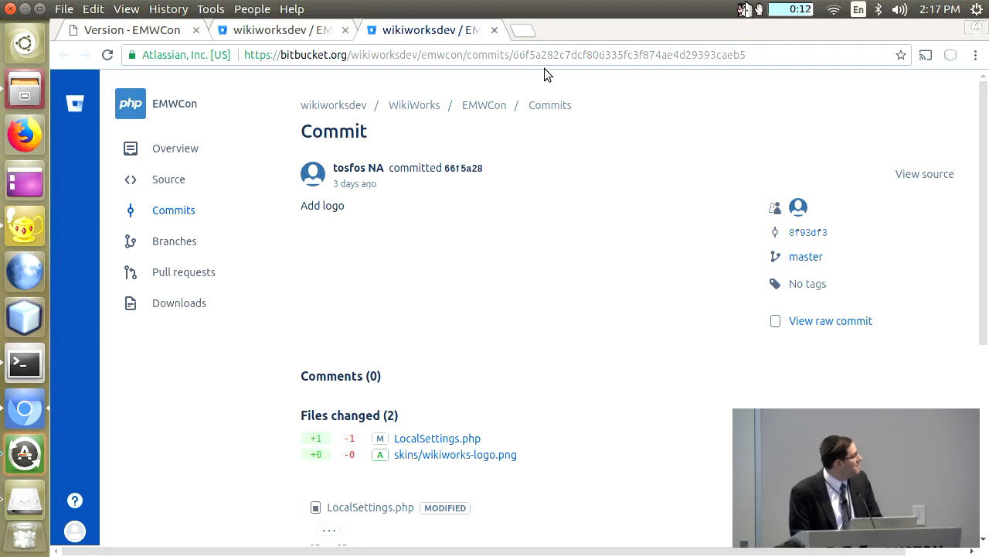
pyautogui.doubleClick(464, 167)
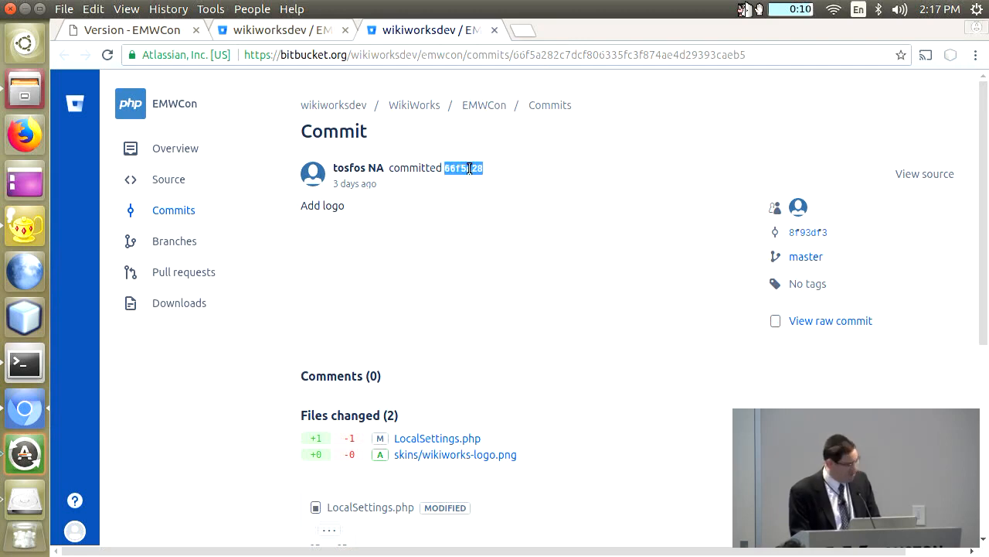
pyautogui.moveTo(70, 429)
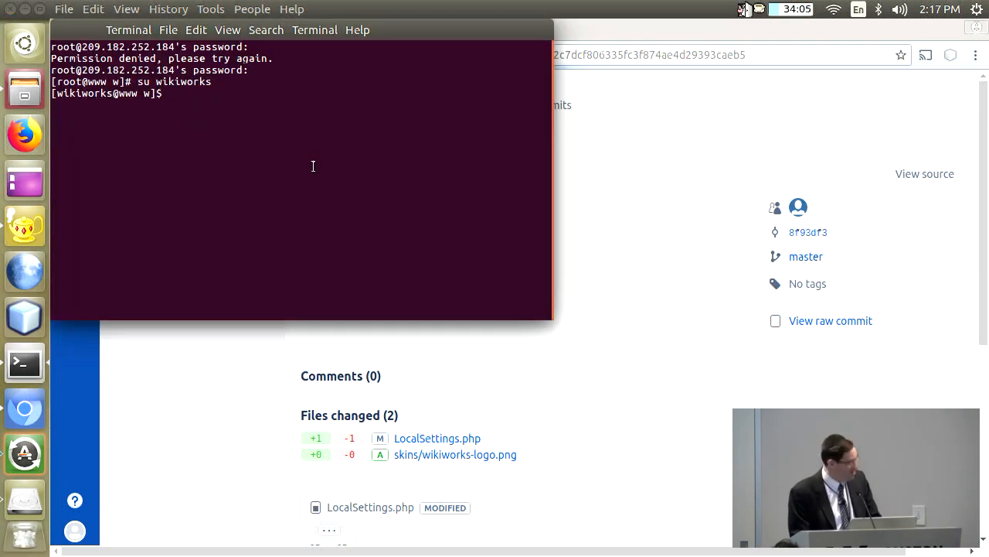
# As wikiworks, cd into extensions/EMWCon/ and start git checkout with the pasted hash 6815a28
pyautogui.write('cd extensions/')
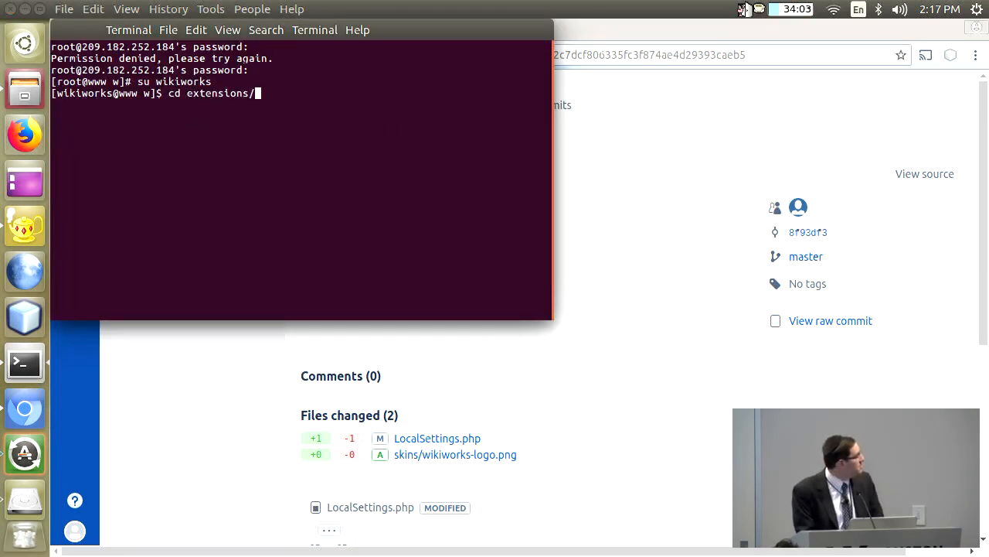
pyautogui.write('EMWCon/')
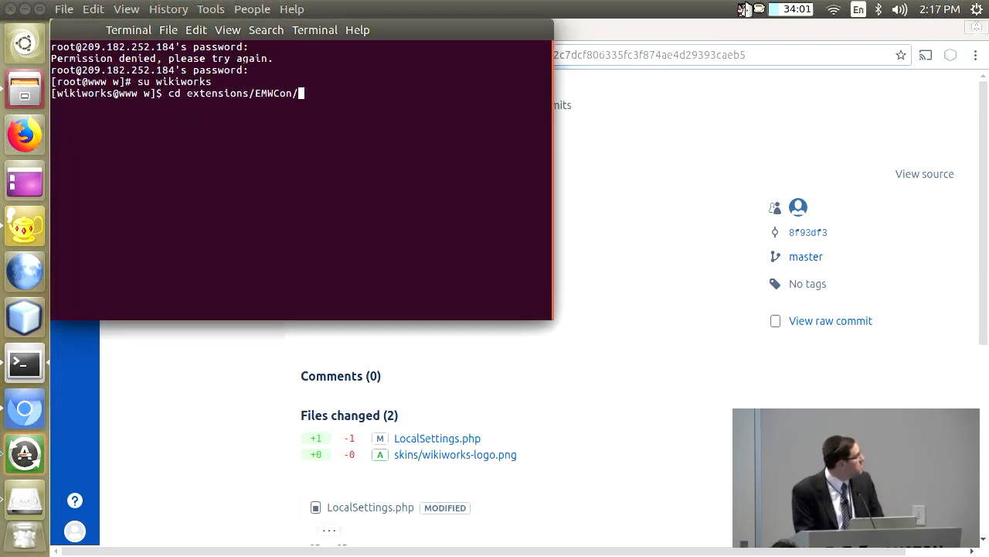
pyautogui.write('git checko')
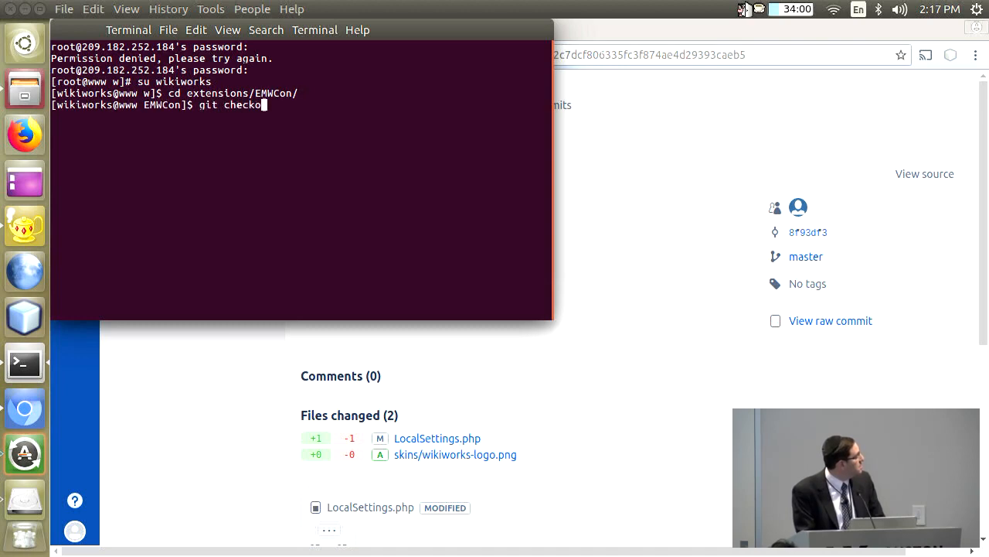
pyautogui.rightClick(454, 92)
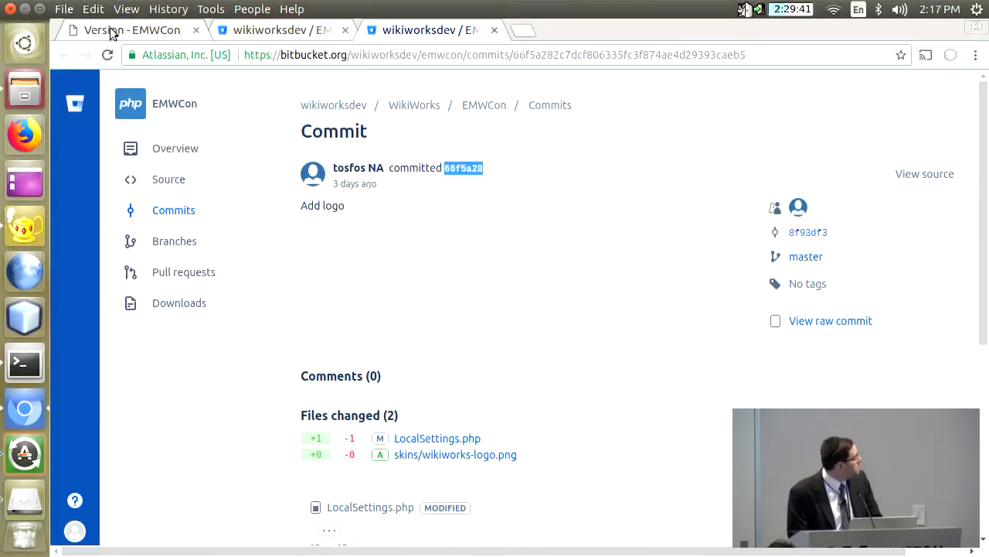
# Check the wiki's Special:Version page showing the WikiWorks logo, then return to the EMWCon commits
pyautogui.click(132, 29)
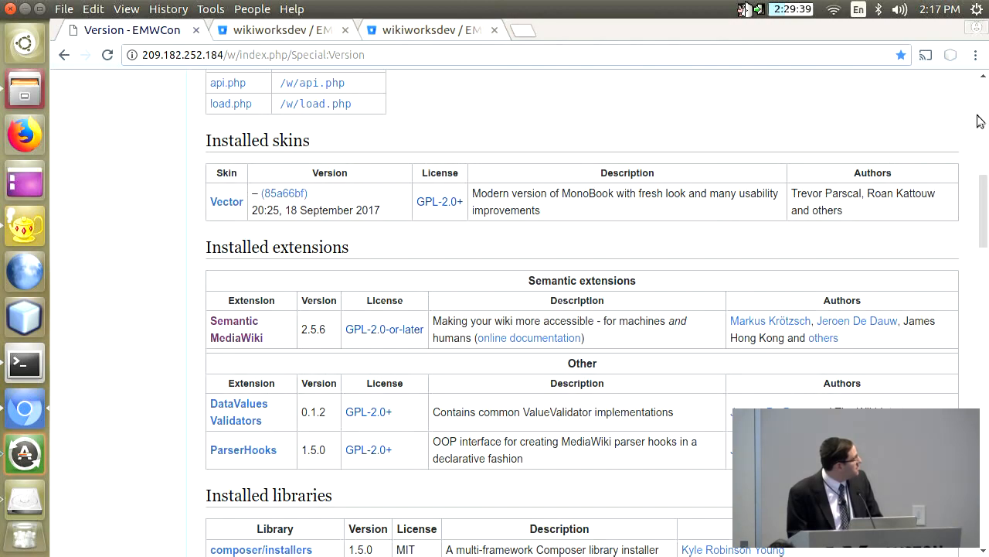
pyautogui.scroll(3)
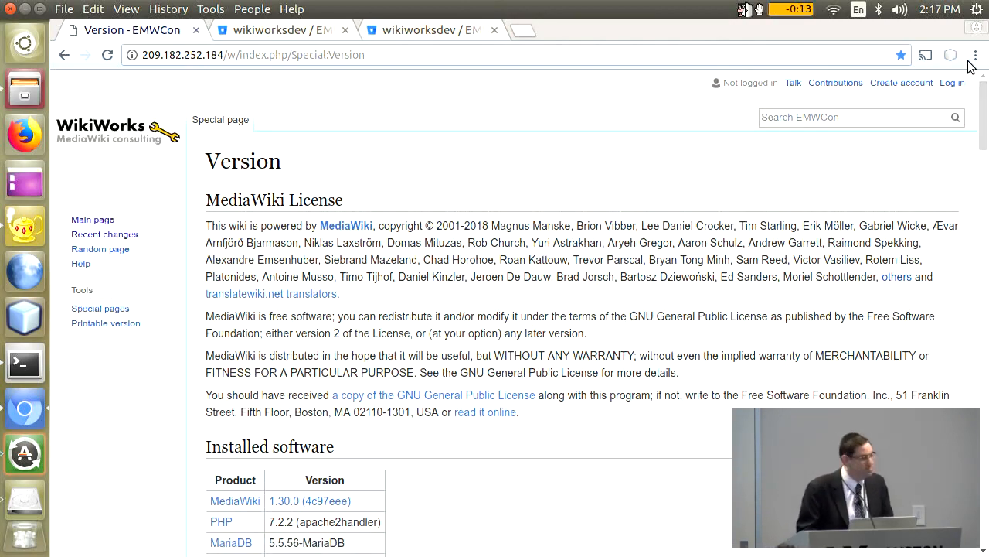
pyautogui.moveTo(703, 93)
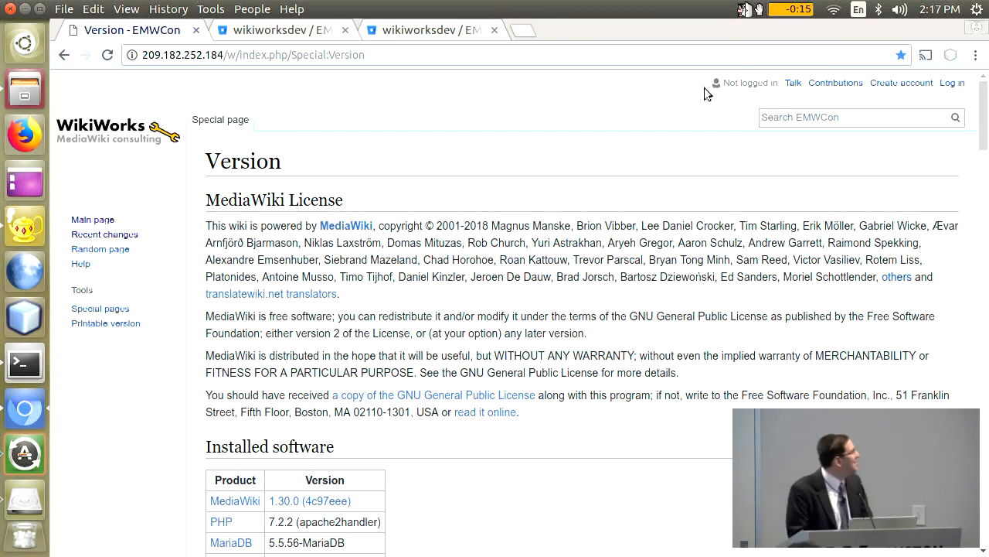
pyautogui.click(276, 30)
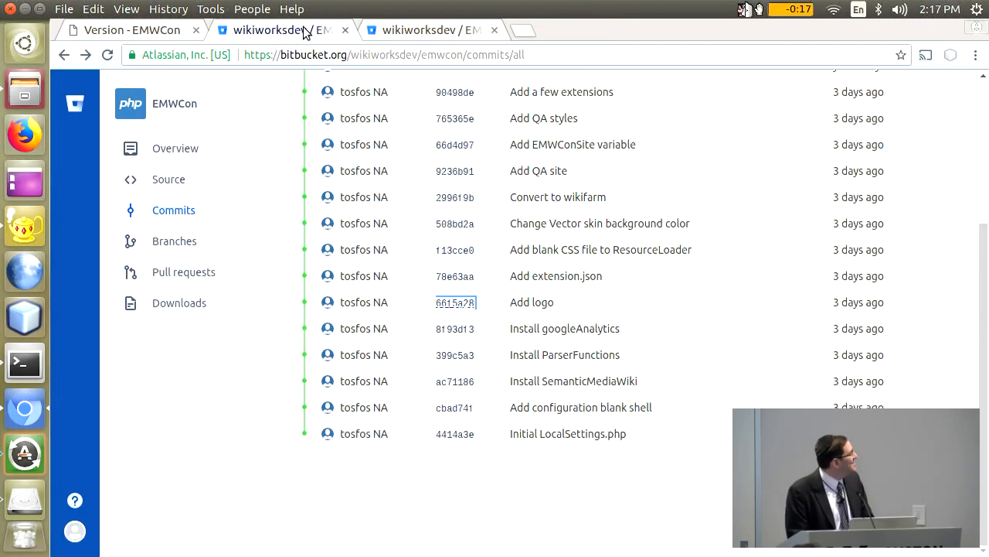
pyautogui.moveTo(454, 275)
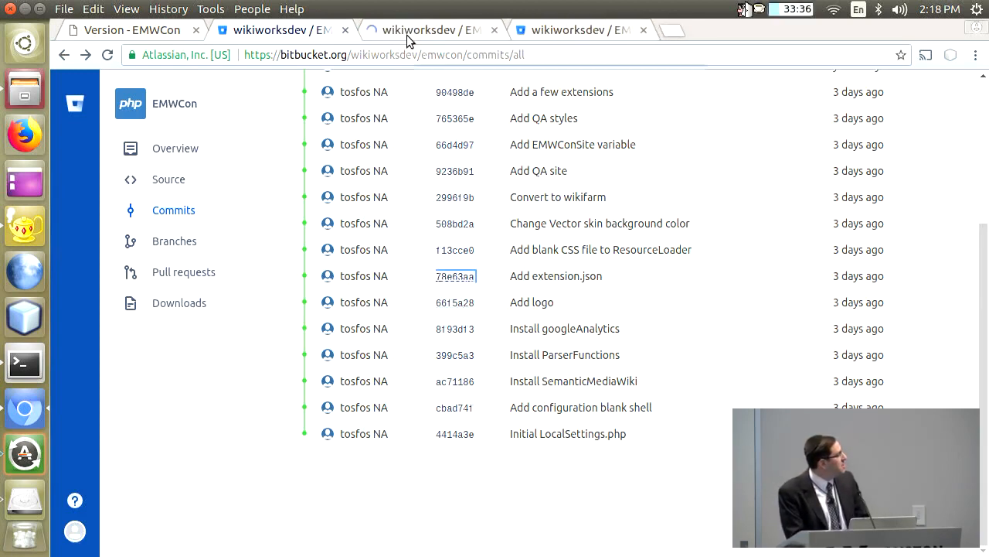
pyautogui.click(455, 275)
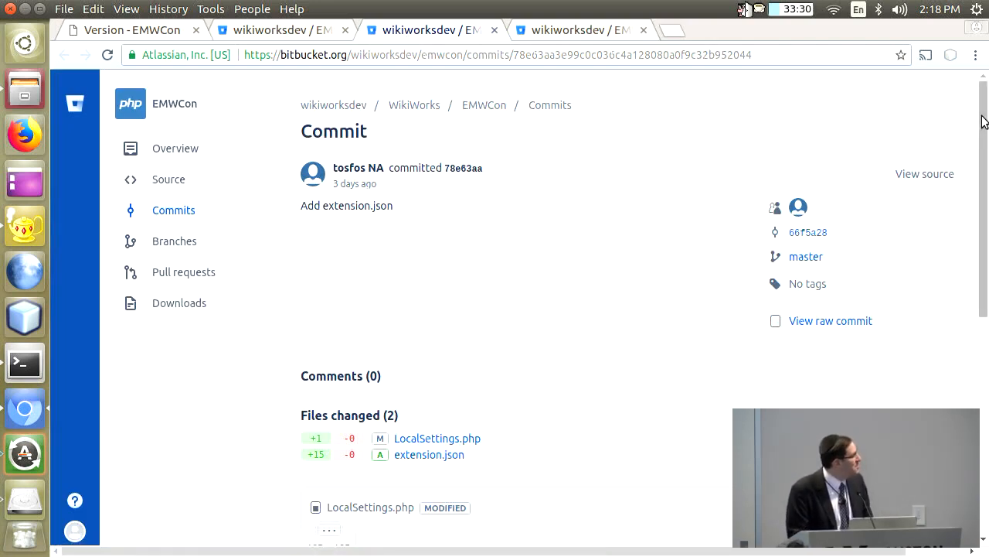
pyautogui.scroll(-3)
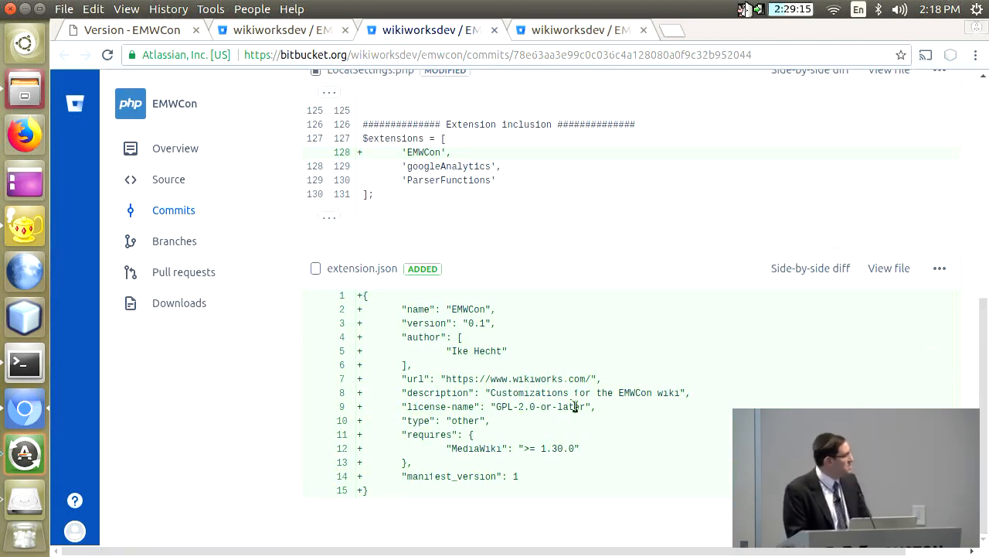
pyautogui.moveTo(695, 356)
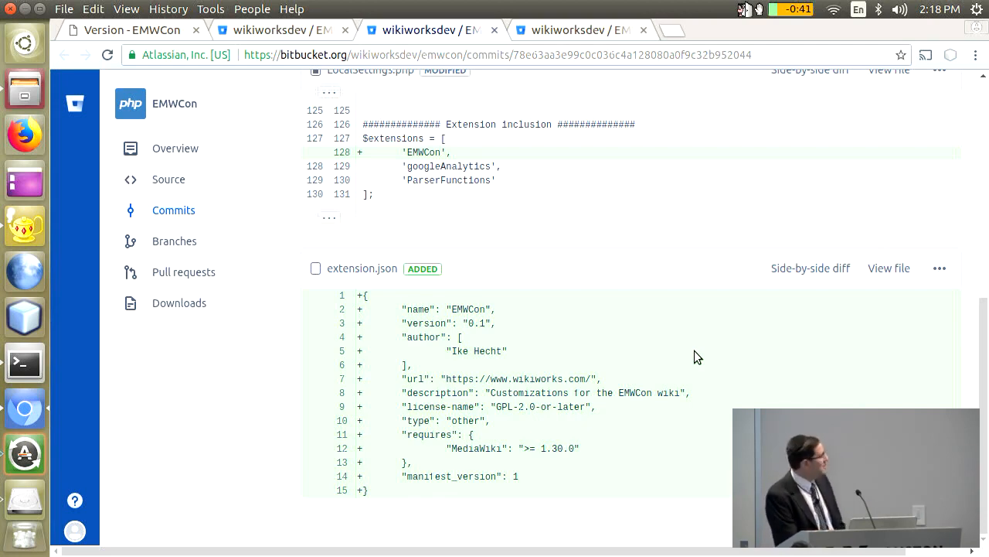
pyautogui.moveTo(719, 198)
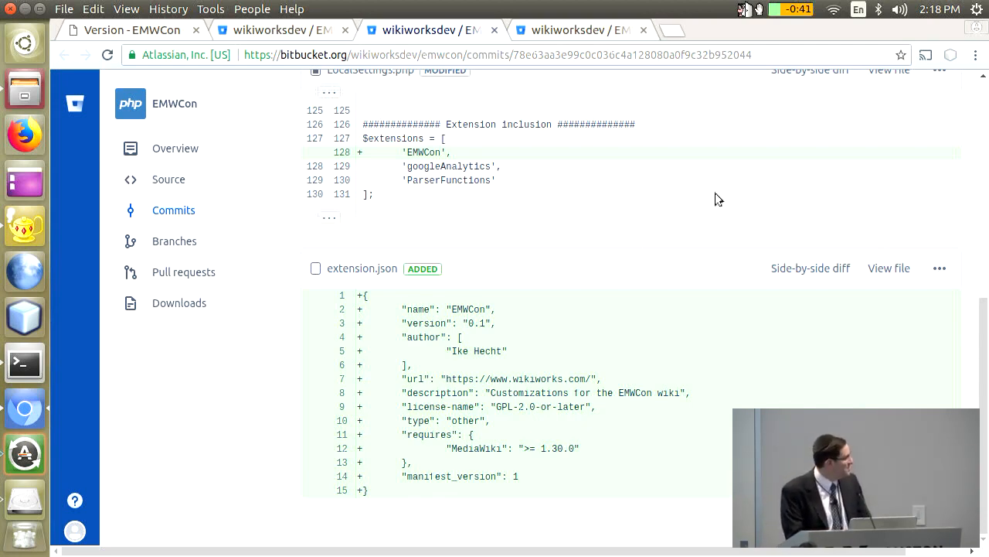
pyautogui.scroll(3)
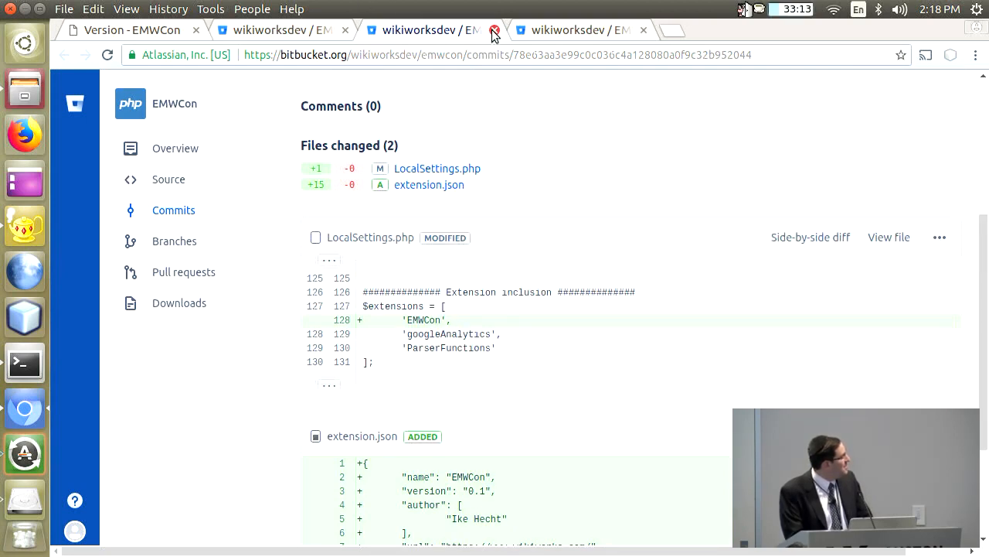
pyautogui.click(495, 29)
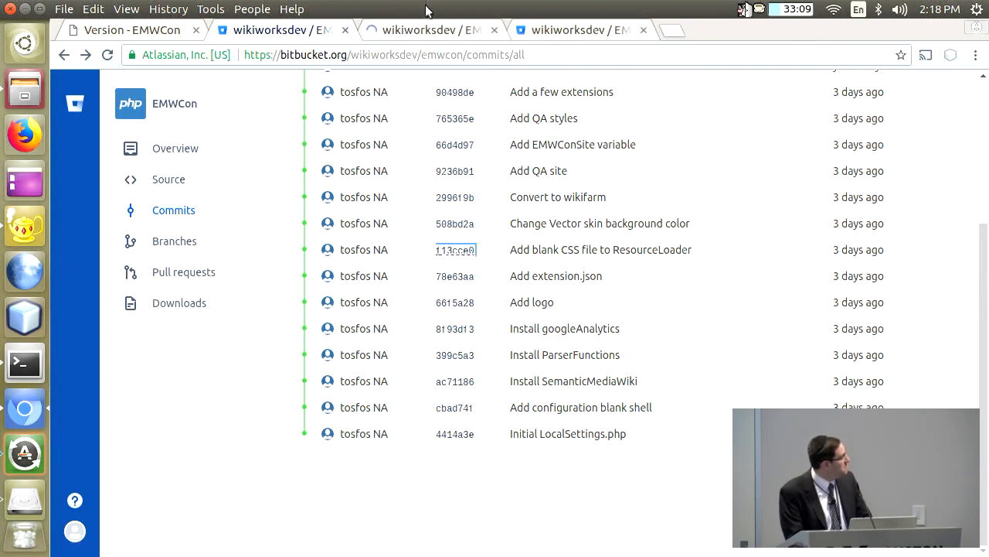
# Open commit f13cce0 and read its new EMWConHooks.php and blank CSS file
pyautogui.click(454, 249)
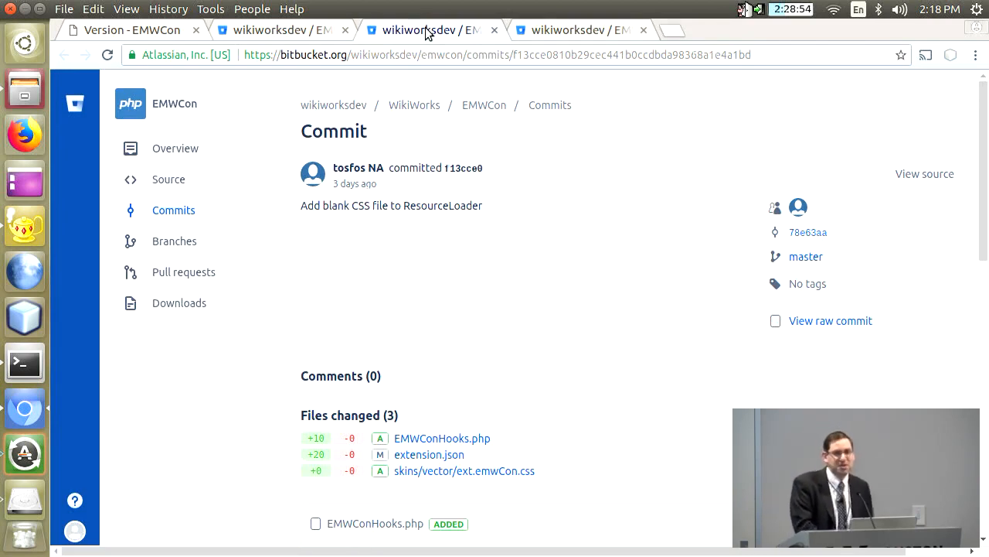
pyautogui.moveTo(842, 148)
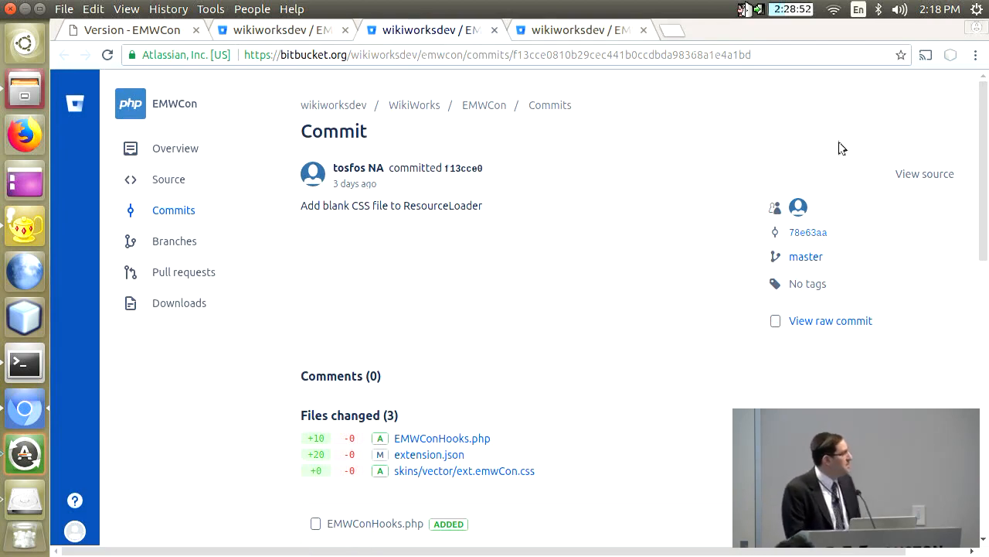
pyautogui.scroll(-3)
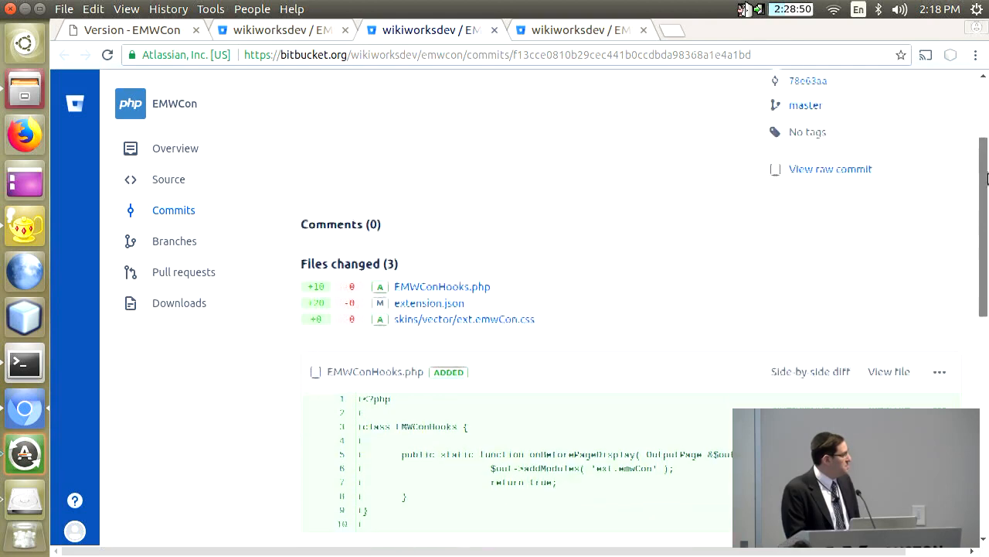
pyautogui.scroll(-3)
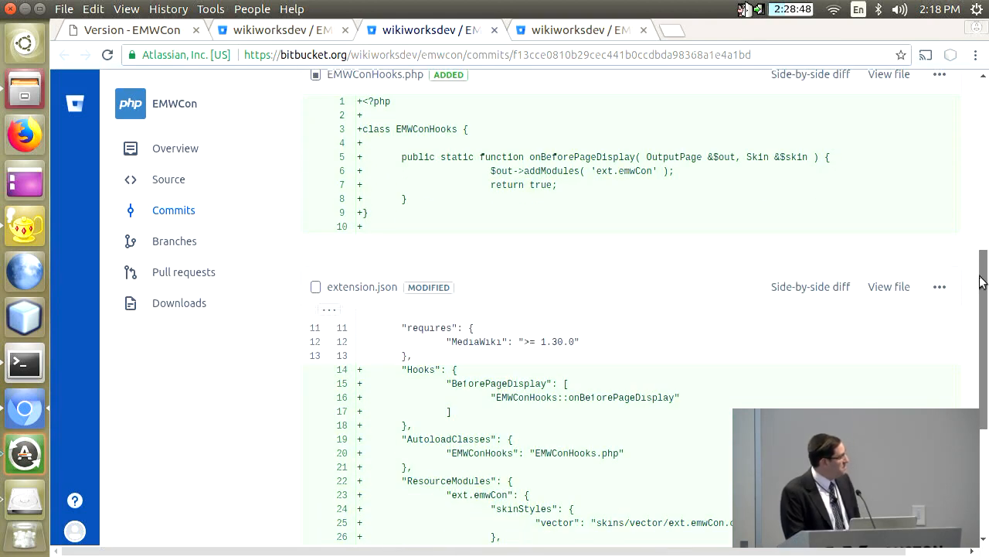
pyautogui.scroll(-3)
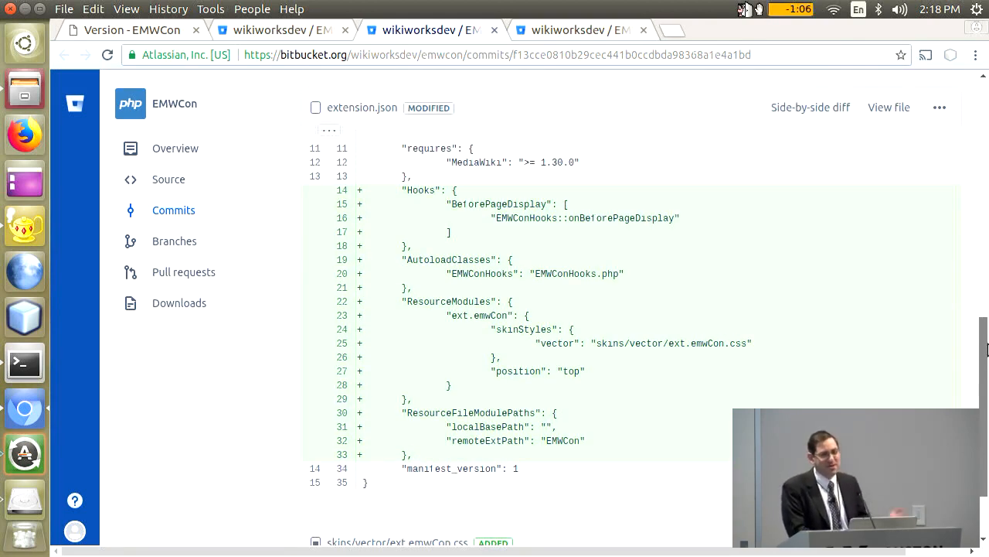
pyautogui.scroll(-3)
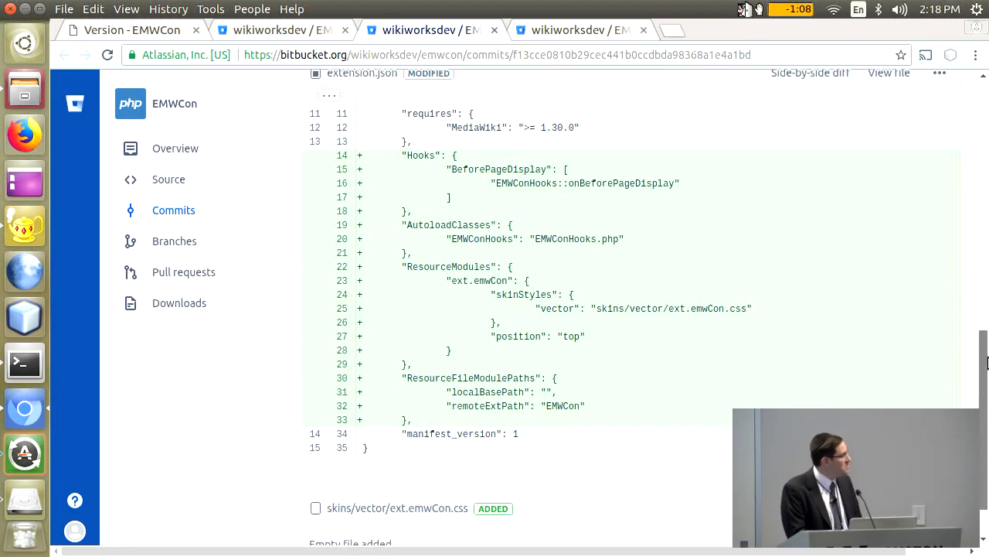
pyautogui.scroll(-3)
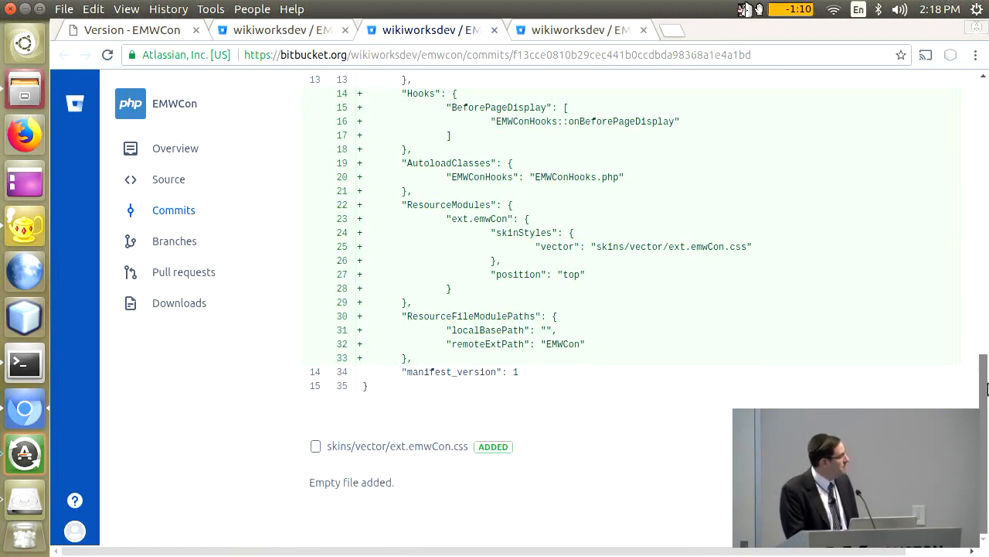
pyautogui.scroll(3)
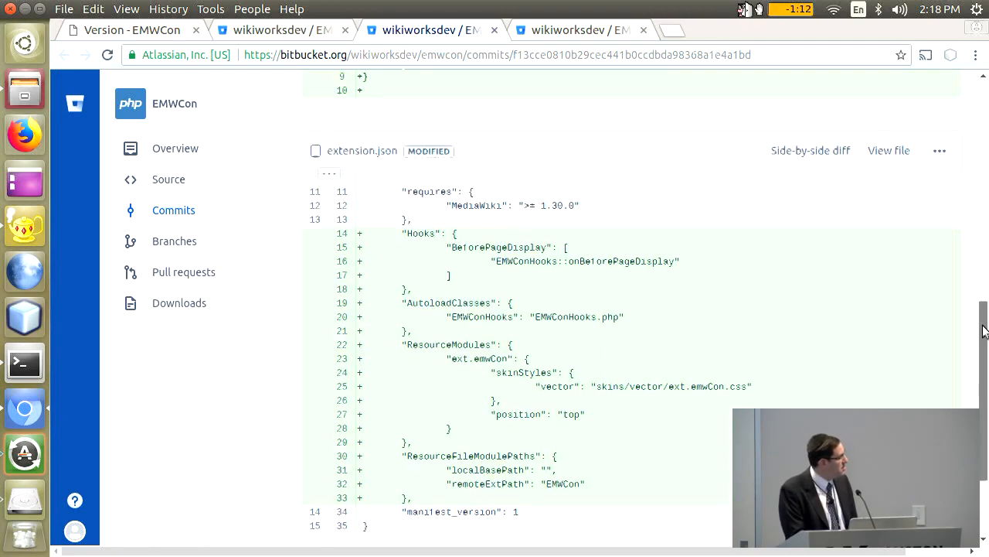
pyautogui.scroll(-3)
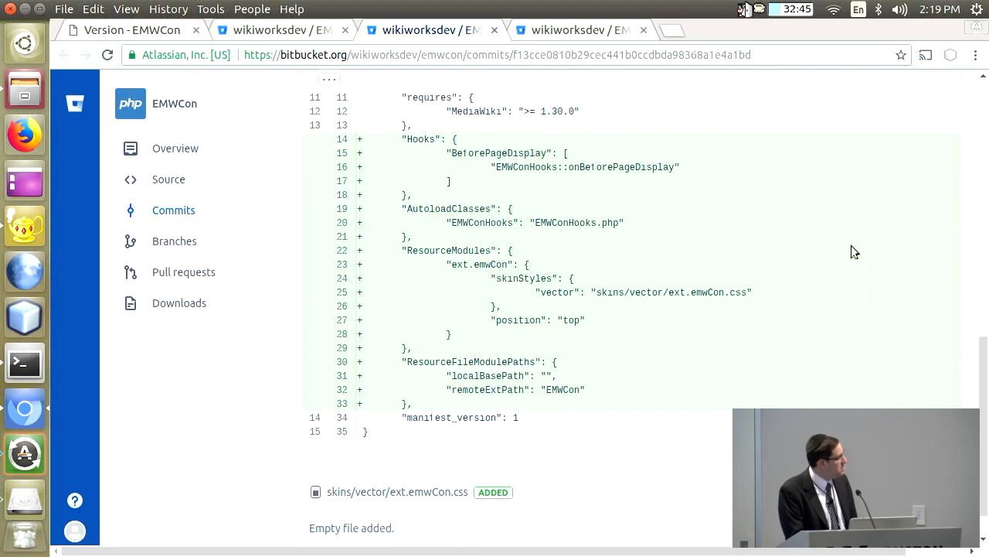
pyautogui.moveTo(980, 394)
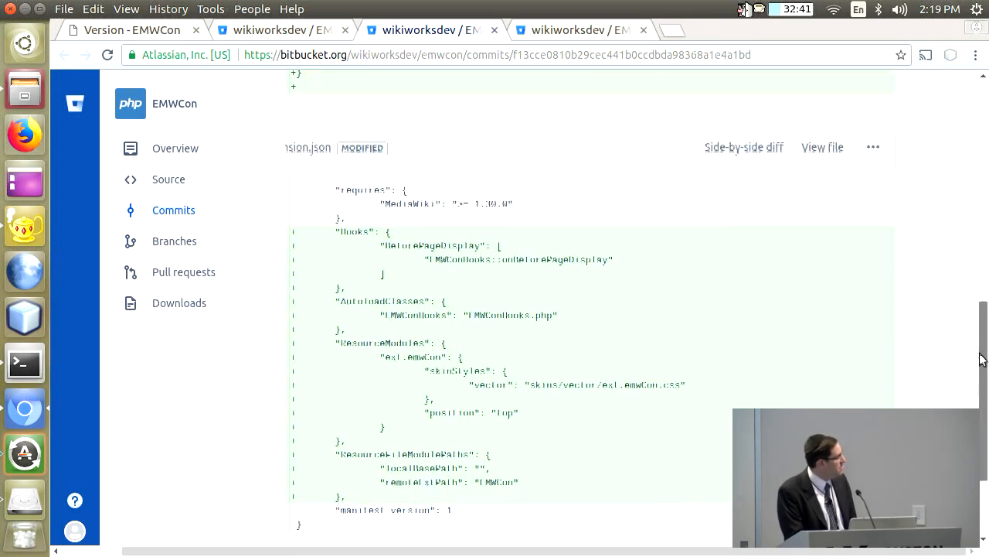
# Review the extension.json ResourceLoader modules in the diff, then return to the Commits list
pyautogui.scroll(3)
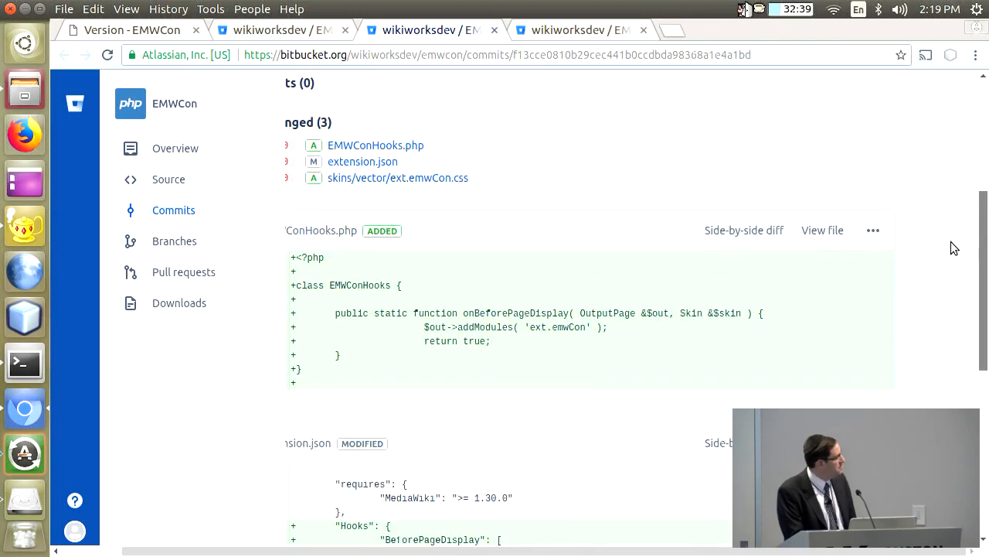
pyautogui.scroll(3)
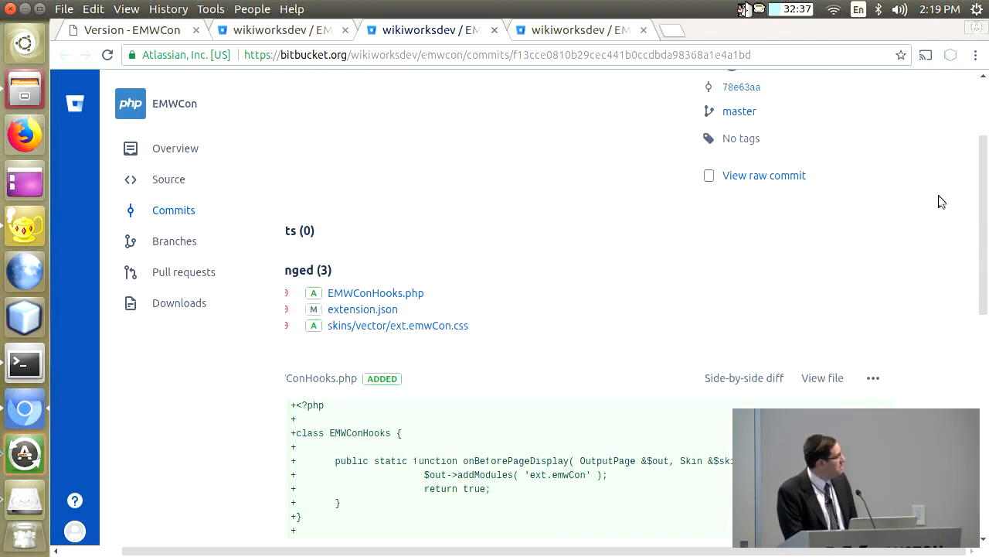
pyautogui.scroll(-3)
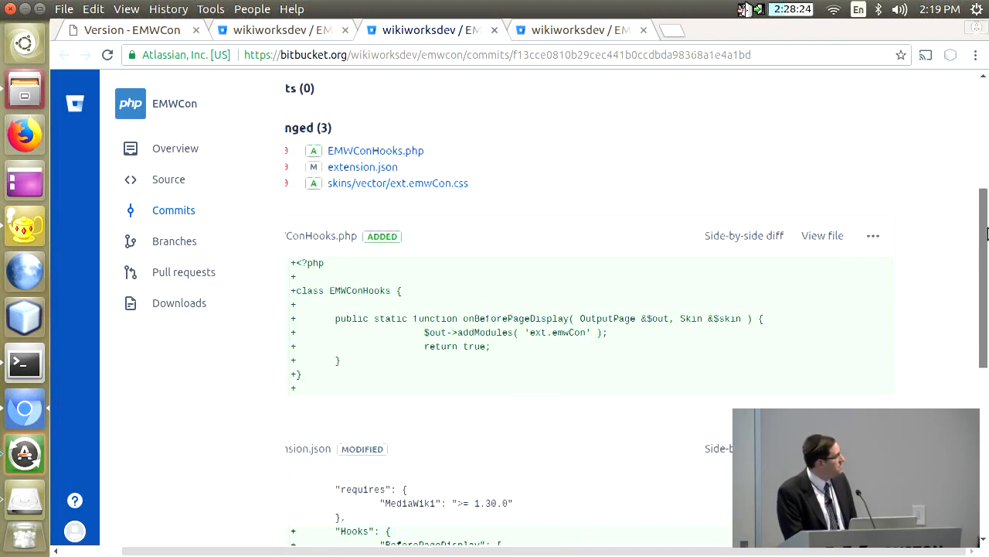
pyautogui.scroll(-3)
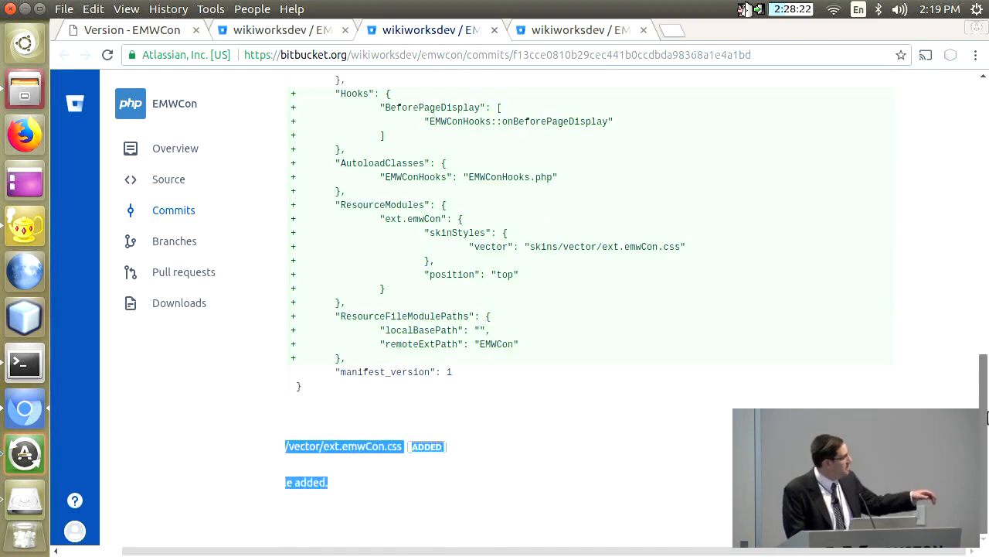
pyautogui.scroll(3)
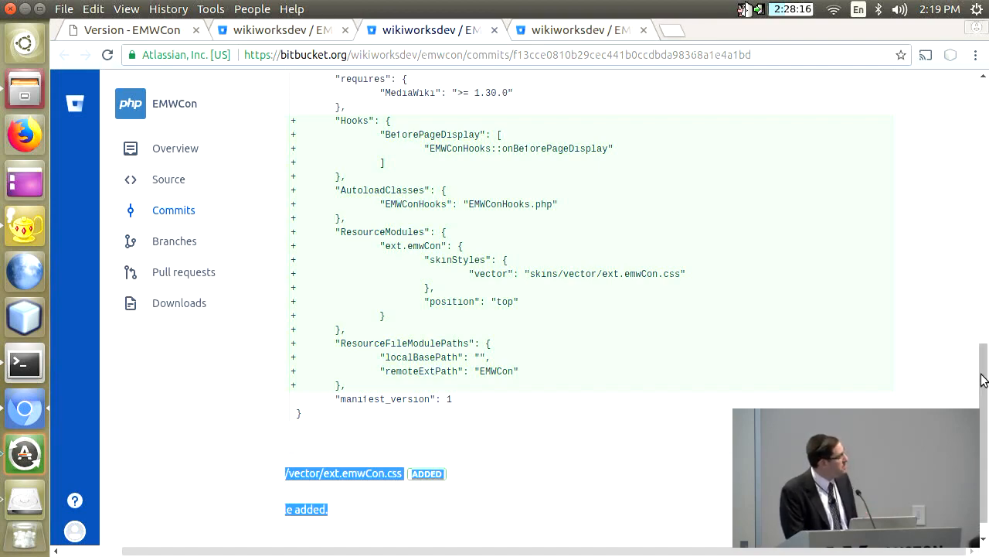
pyautogui.scroll(3)
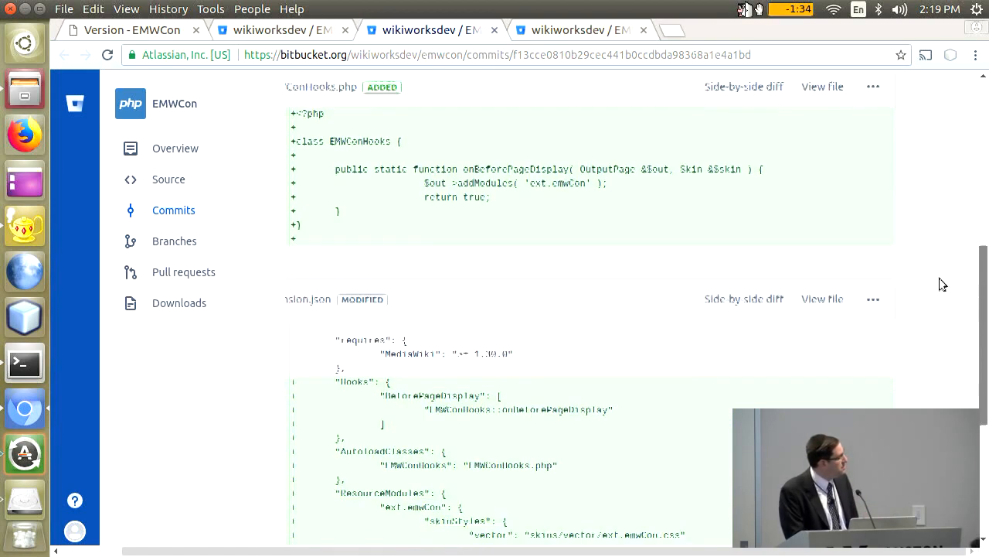
pyautogui.scroll(3)
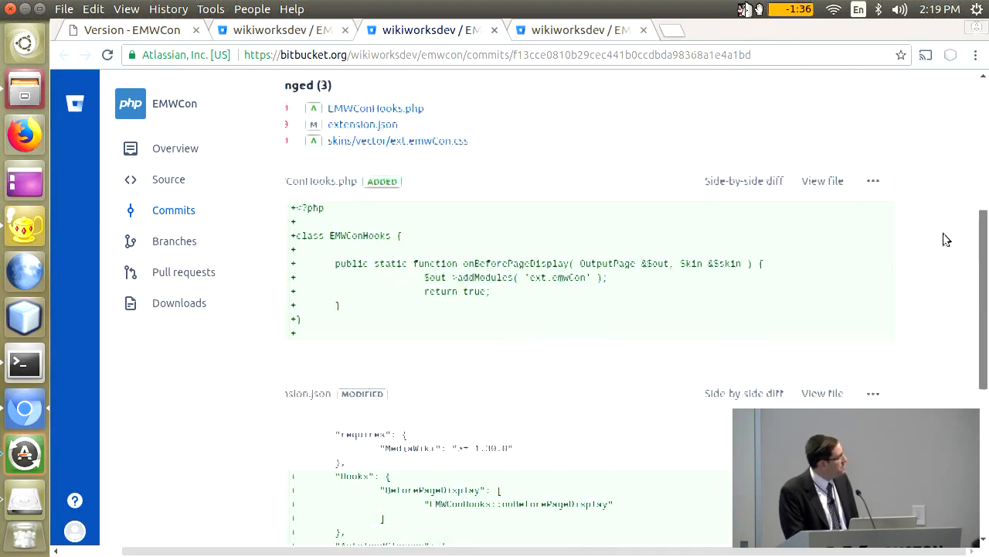
pyautogui.scroll(3)
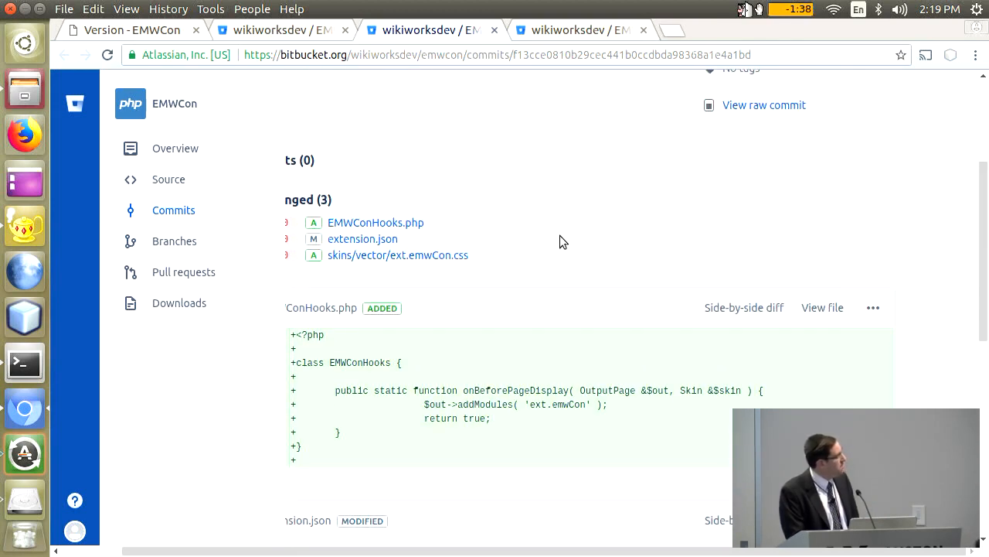
pyautogui.moveTo(433, 289)
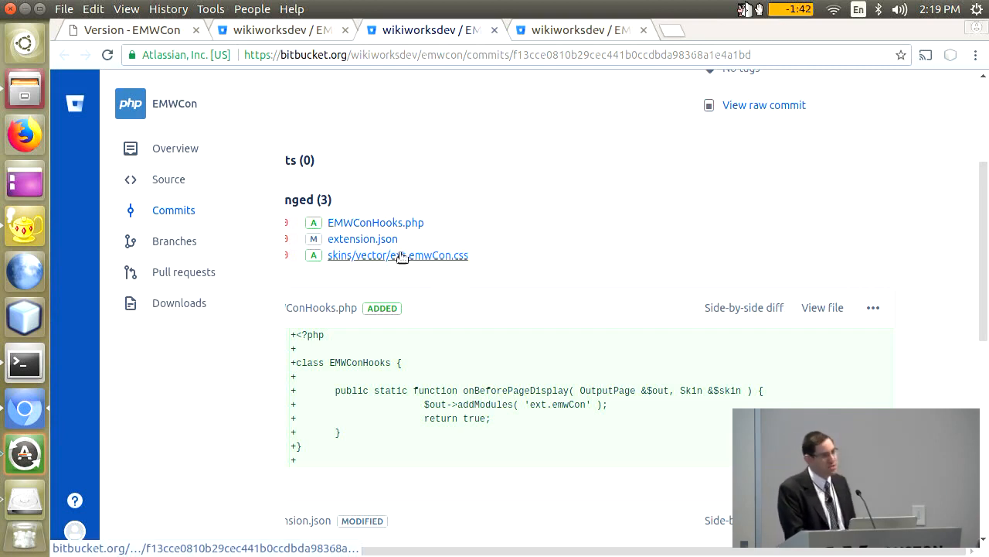
pyautogui.moveTo(397, 255)
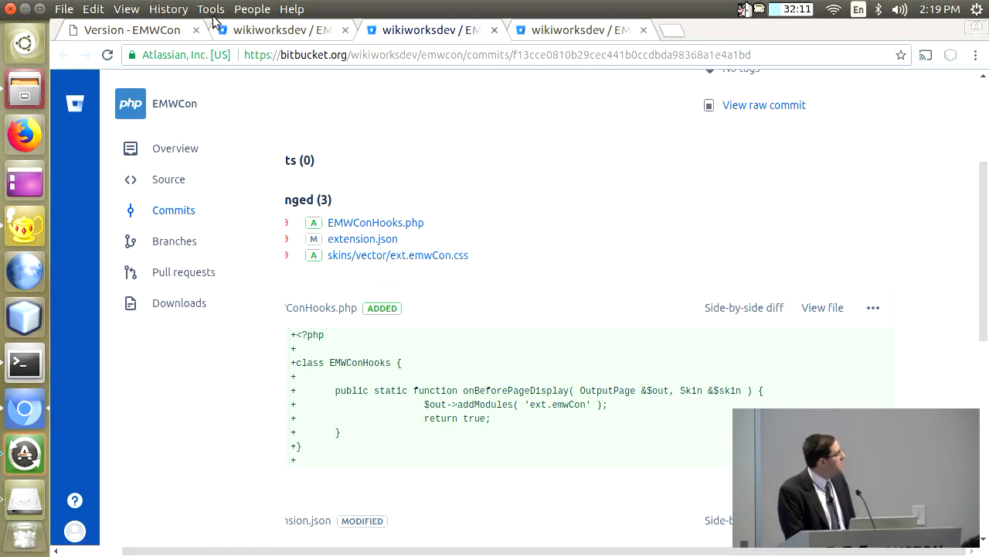
pyautogui.click(173, 210)
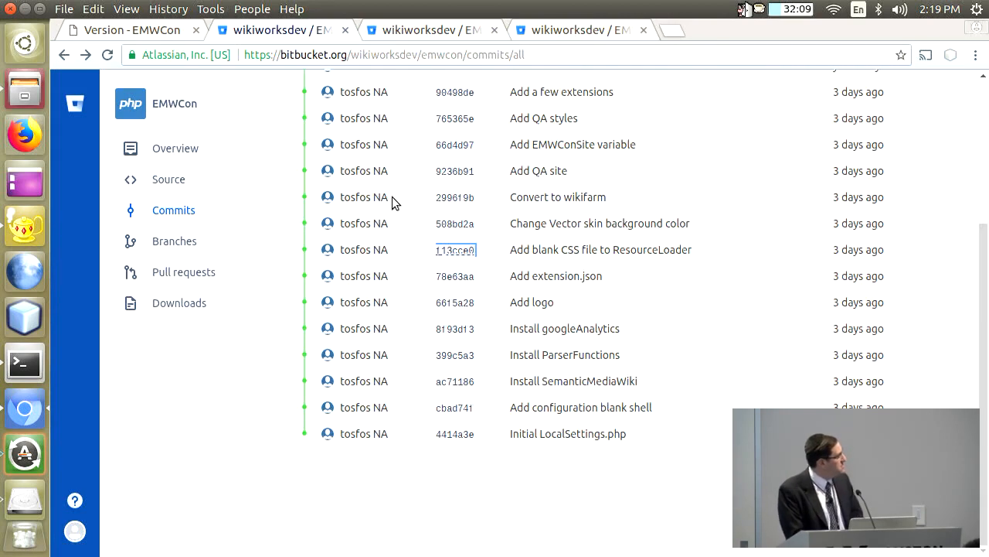
# Open commit 508bd2a 'Change Vector skin background color' and select its commit id
pyautogui.click(455, 223)
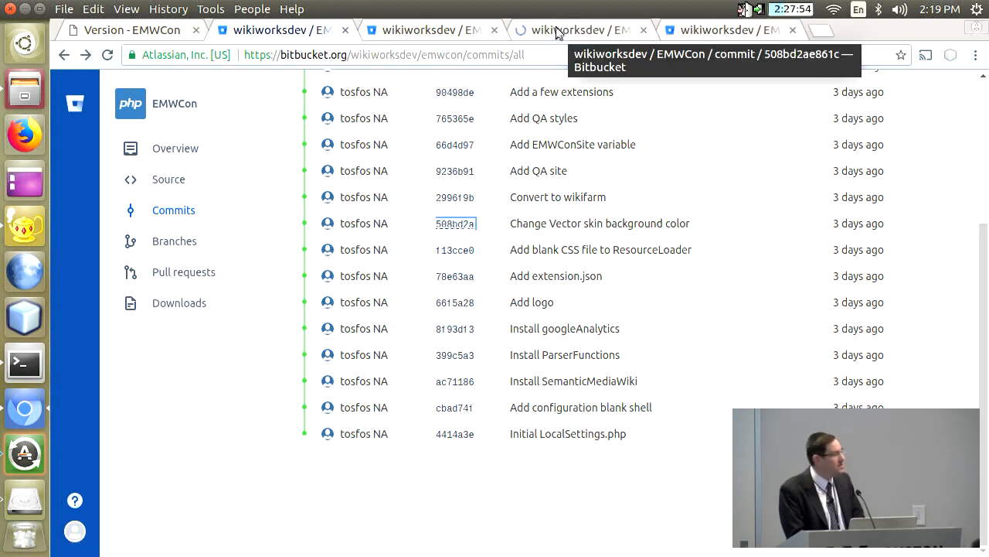
pyautogui.click(455, 222)
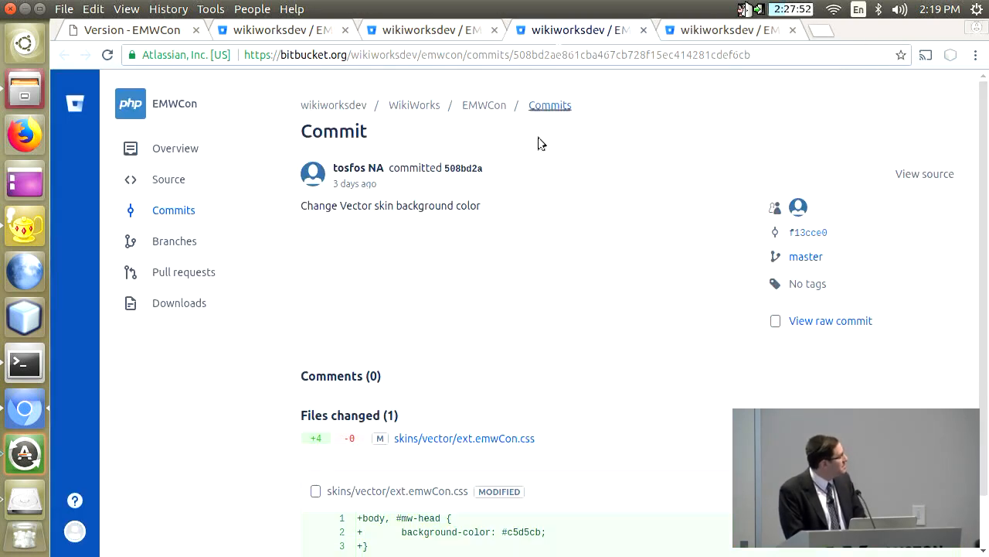
pyautogui.doubleClick(462, 167)
pyautogui.write('g')
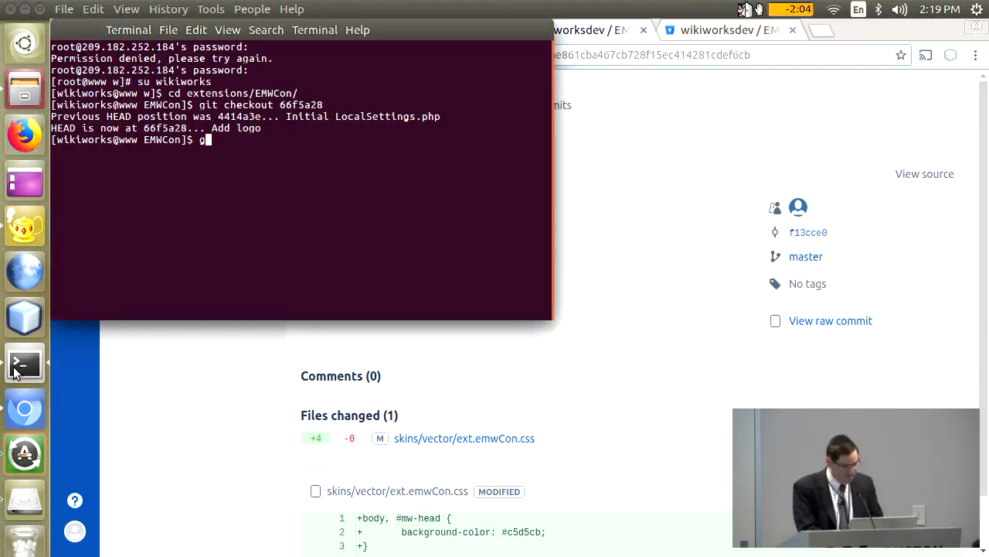
# Run git checkout in the EMWCon extension folder for the copied commit
pyautogui.write('it checkout')
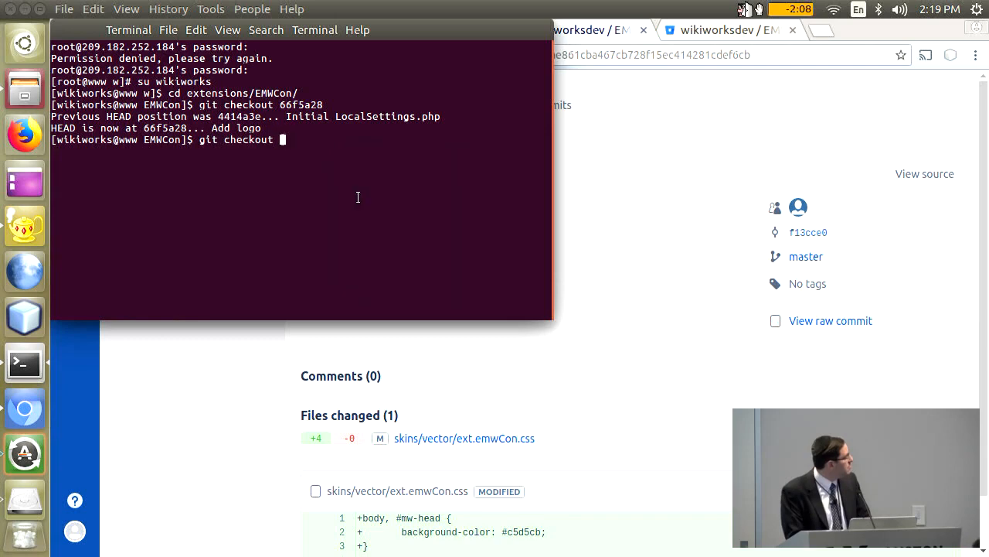
pyautogui.press('Return')
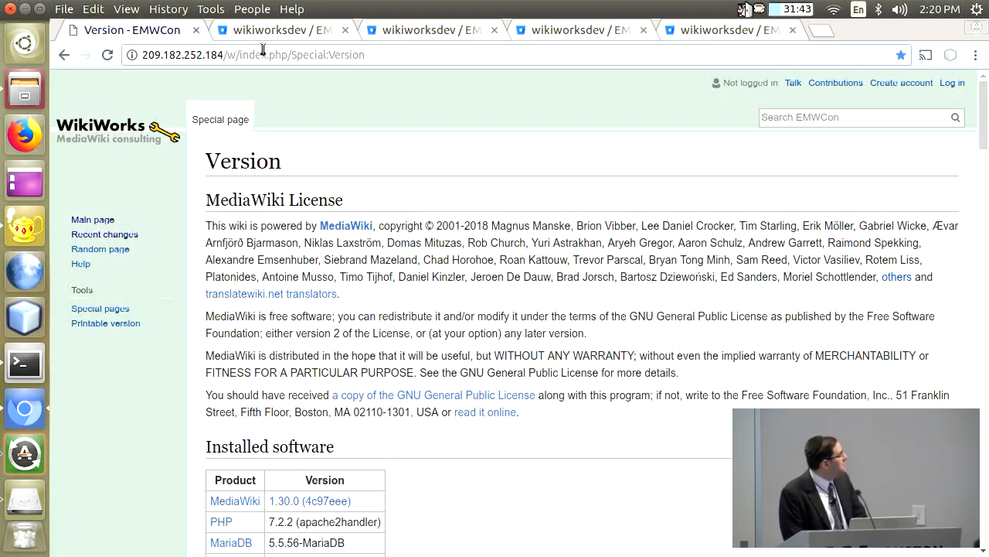
# Return to the commit list showing 'Add logo' 66f5a28 and bring up the Chromium menu
pyautogui.click(275, 30)
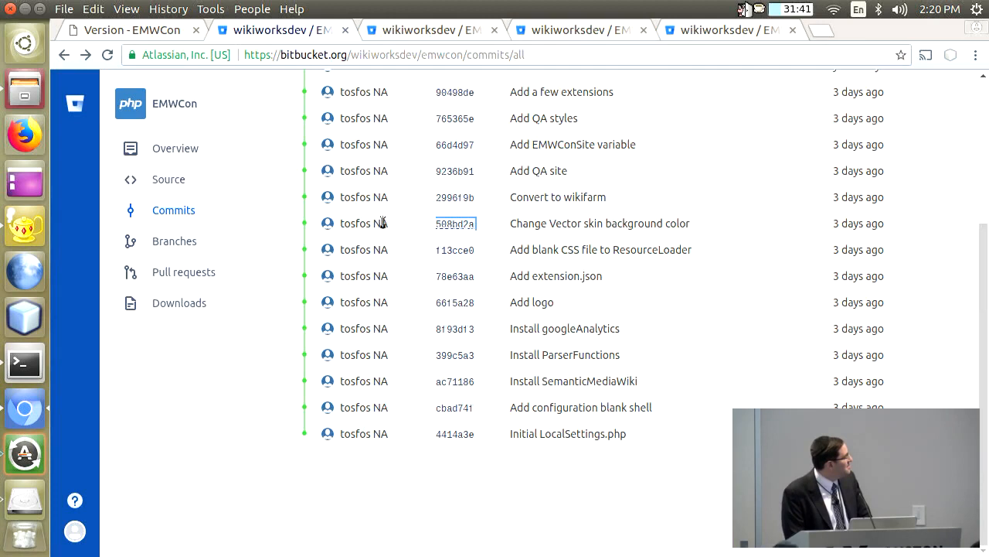
pyautogui.moveTo(449, 204)
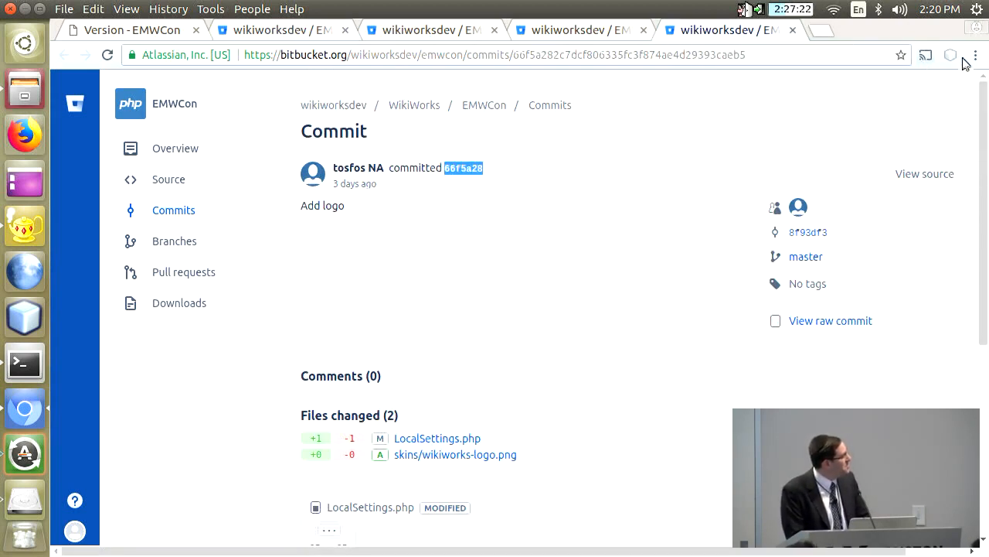
pyautogui.click(975, 56)
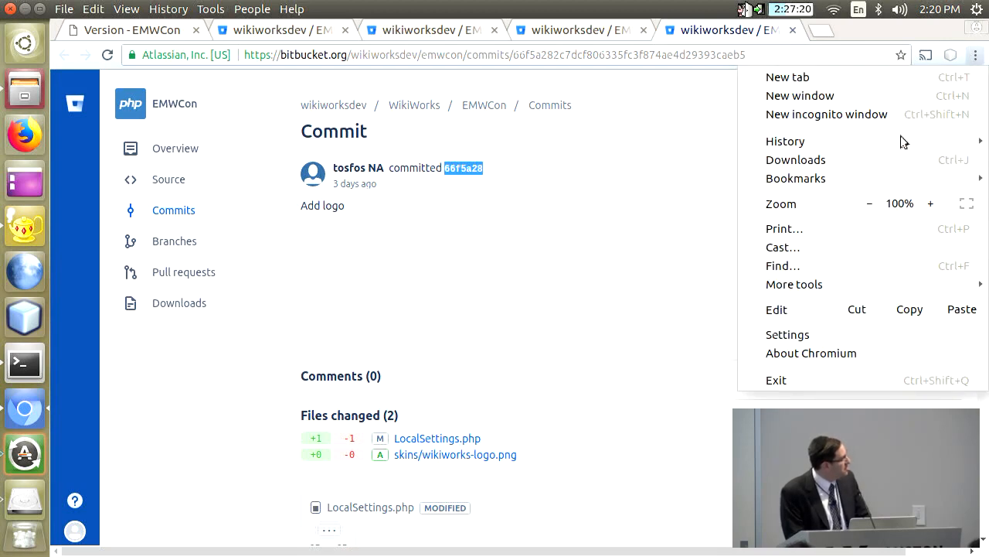
# Open the bookmarked 'Manual:Wiki family - MediaWiki' page from the Bookmarks menu
pyautogui.click(796, 178)
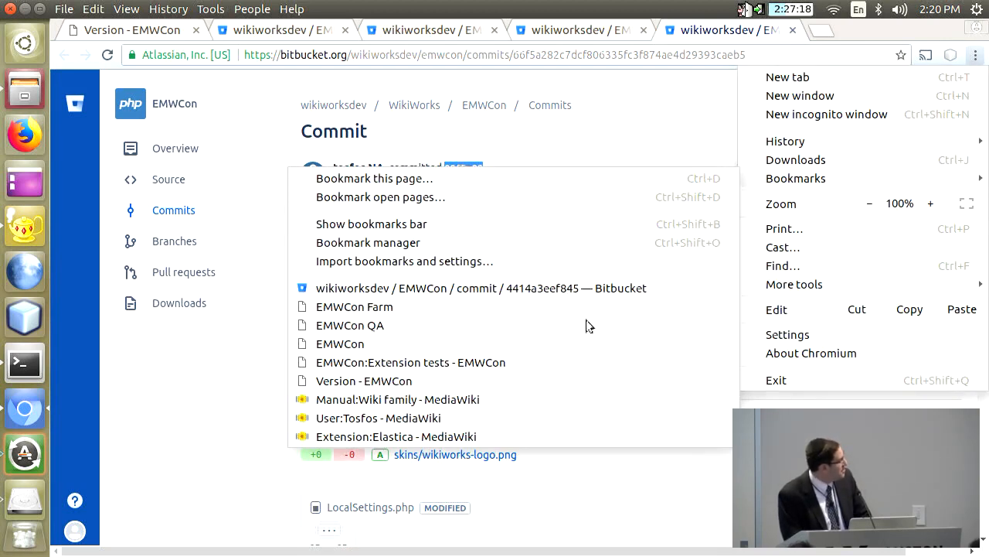
pyautogui.click(397, 399)
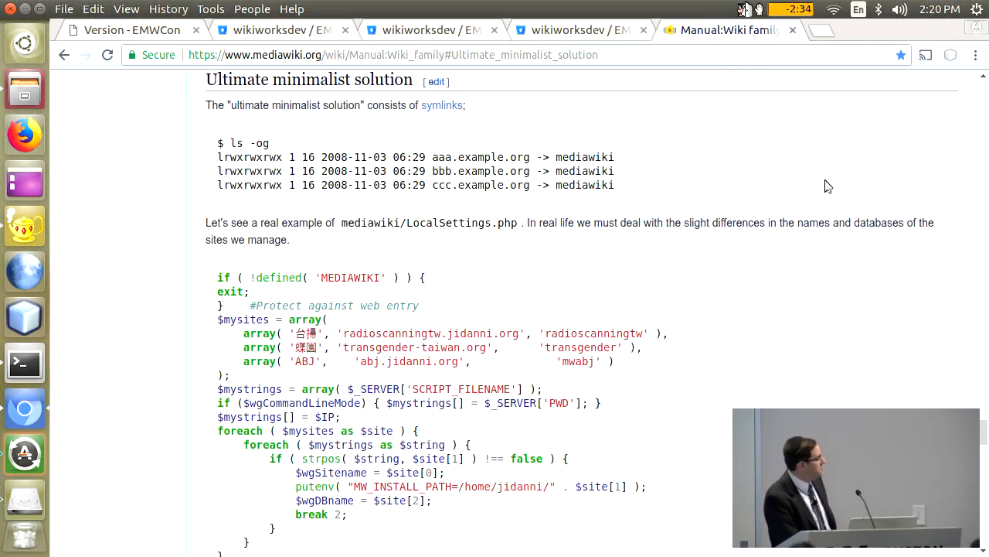
pyautogui.moveTo(986, 114)
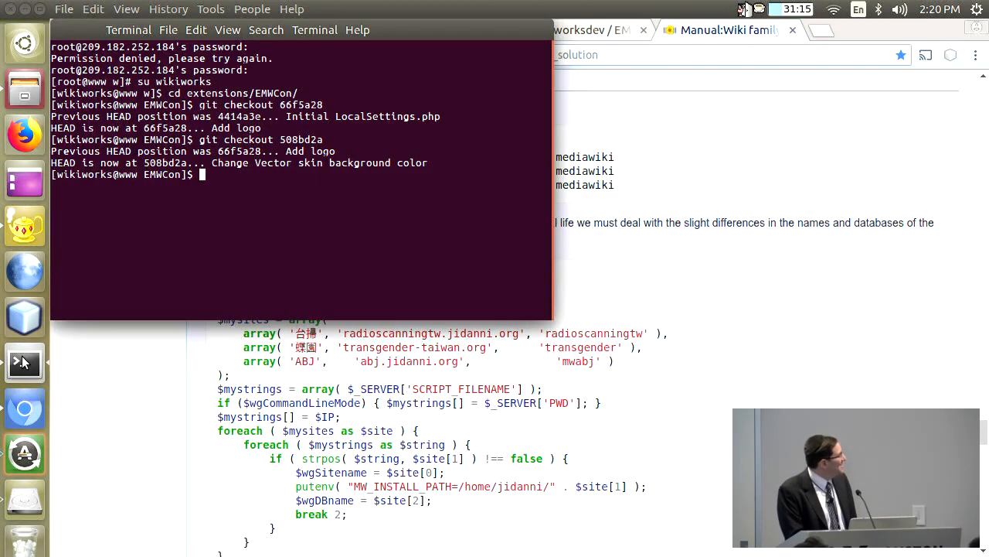
# Change into the emwcon.com site directory, listing robots.txt and the w link, and select emwcon-qa.com
pyautogui.write('cd ../..')
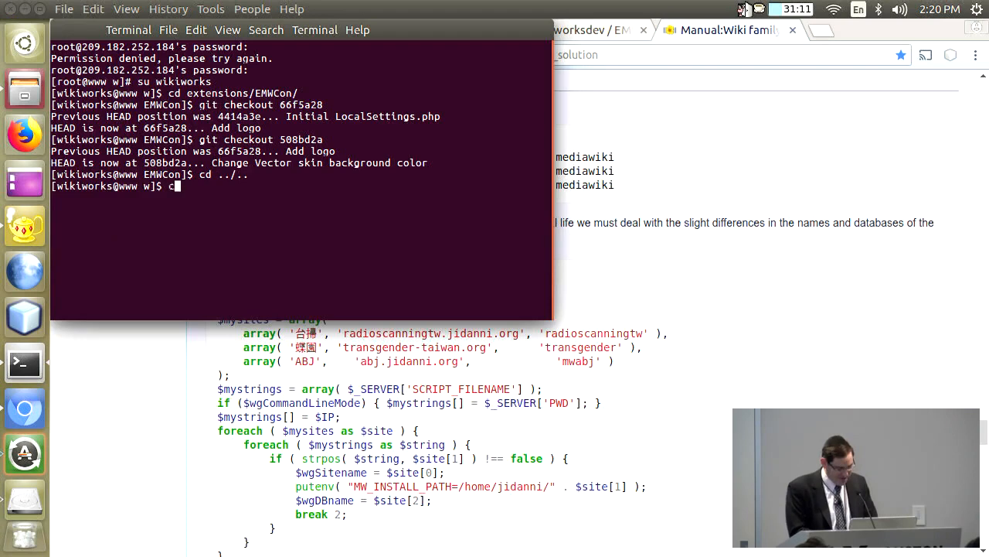
pyautogui.write('d ..')
pyautogui.press('Return')
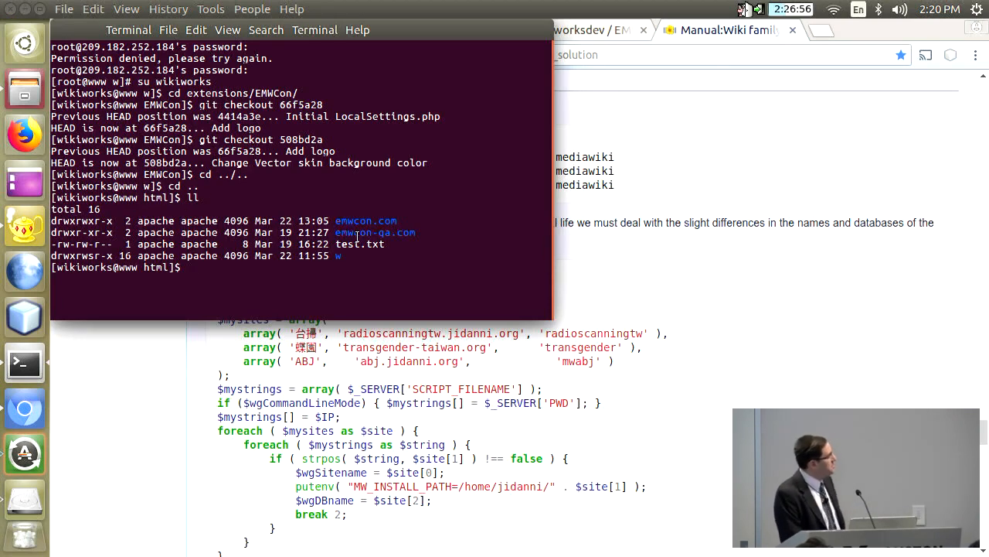
pyautogui.write('cd ee')
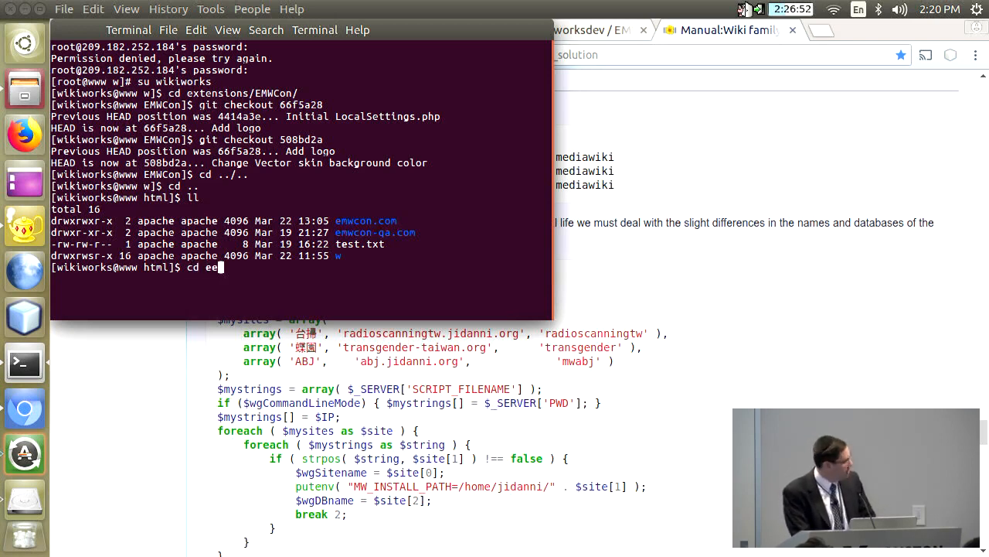
pyautogui.press('BackSpace')
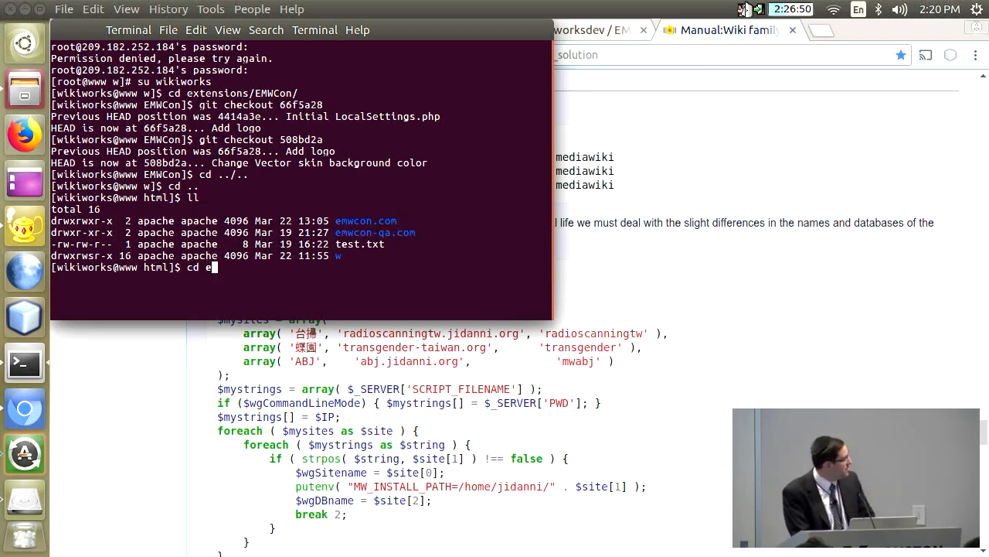
pyautogui.write('mwcon')
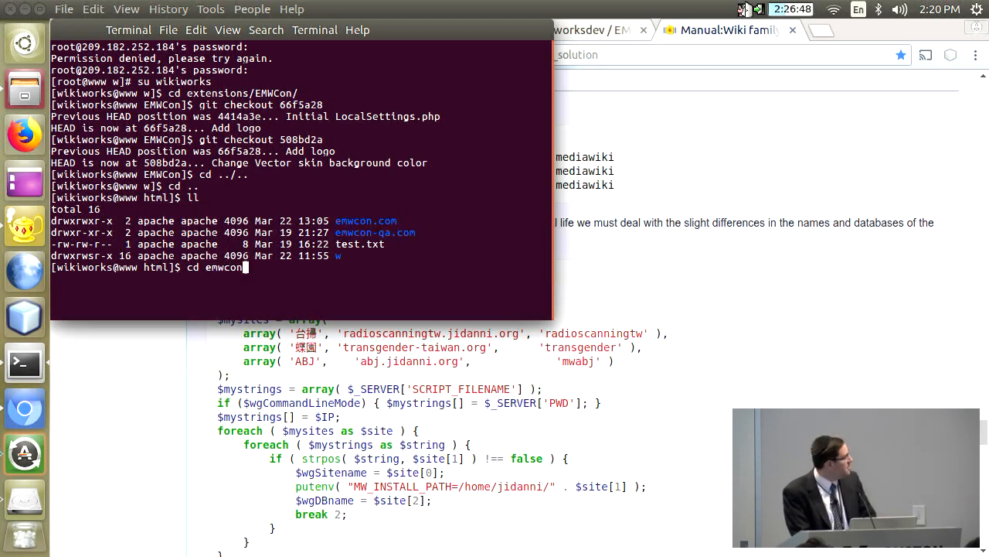
pyautogui.press('Return')
pyautogui.write('ll')
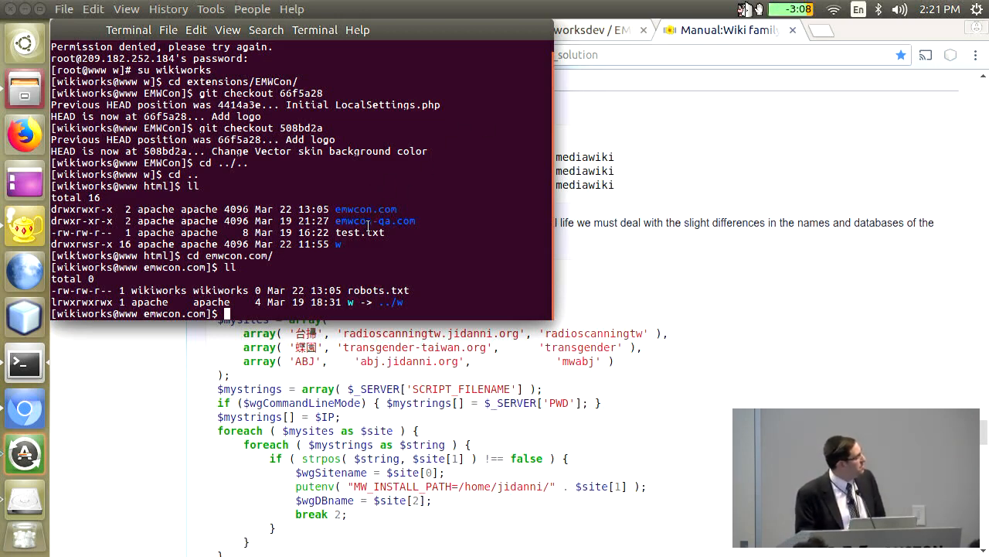
pyautogui.doubleClick(365, 209)
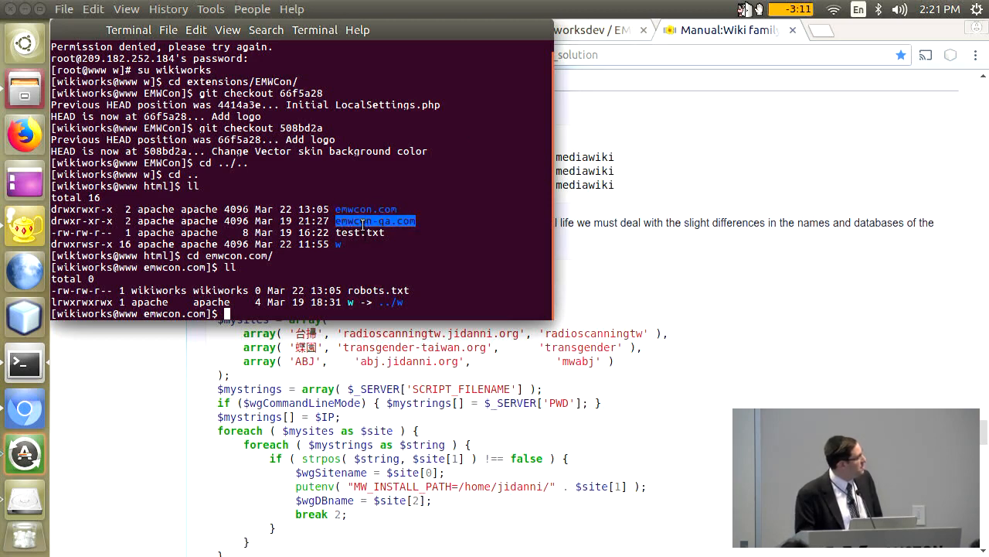
pyautogui.moveTo(294, 319)
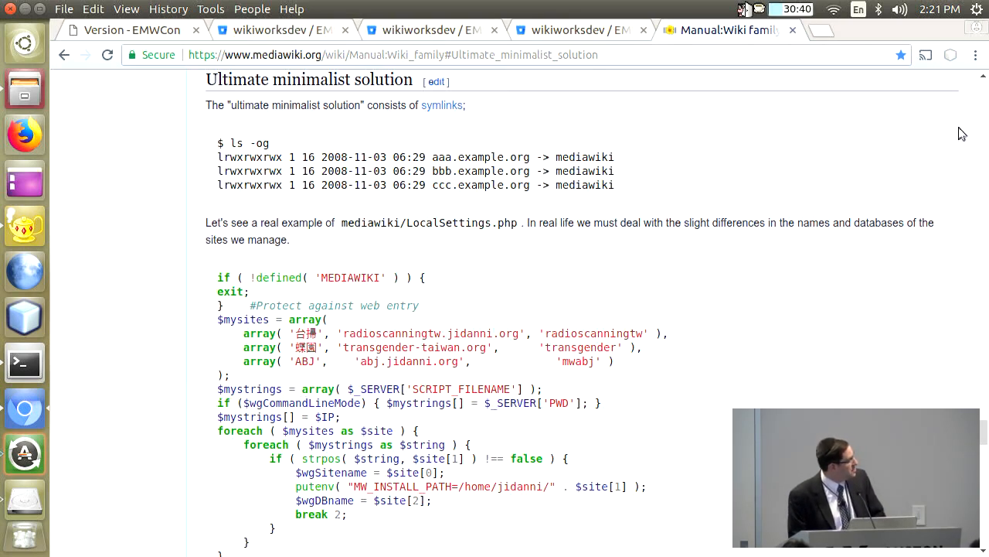
pyautogui.moveTo(982, 159)
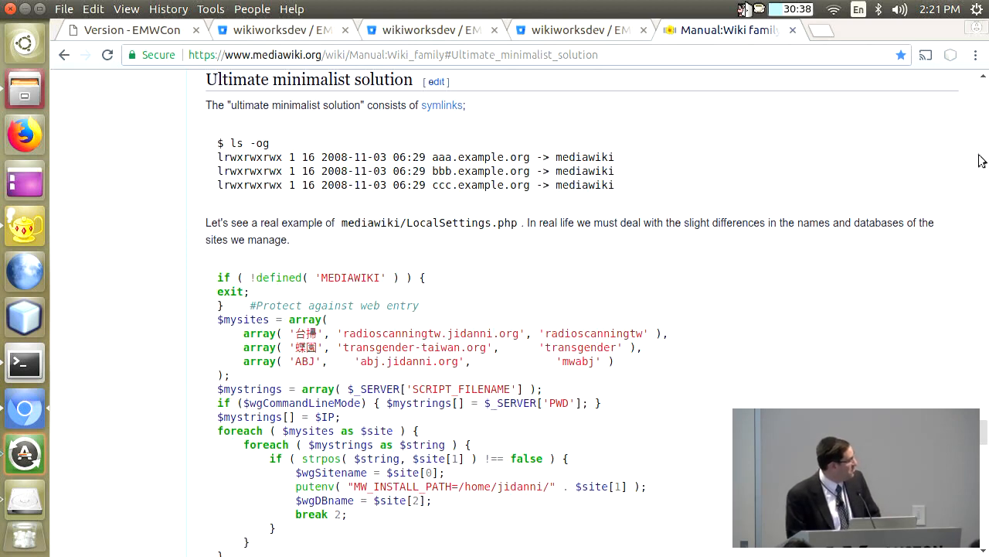
pyautogui.moveTo(371, 452)
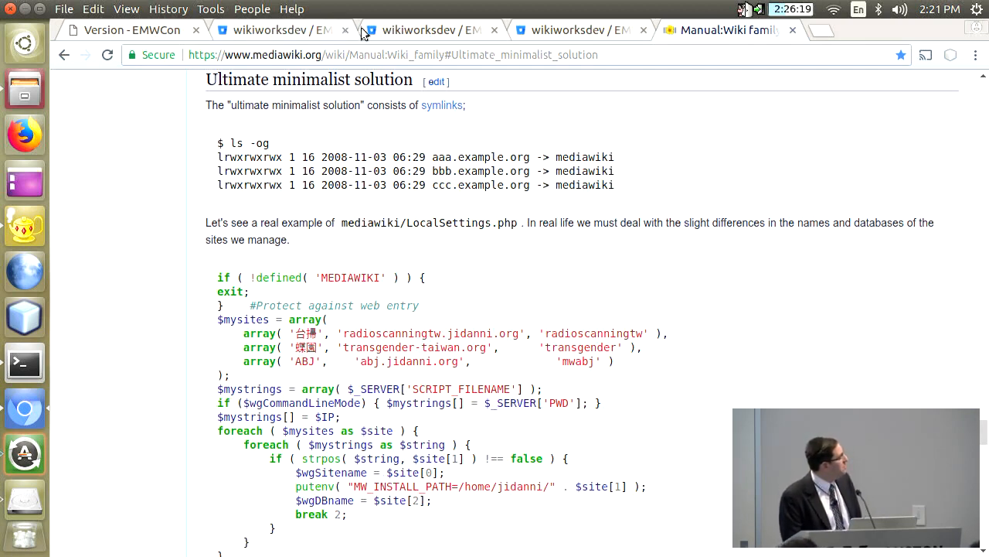
# Switch from the Wiki family manual back to the Bitbucket EMWCon commits tab
pyautogui.rightClick(281, 29)
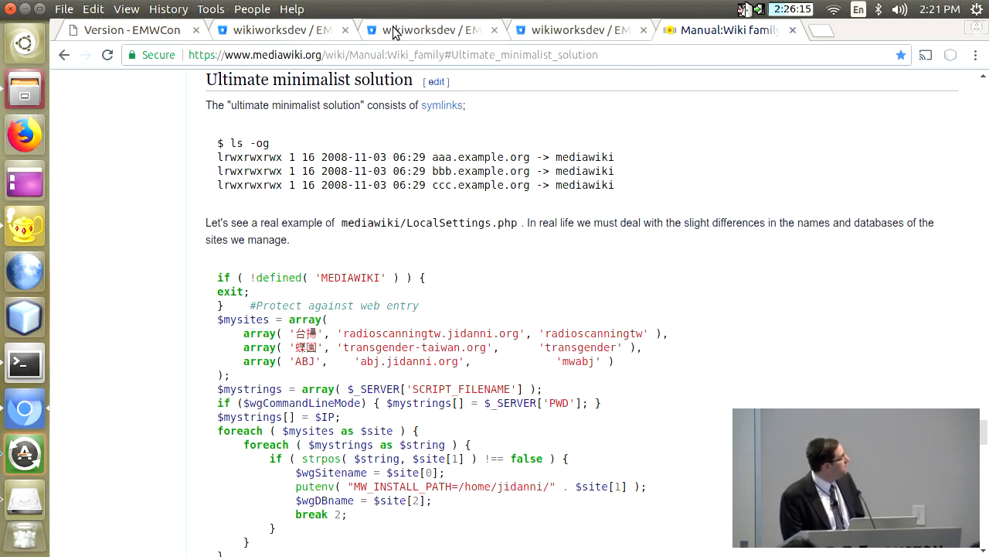
pyautogui.click(275, 29)
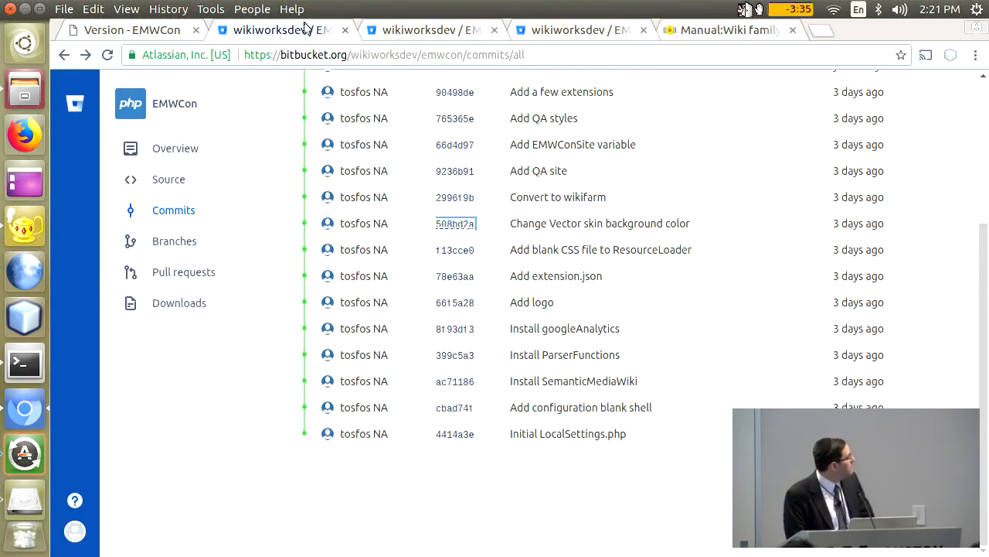
pyautogui.moveTo(456, 198)
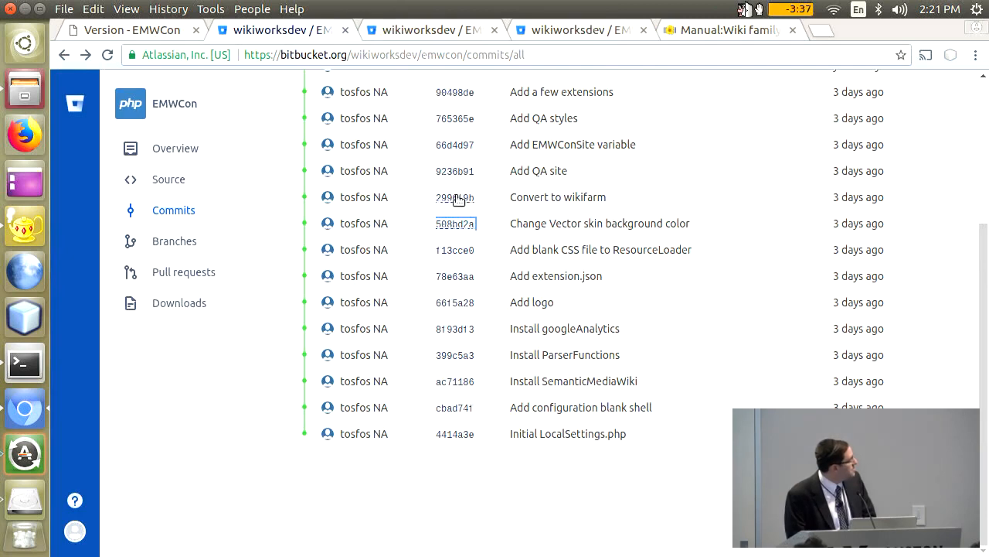
# Open the 'Convert to wikifarm' commit and read its LocalSettings.php diff down to sites/emwcon.com.php
pyautogui.click(454, 197)
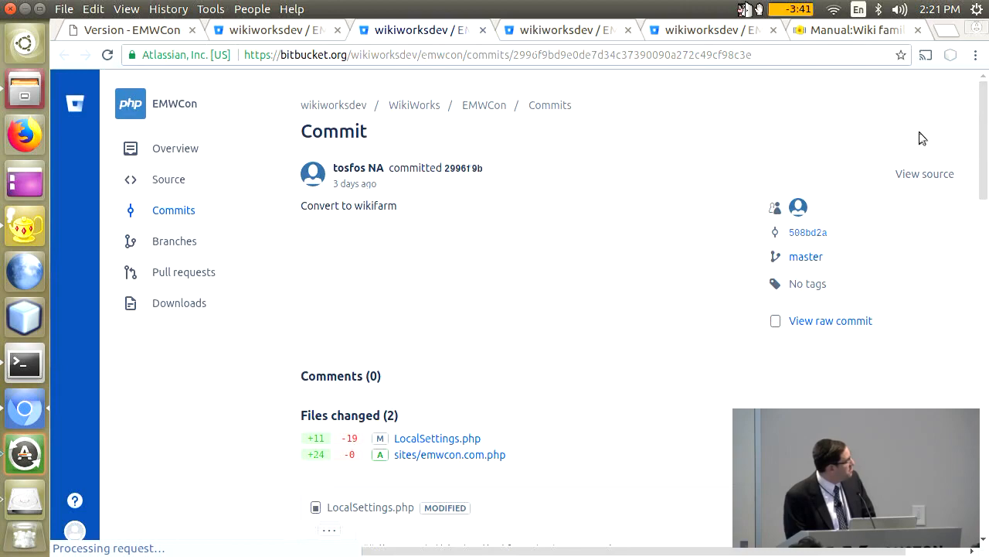
pyautogui.scroll(-3)
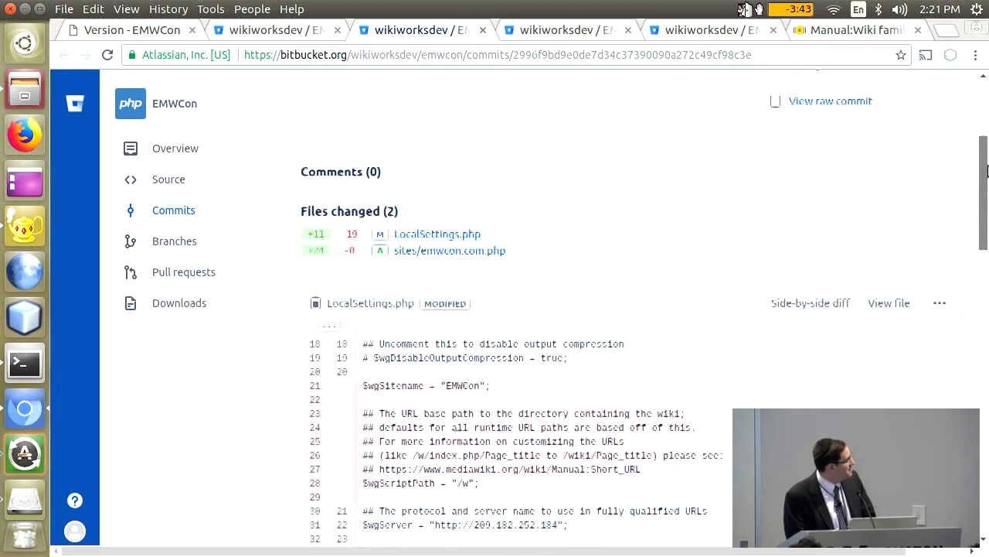
pyautogui.scroll(-3)
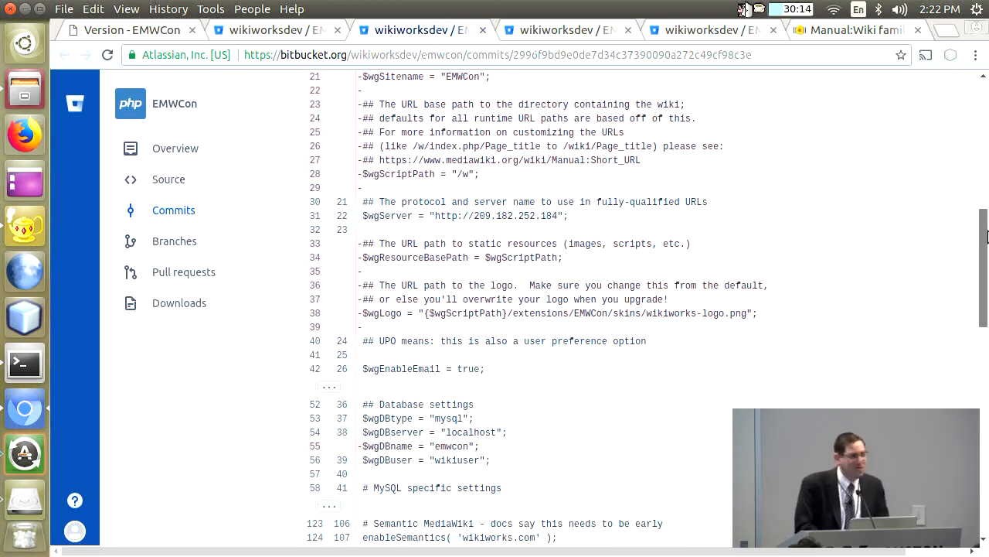
pyautogui.scroll(3)
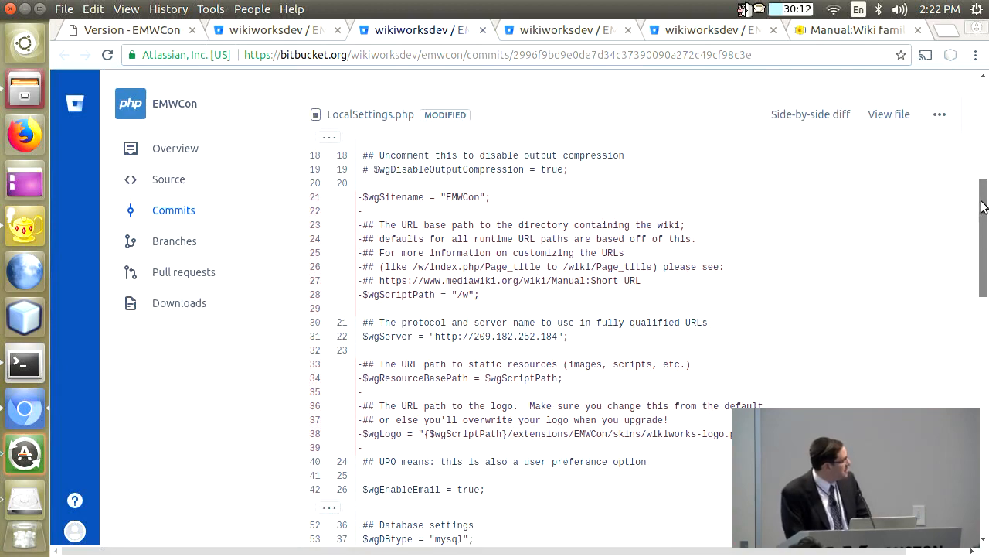
pyautogui.scroll(-3)
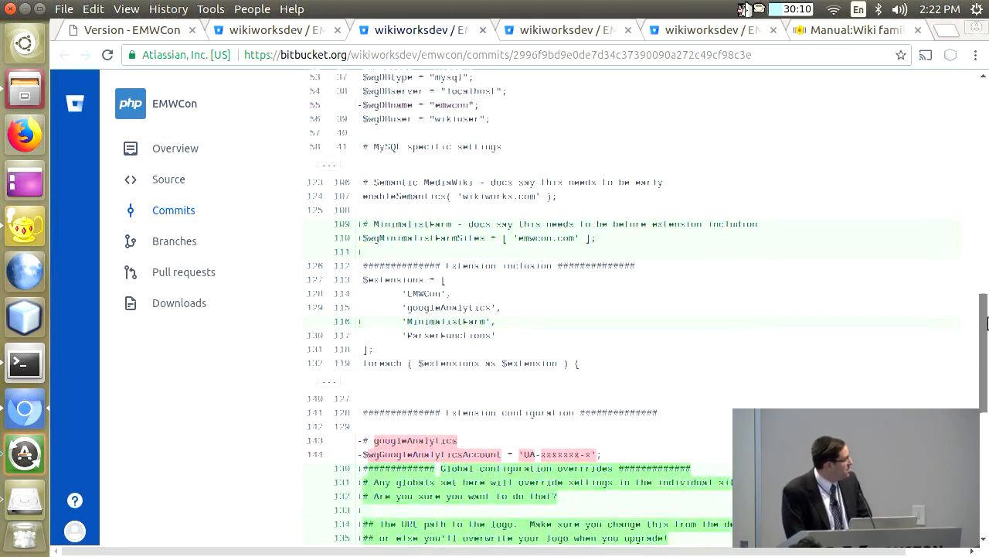
pyautogui.scroll(-3)
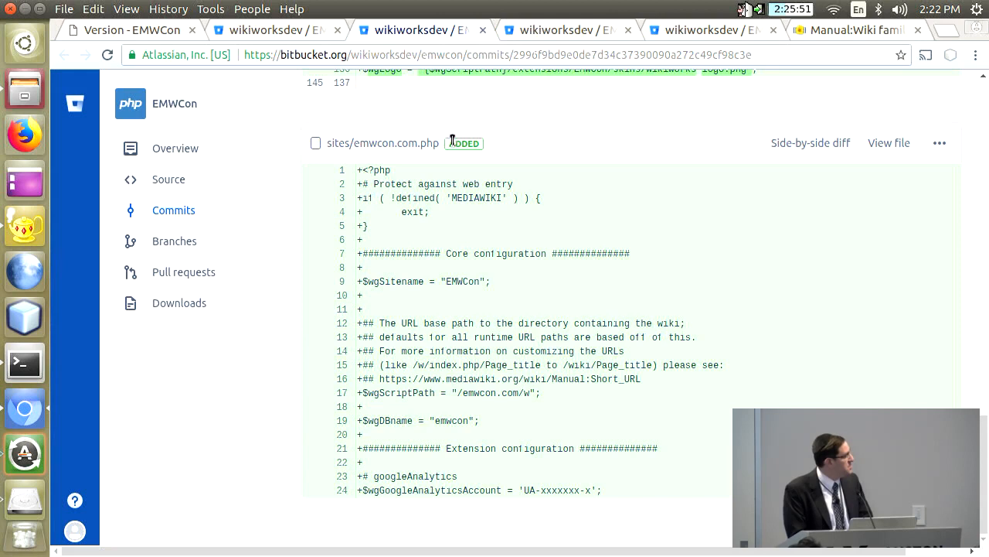
pyautogui.moveTo(763, 359)
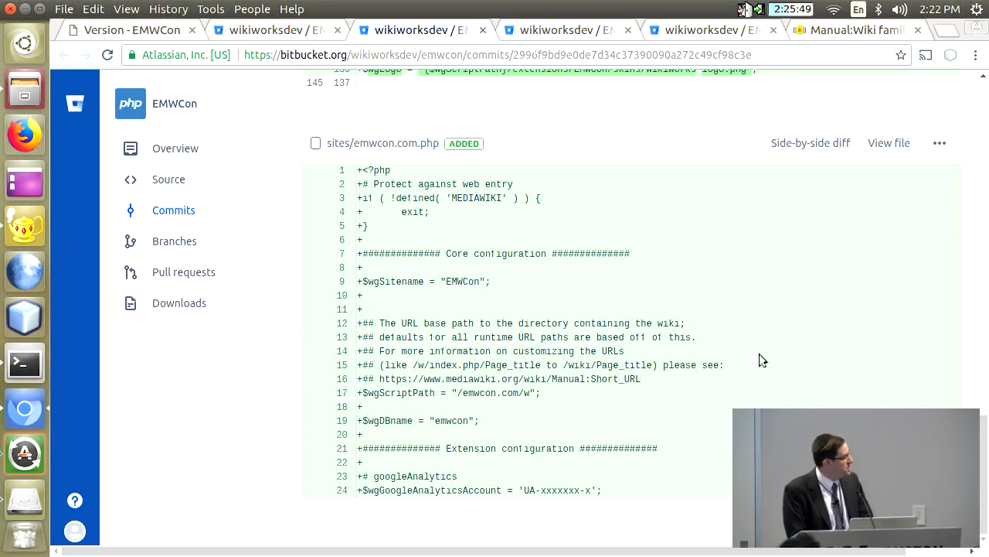
pyautogui.moveTo(983, 429)
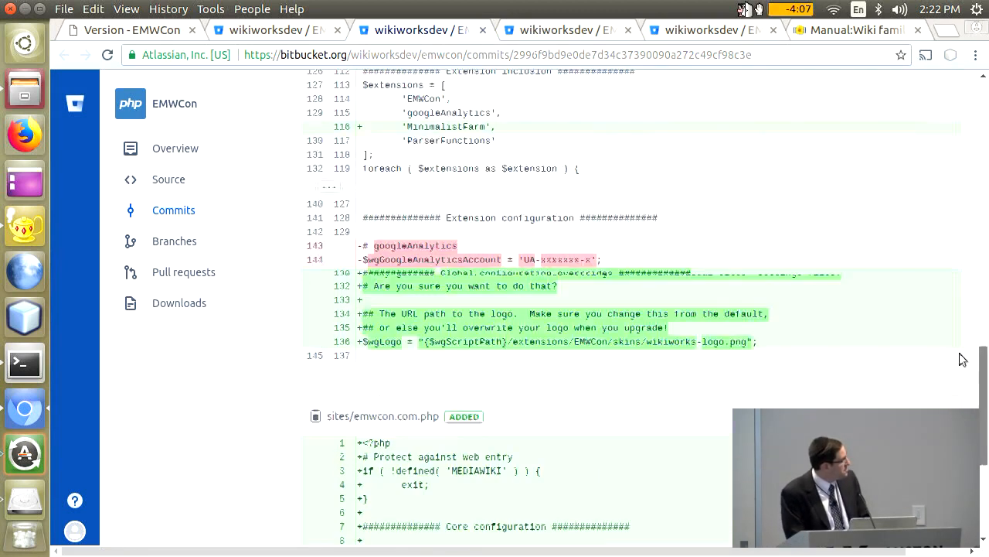
pyautogui.scroll(3)
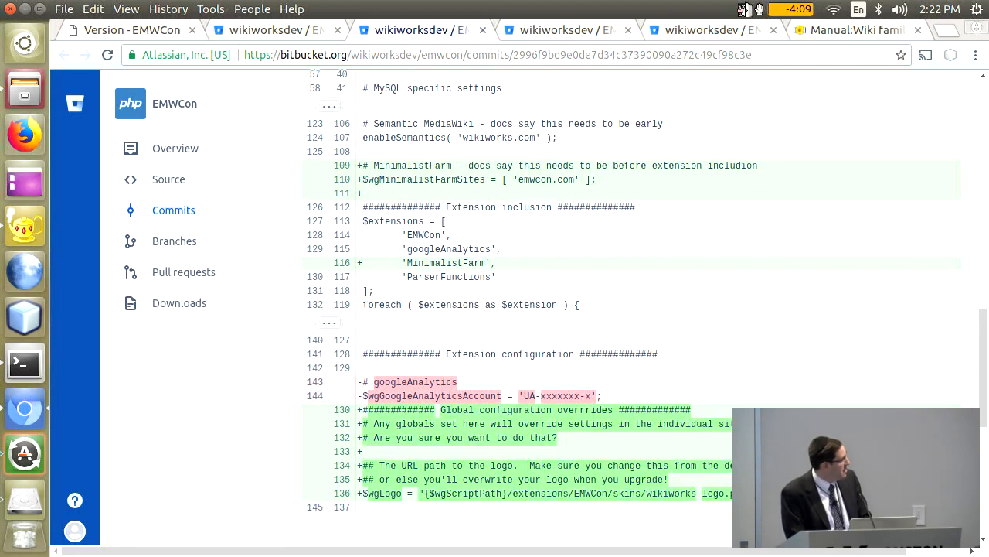
pyautogui.moveTo(801, 389)
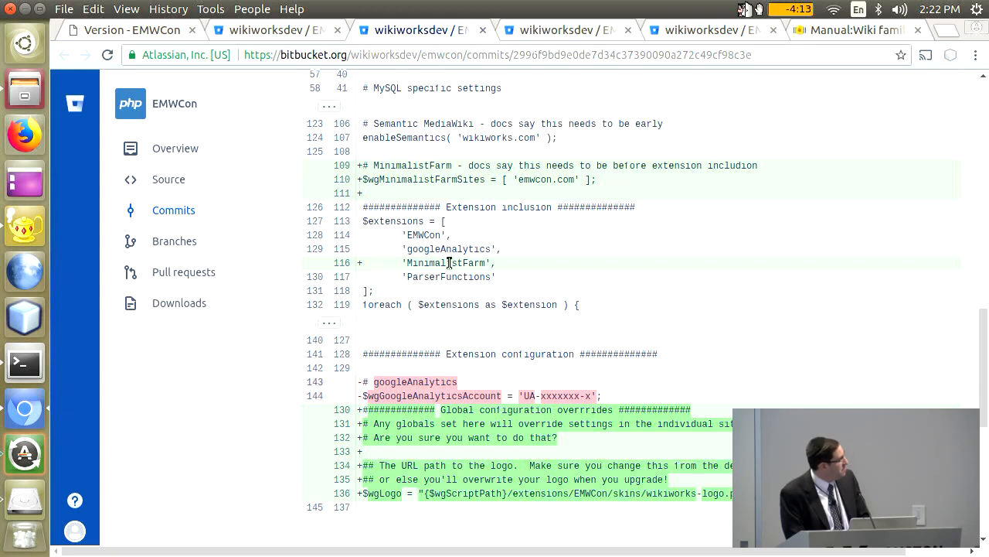
pyautogui.doubleClick(445, 263)
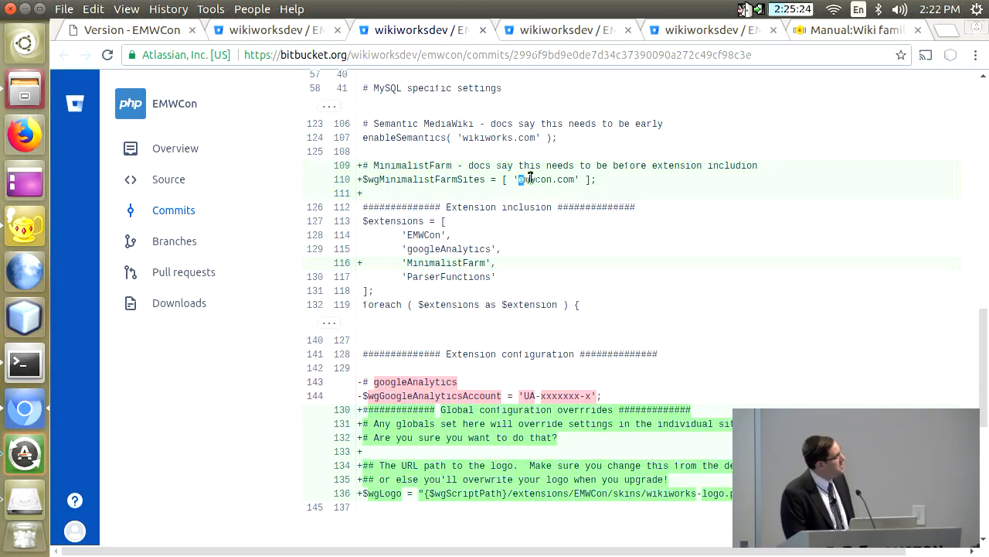
pyautogui.doubleClick(545, 180)
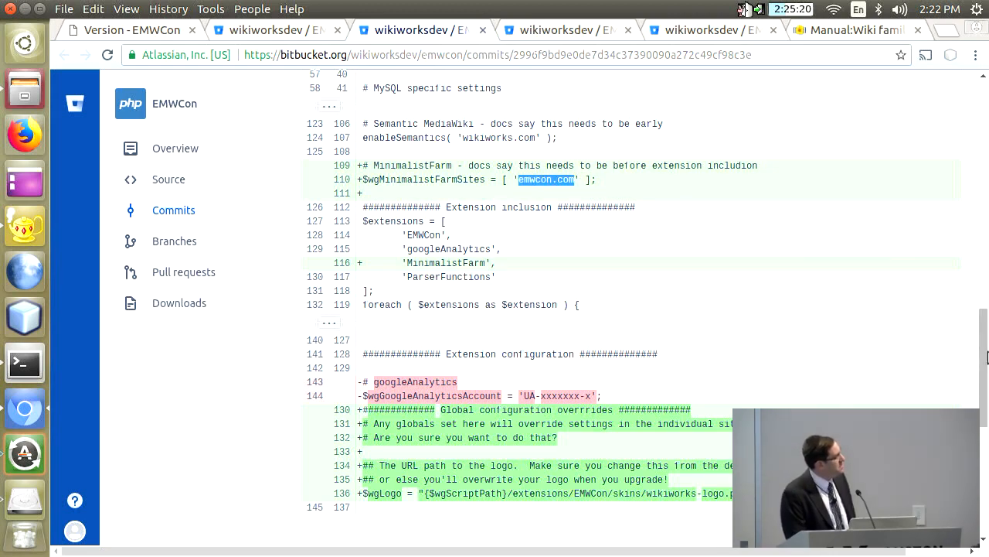
pyautogui.scroll(-3)
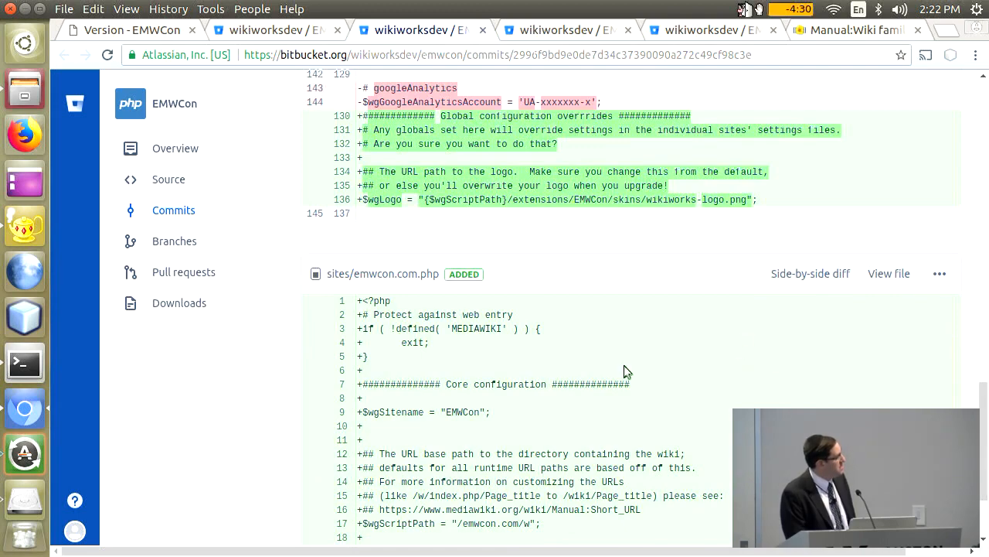
pyautogui.moveTo(835, 336)
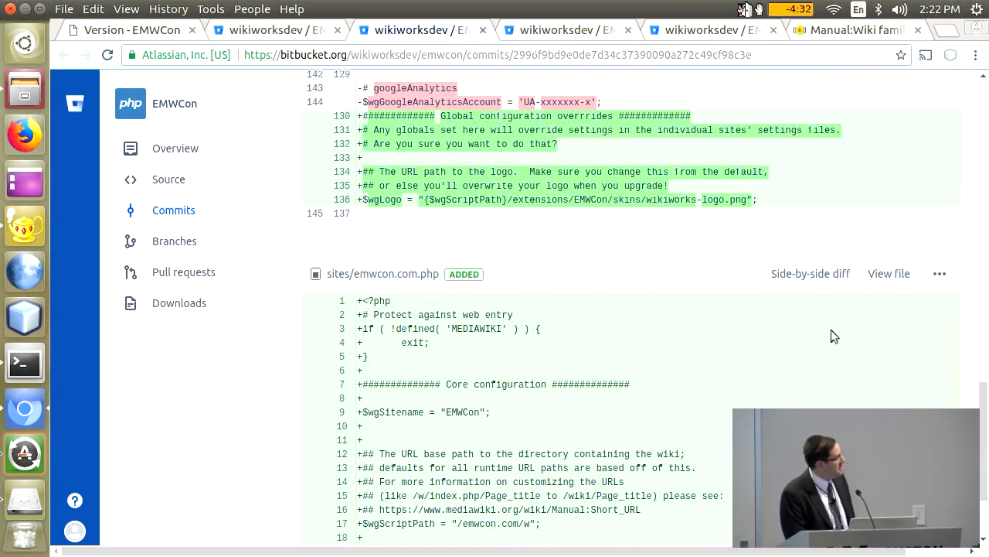
pyautogui.scroll(3)
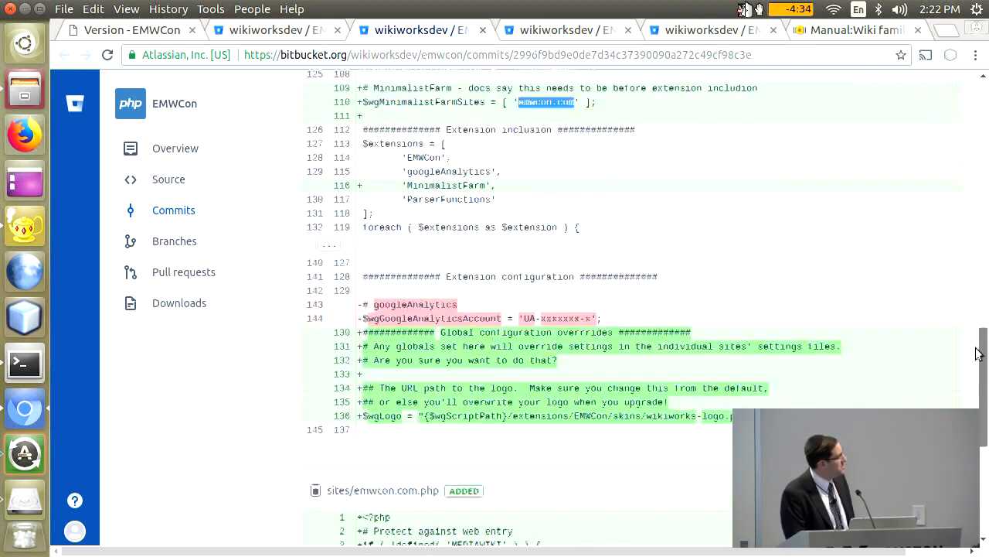
pyautogui.scroll(3)
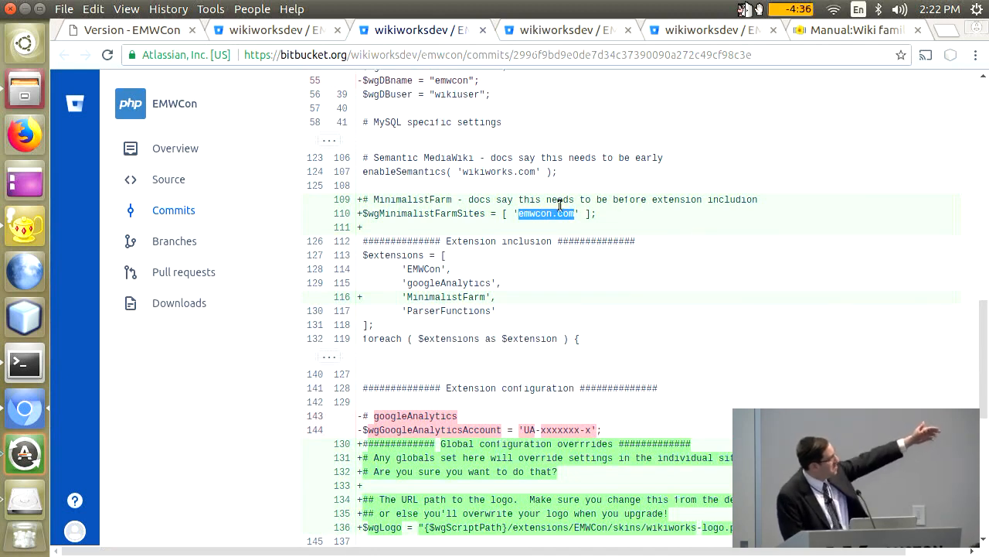
pyautogui.moveTo(457, 289)
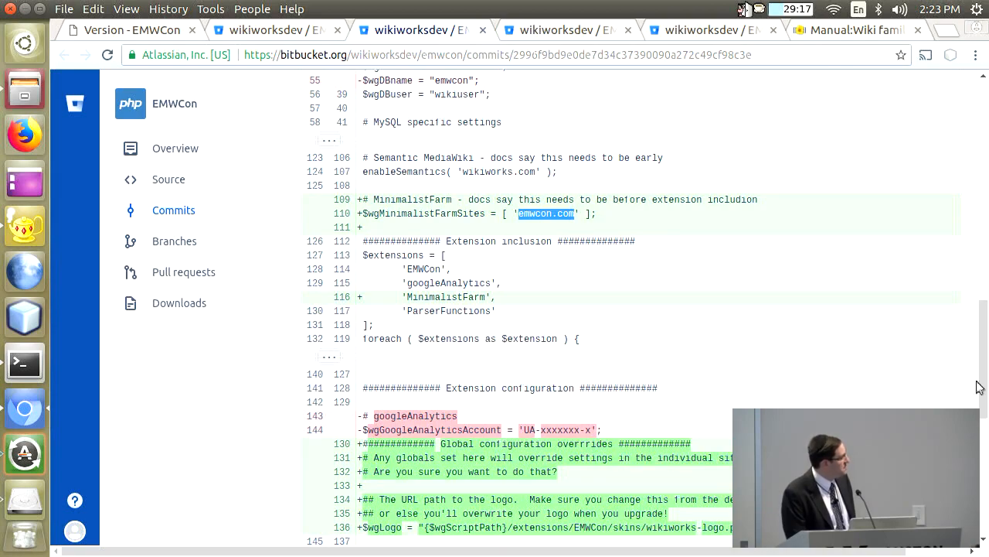
pyautogui.scroll(3)
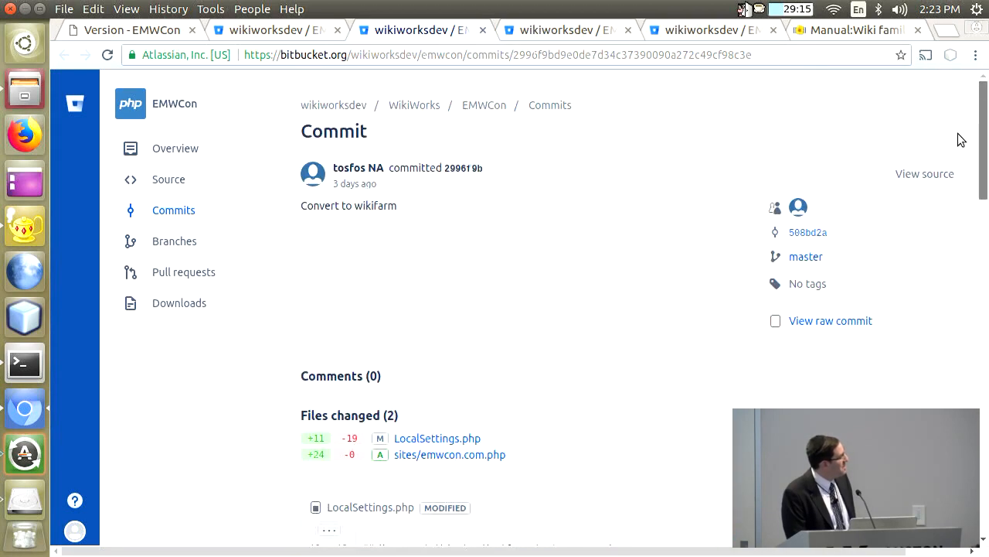
pyautogui.scroll(-3)
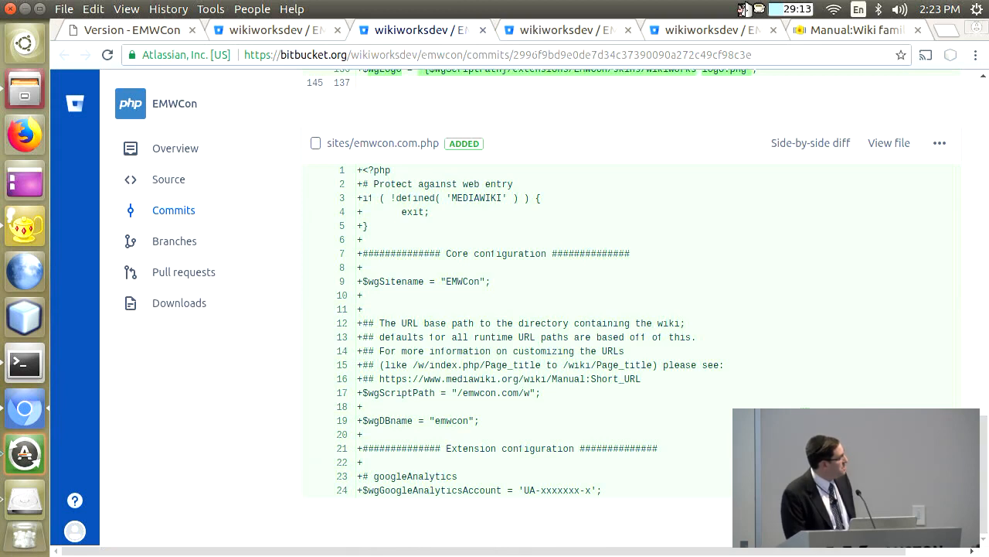
pyautogui.doubleClick(479, 392)
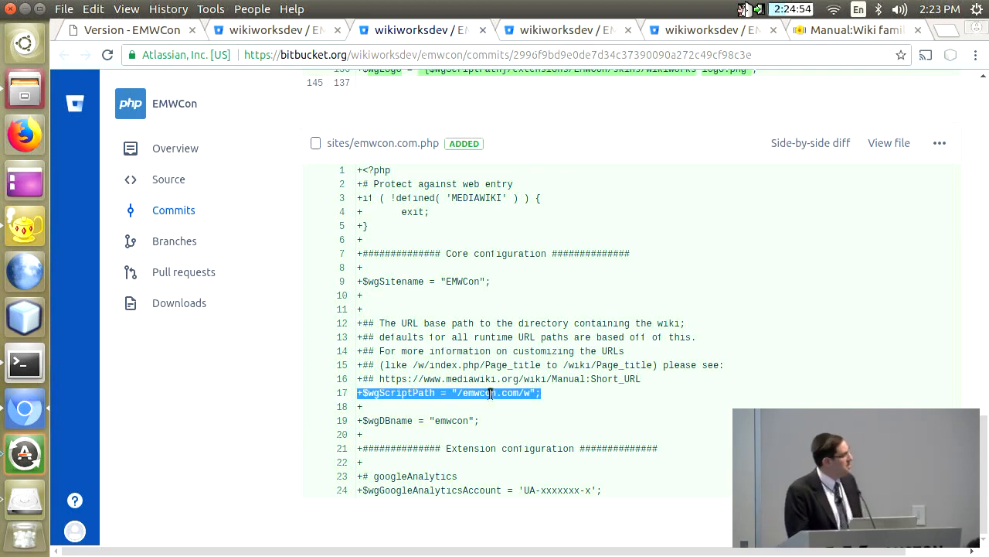
pyautogui.scroll(3)
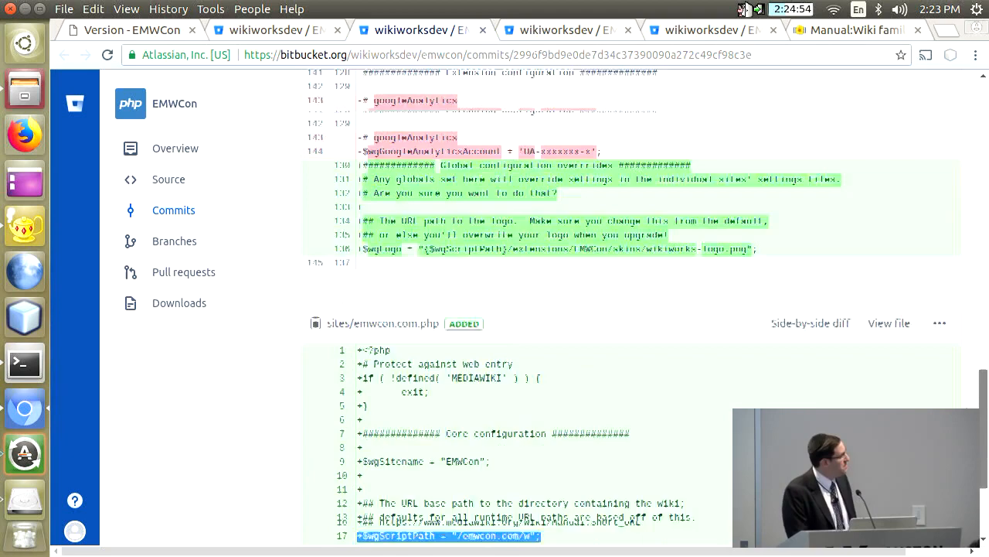
pyautogui.scroll(3)
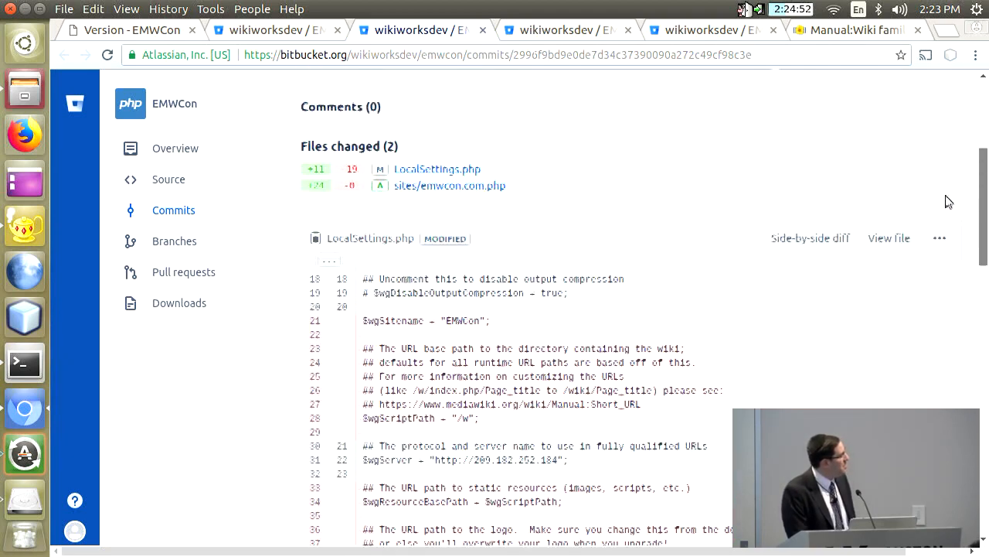
pyautogui.scroll(3)
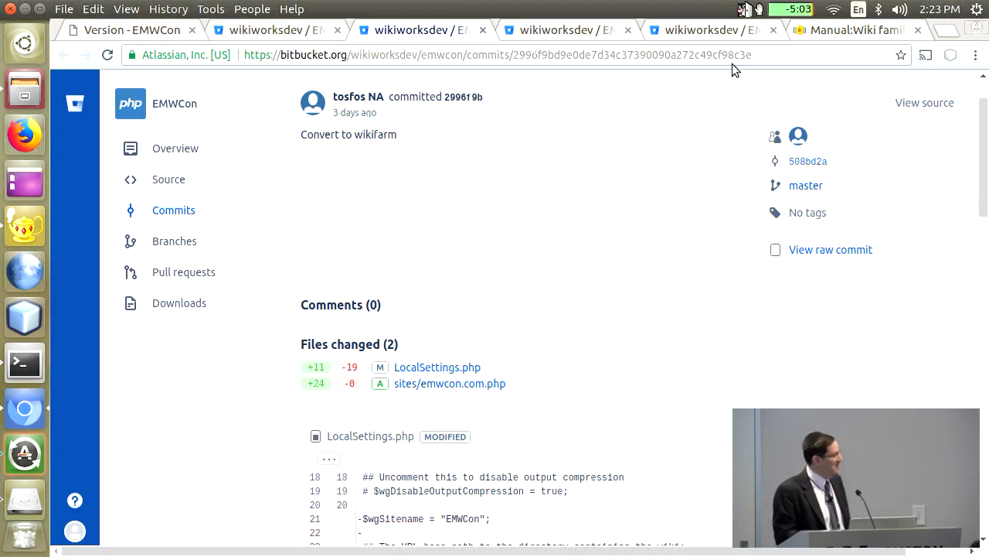
pyautogui.moveTo(912, 182)
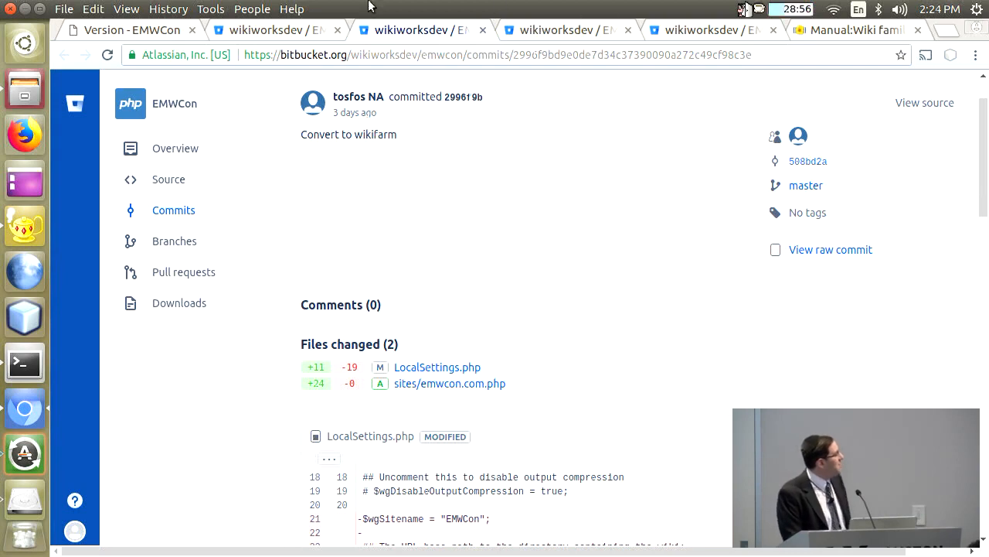
pyautogui.rightClick(278, 29)
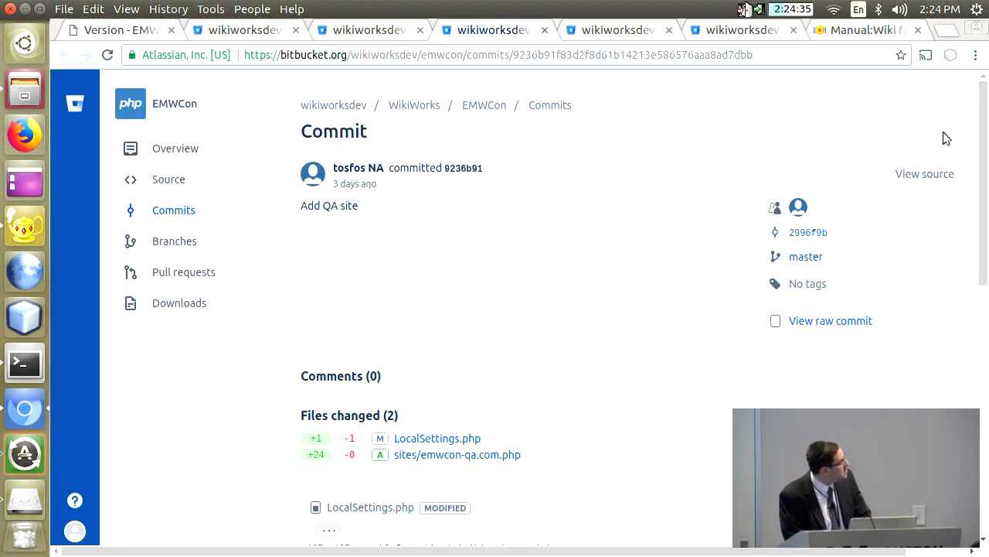
# Read the 'Add QA site' diff adding emwcon-qa.com, then return to the full commit list
pyautogui.scroll(-3)
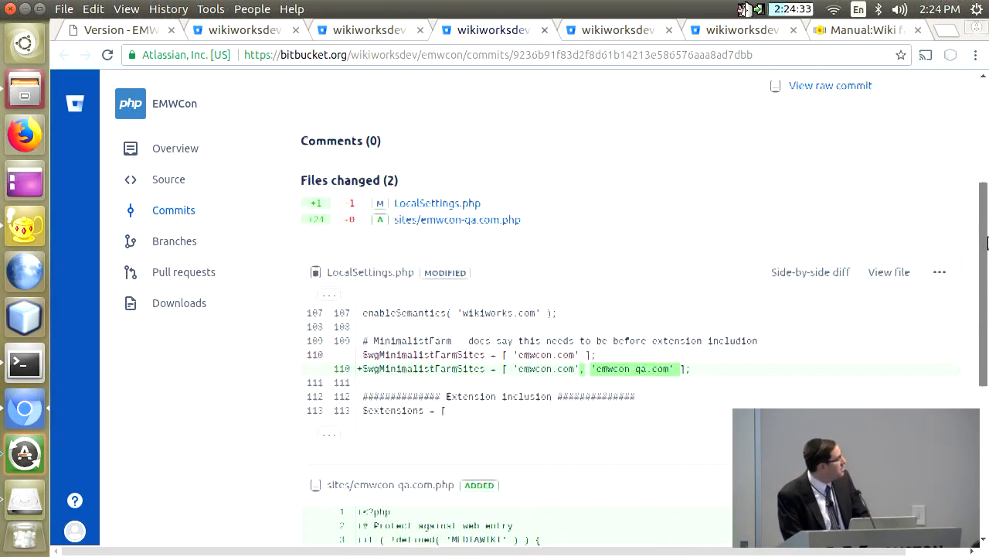
pyautogui.scroll(-3)
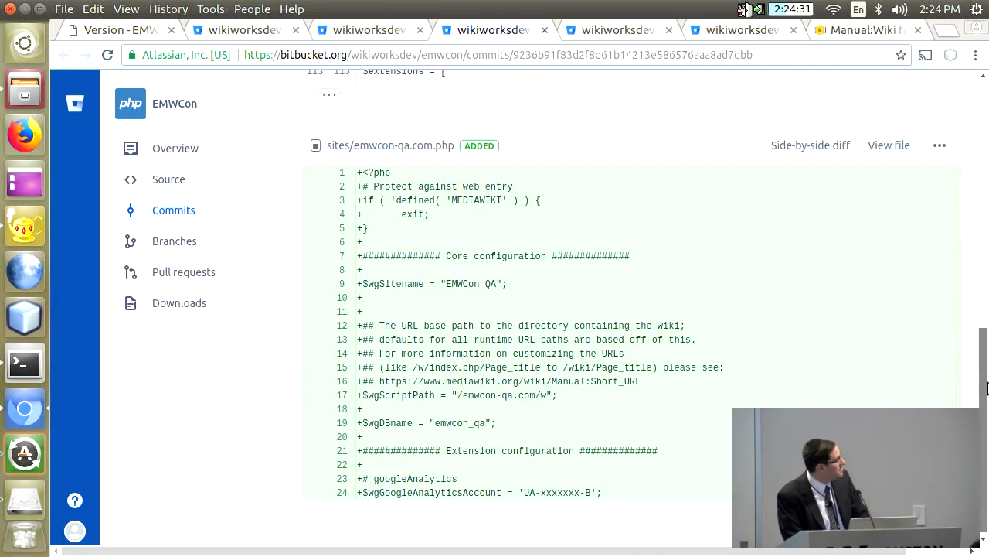
pyautogui.scroll(3)
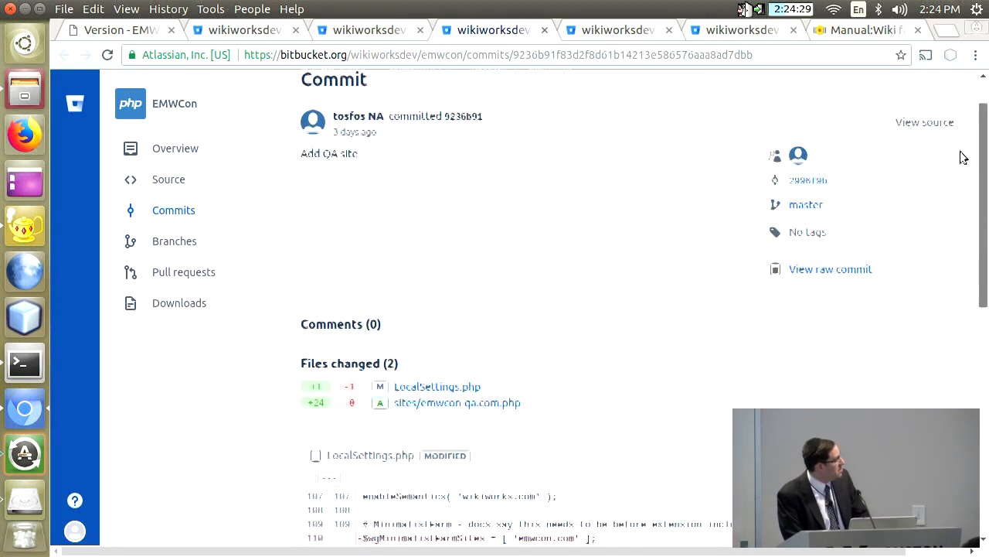
pyautogui.scroll(3)
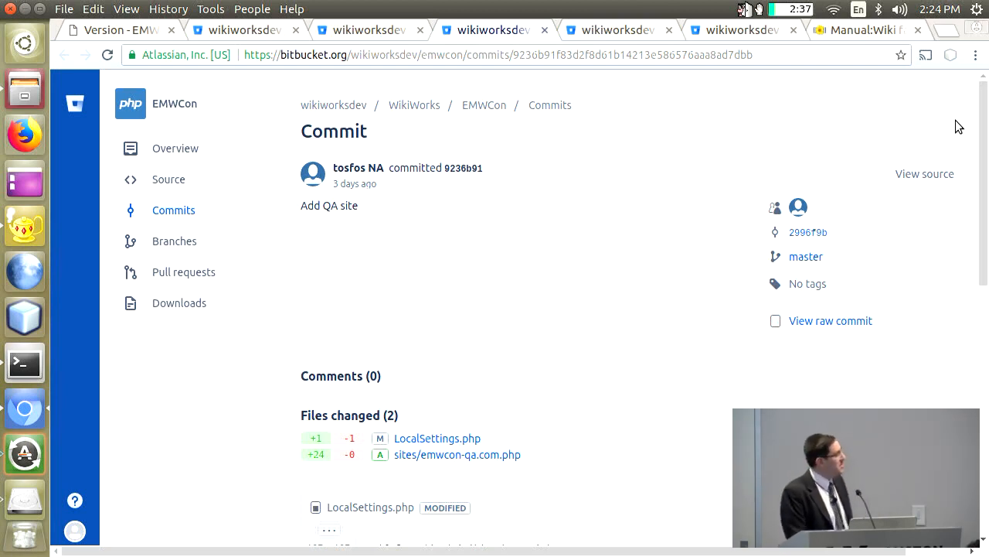
pyautogui.moveTo(940, 108)
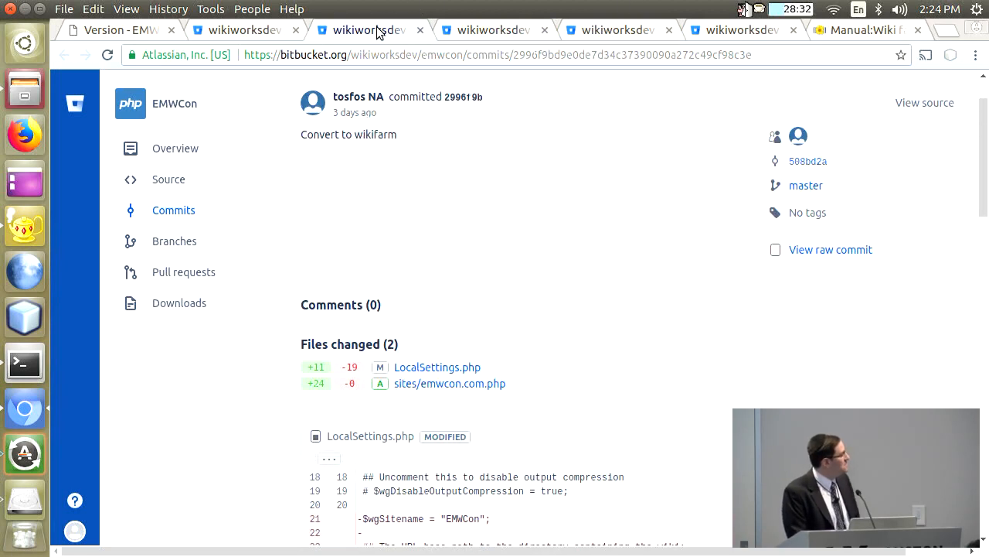
pyautogui.click(240, 29)
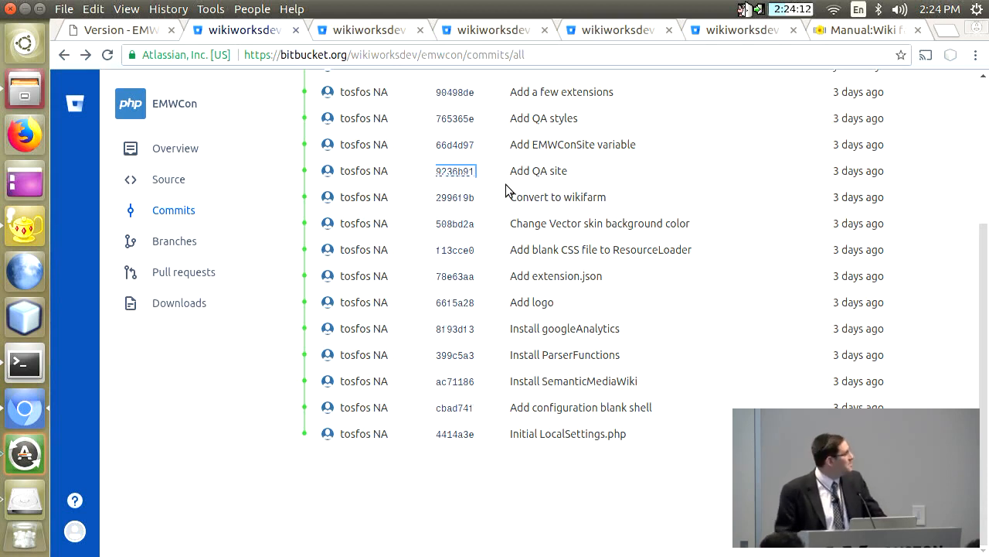
pyautogui.moveTo(487, 155)
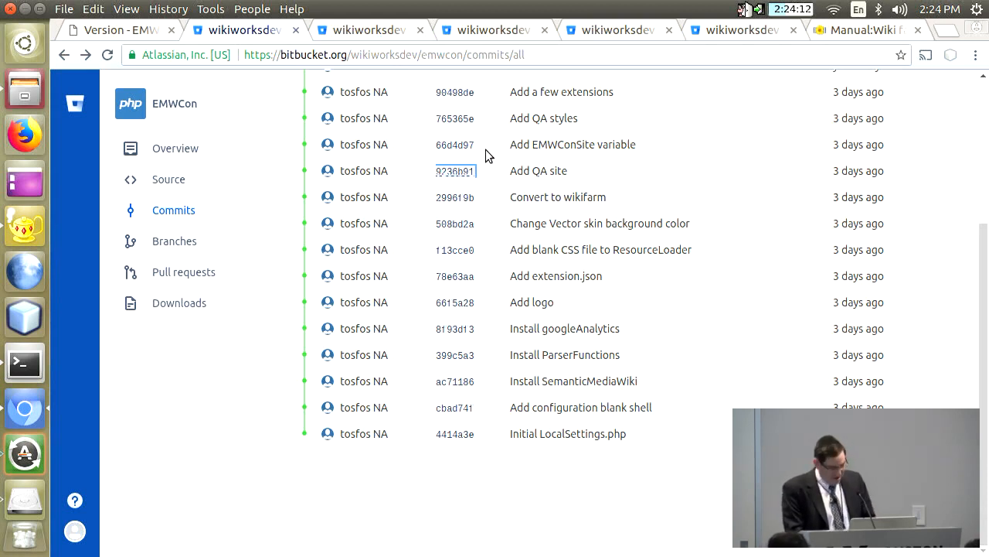
pyautogui.moveTo(464, 145)
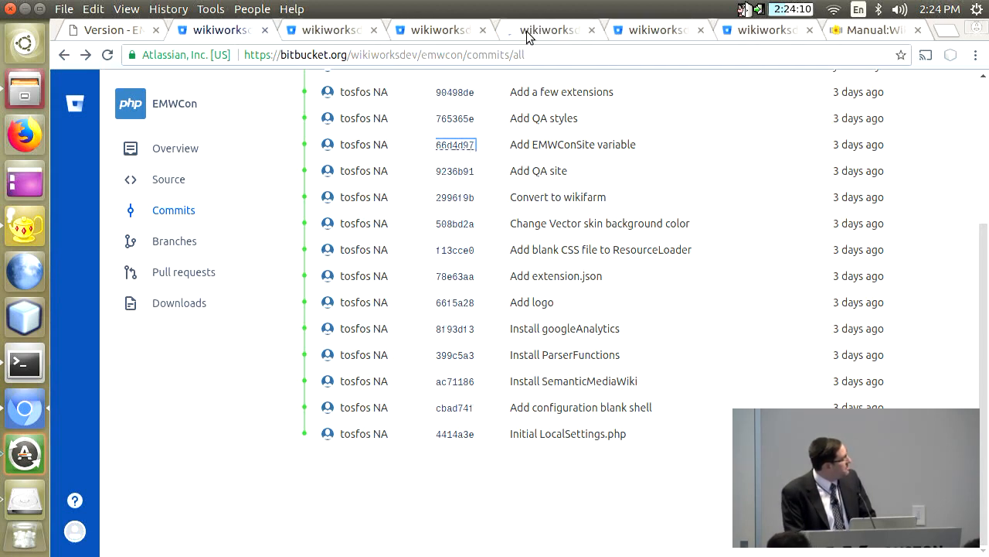
# Open commit 66d4d97 'Add EMWConSite variable' from the commit history
pyautogui.click(454, 146)
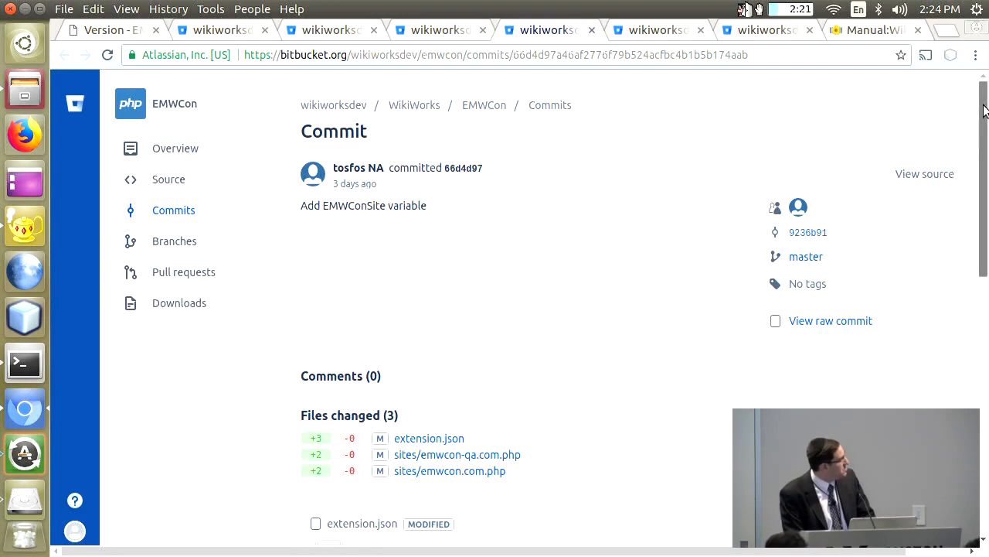
pyautogui.scroll(-3)
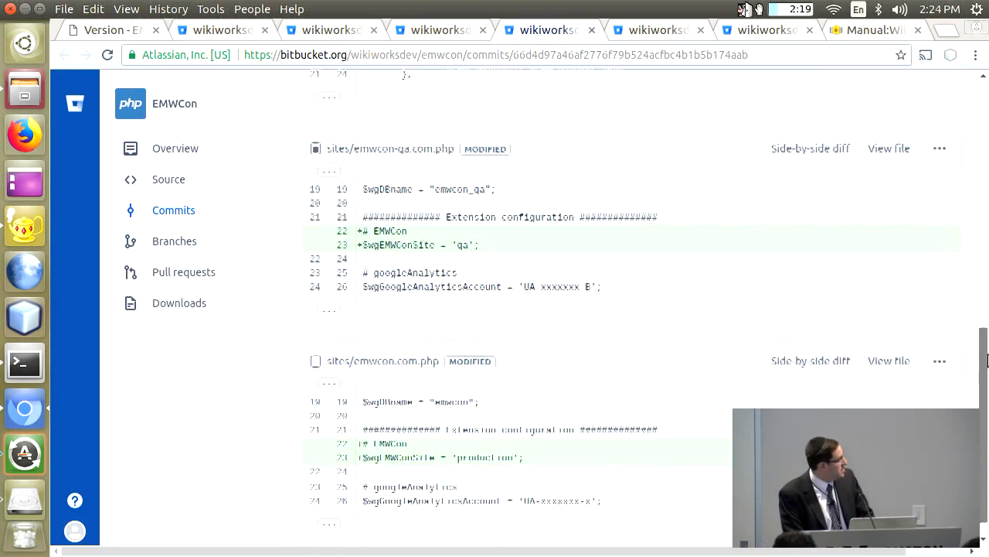
pyautogui.scroll(3)
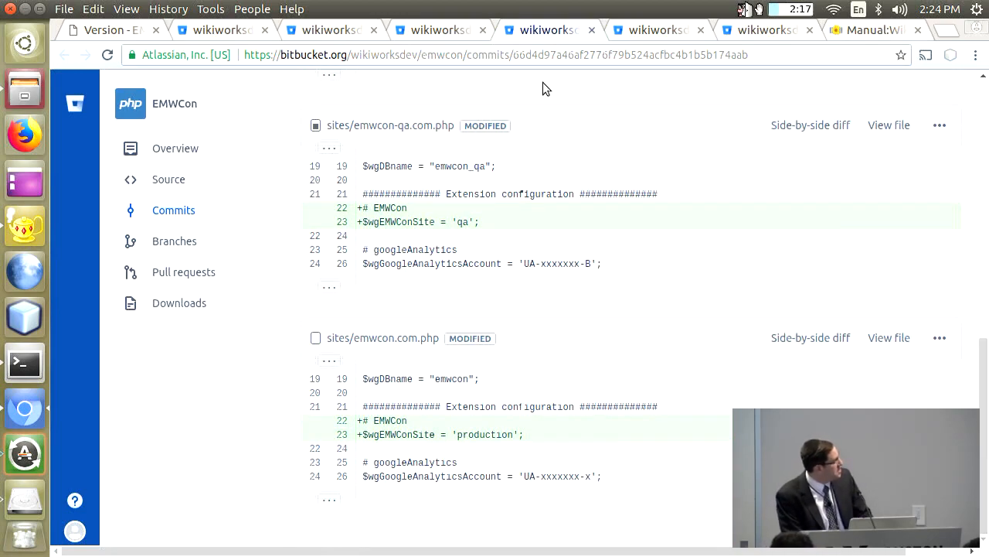
pyautogui.moveTo(429, 201)
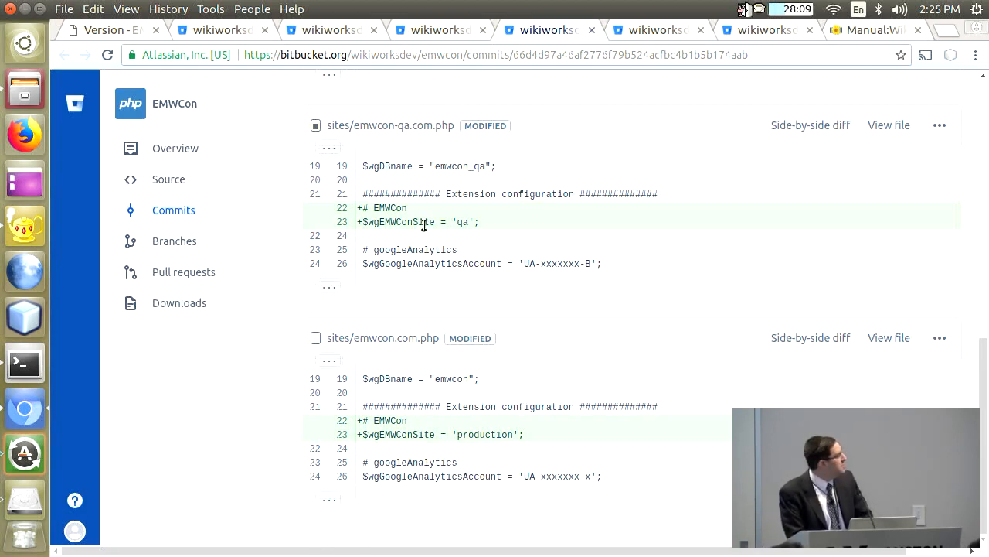
pyautogui.moveTo(418, 429)
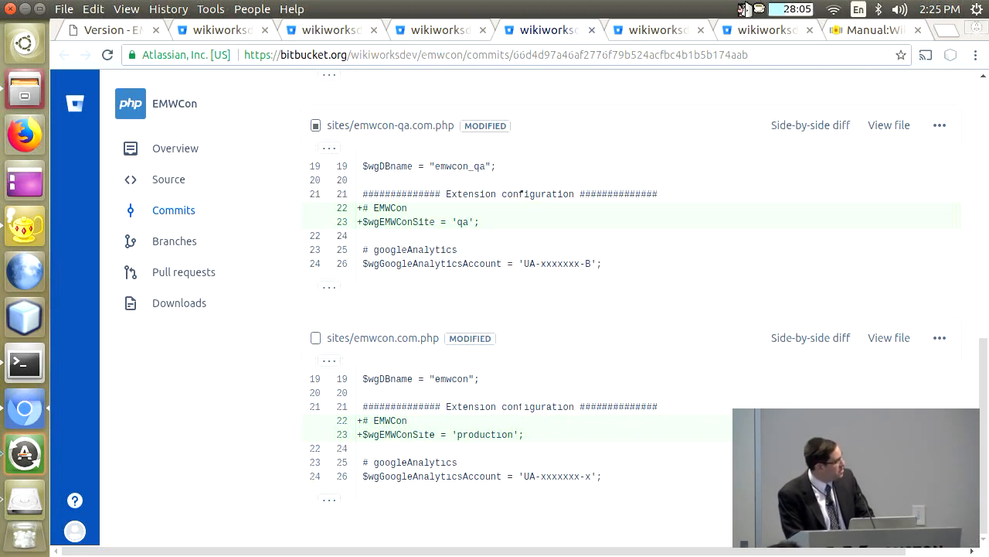
pyautogui.scroll(3)
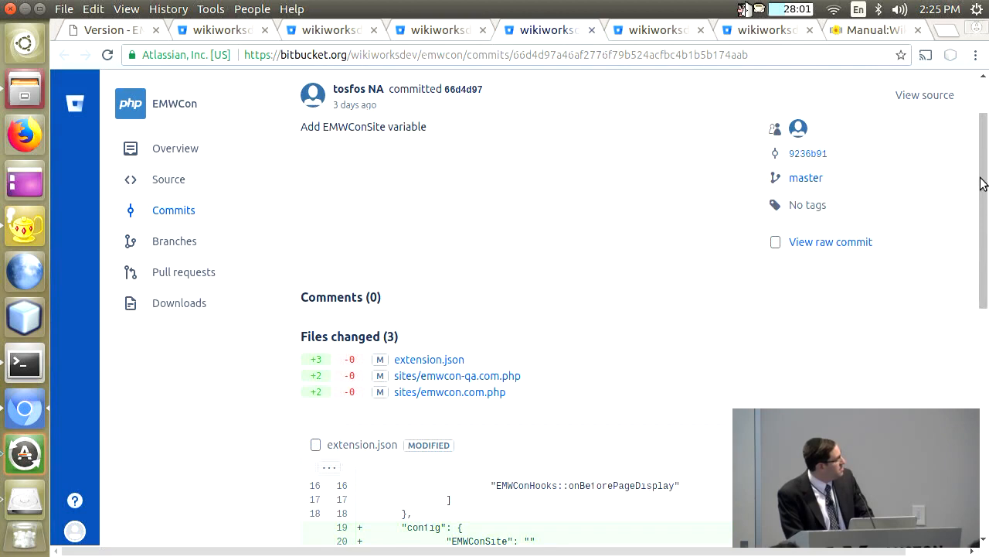
pyautogui.scroll(-3)
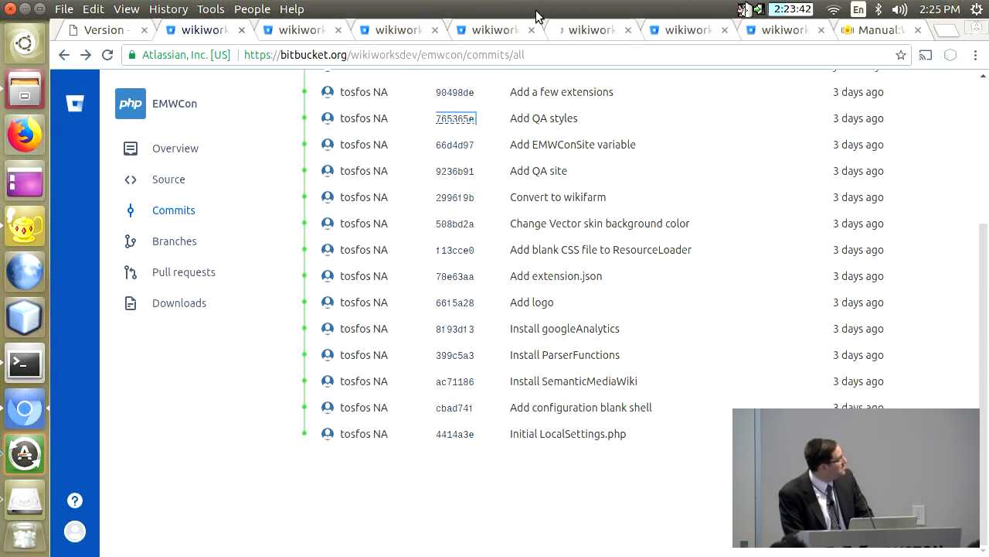
# Open the 'Add QA styles' commit and read EMWConHooks.php loading ext.emwCon-qa, highlighting the ext.emwCon module name
pyautogui.click(455, 117)
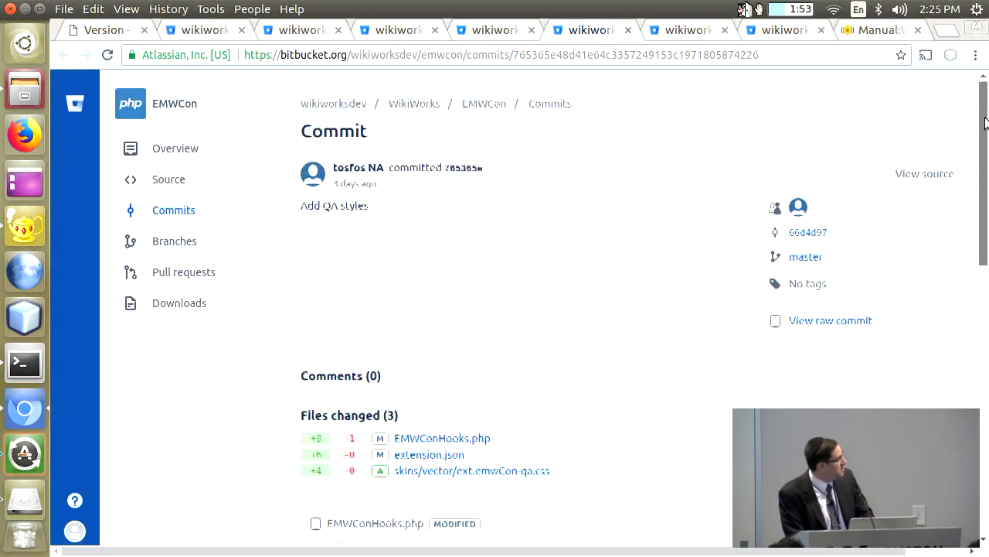
pyautogui.scroll(-3)
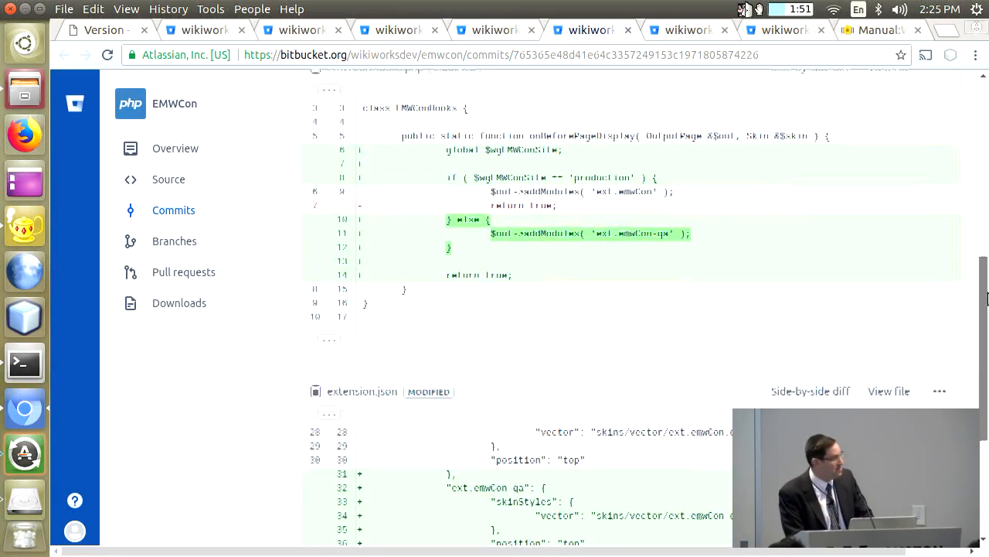
pyautogui.scroll(-3)
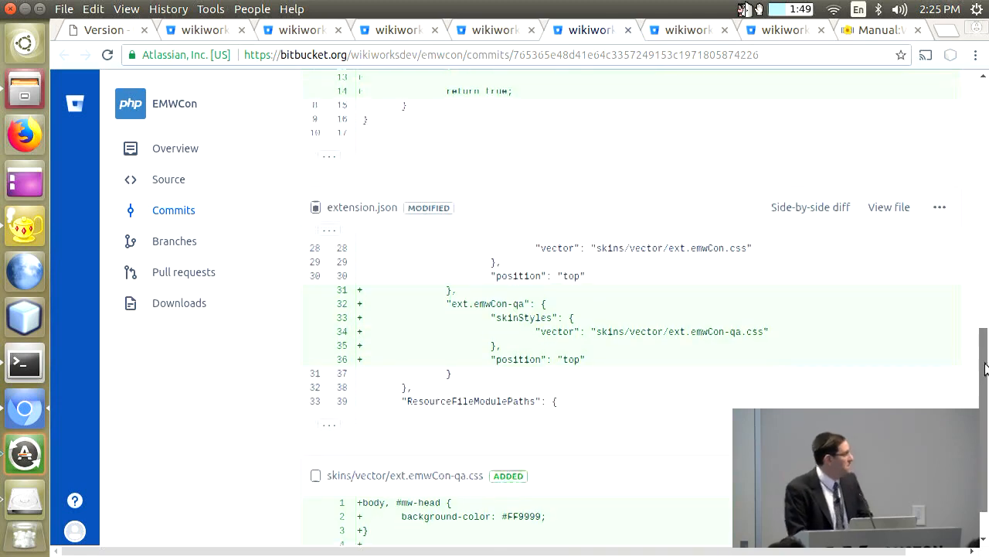
pyautogui.scroll(-3)
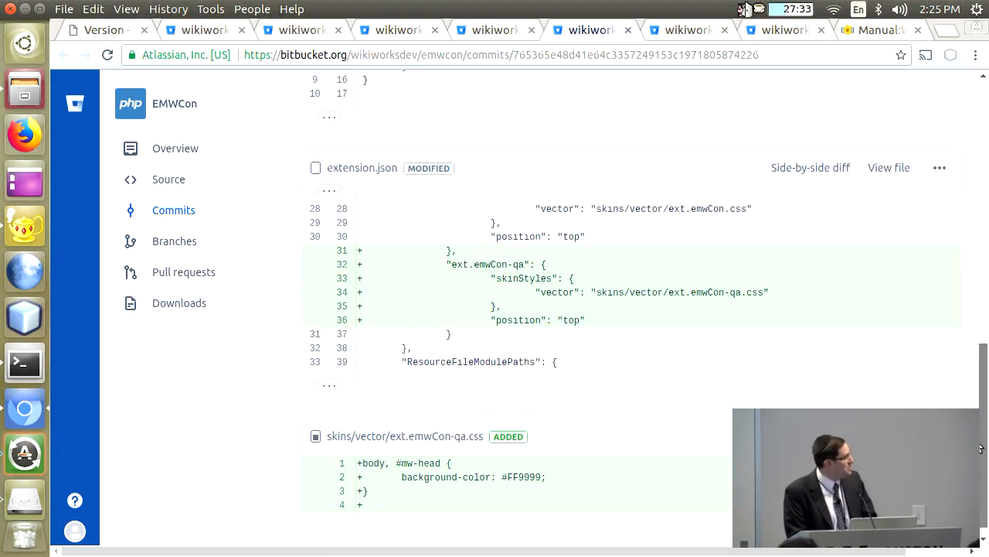
pyautogui.scroll(3)
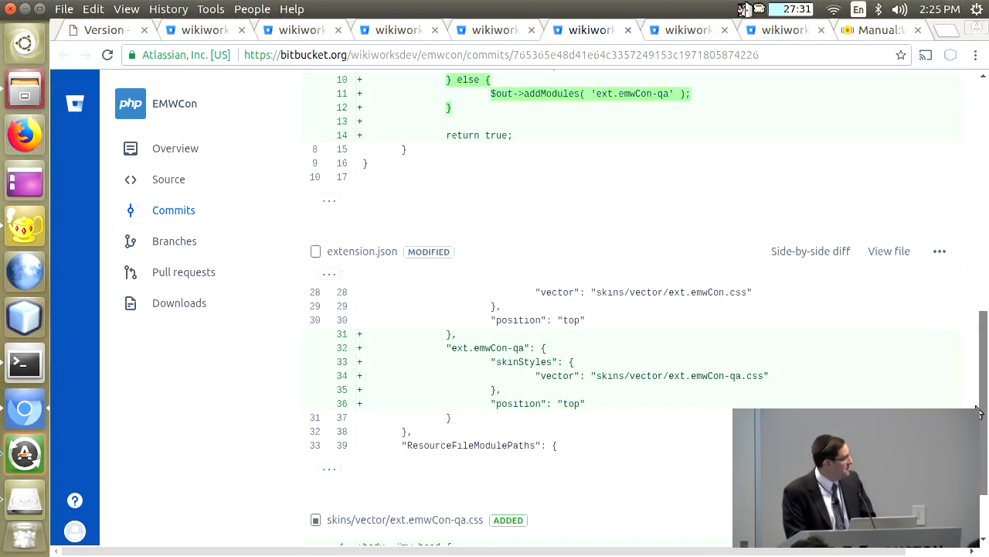
pyautogui.scroll(3)
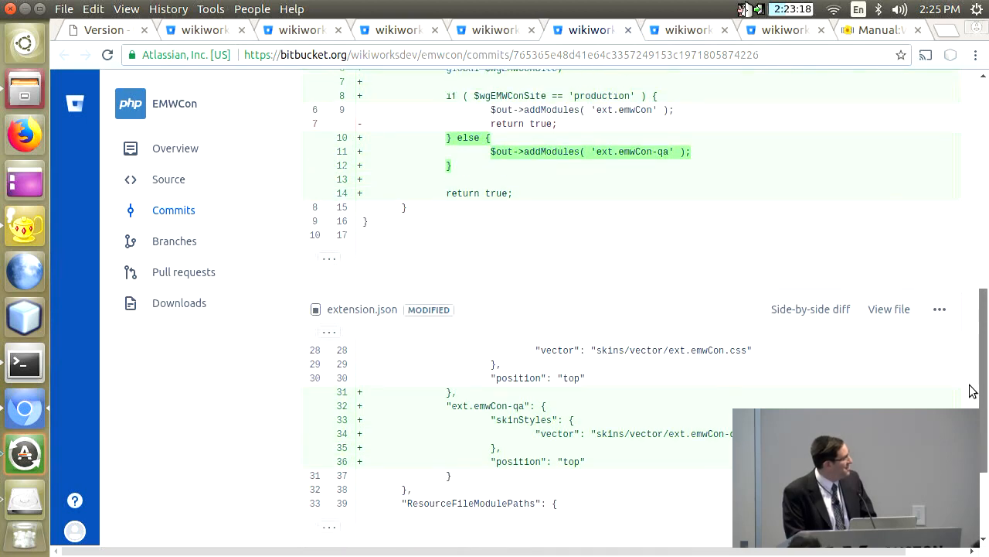
pyautogui.scroll(3)
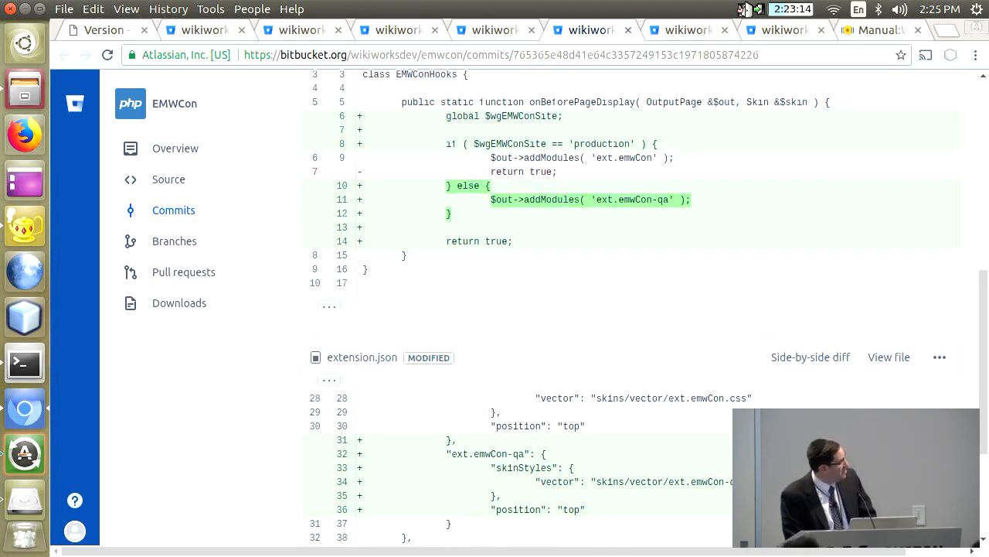
pyautogui.scroll(3)
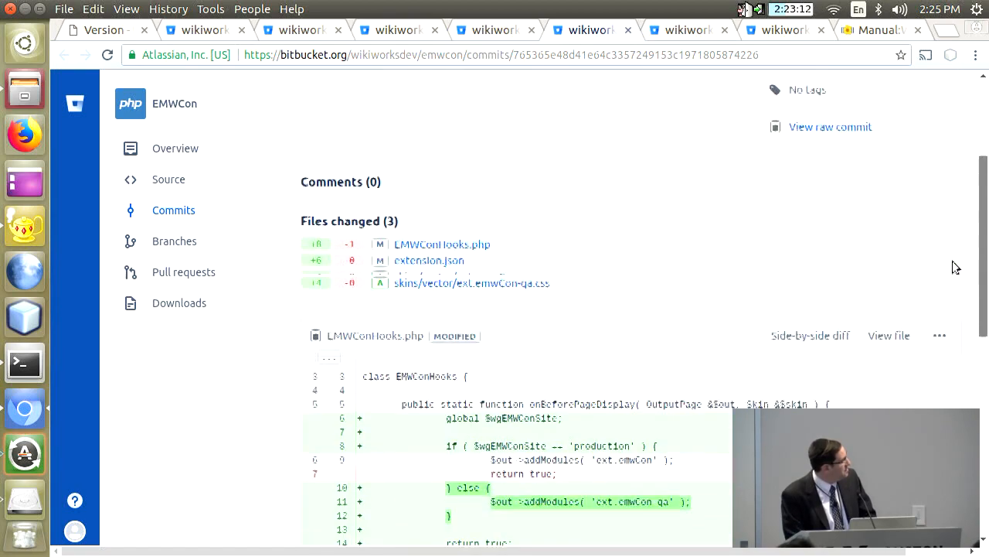
pyautogui.scroll(3)
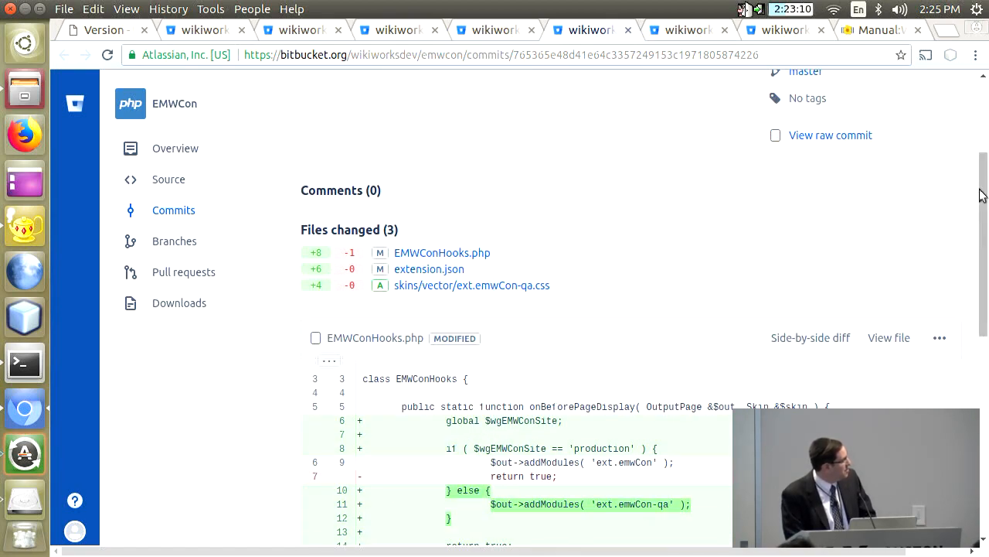
pyautogui.scroll(-3)
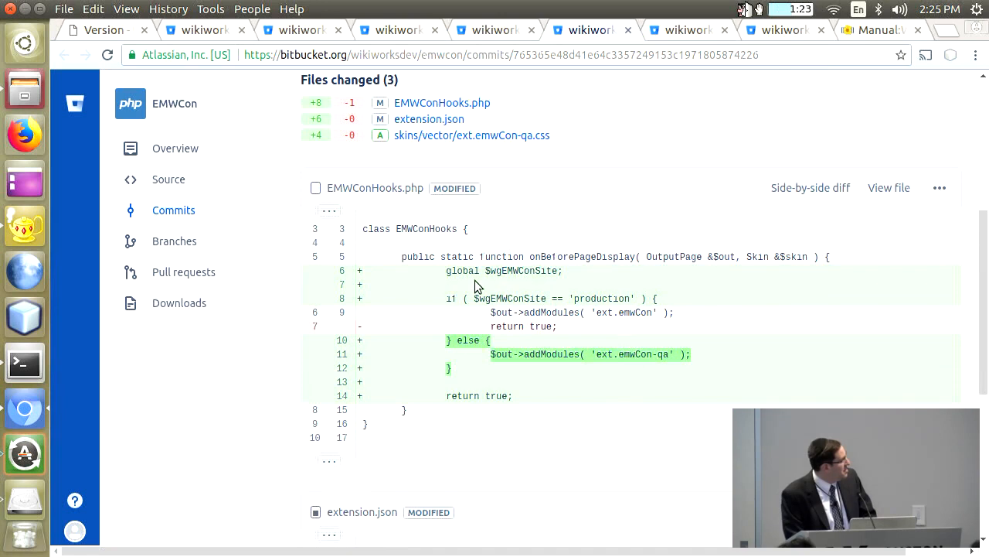
pyautogui.moveTo(470, 303)
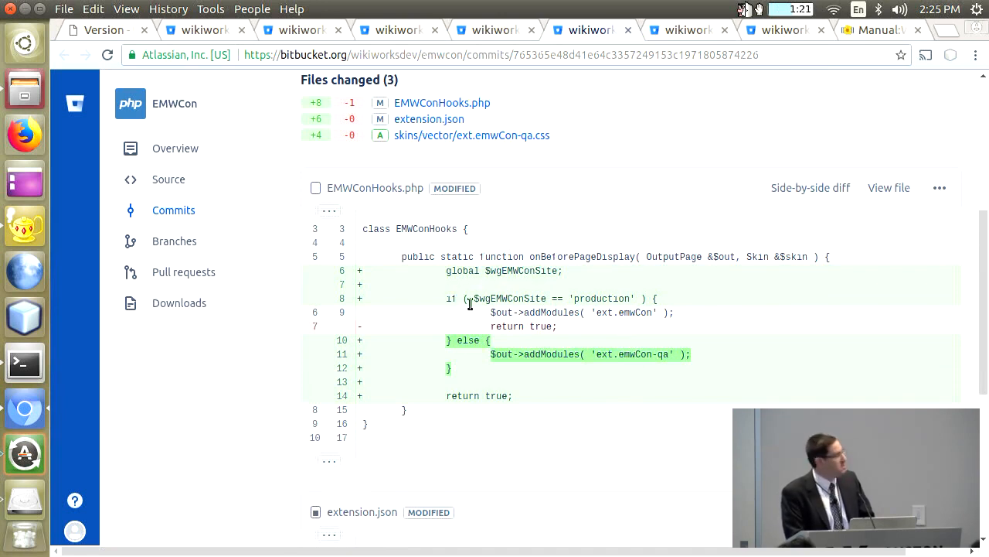
pyautogui.moveTo(482, 292)
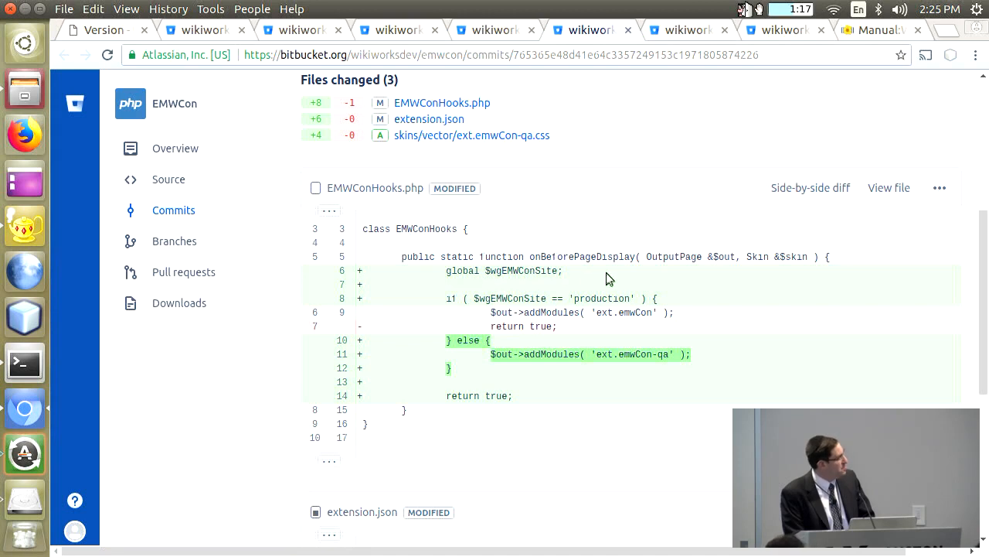
pyautogui.doubleClick(636, 312)
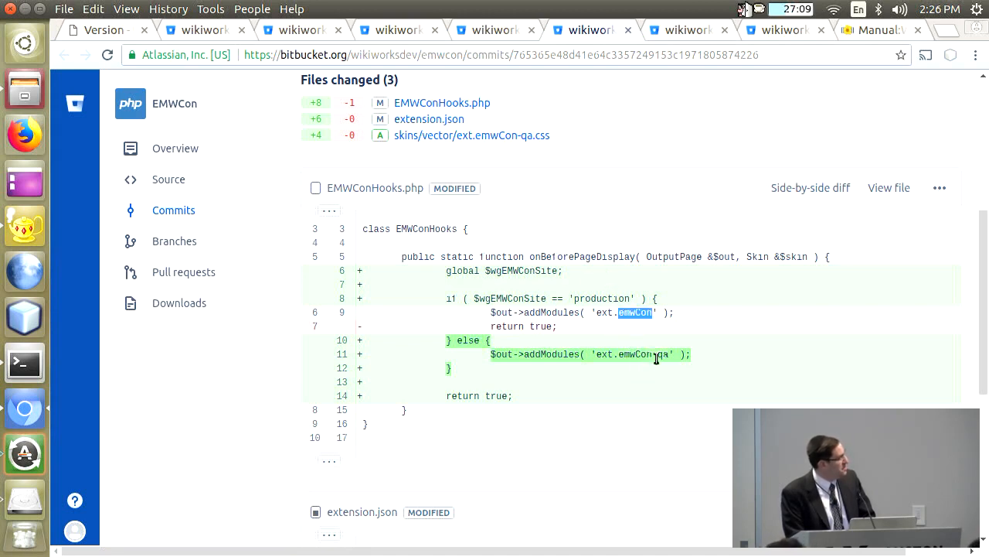
pyautogui.moveTo(532, 192)
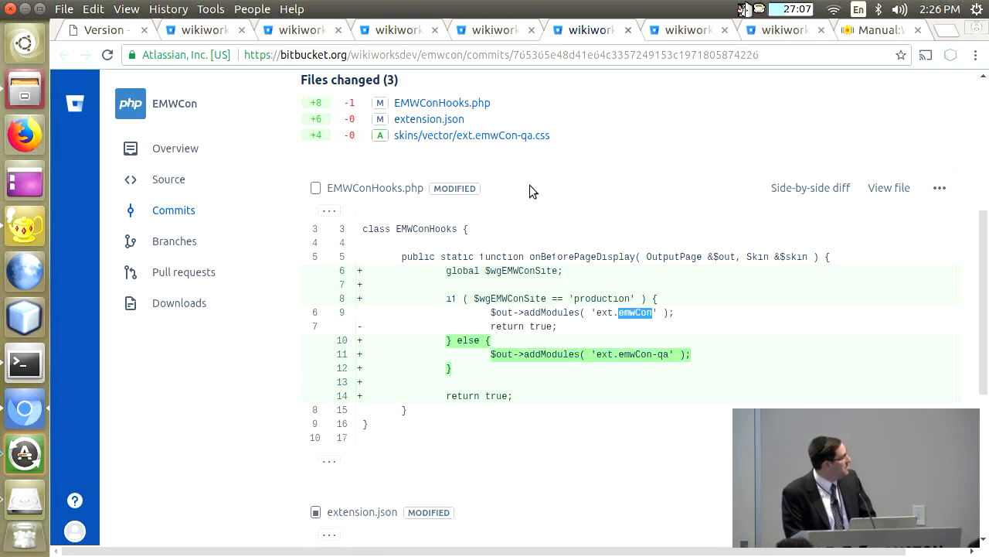
pyautogui.scroll(3)
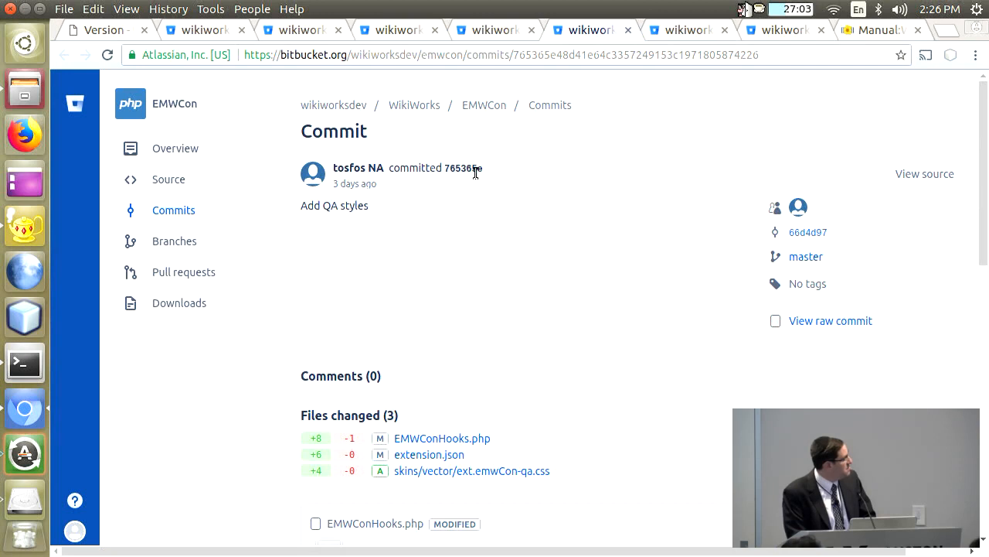
# Copy hash 765365e, cd into w/extensions/EMWCon/ and run git checkout 765365e
pyautogui.doubleClick(464, 167)
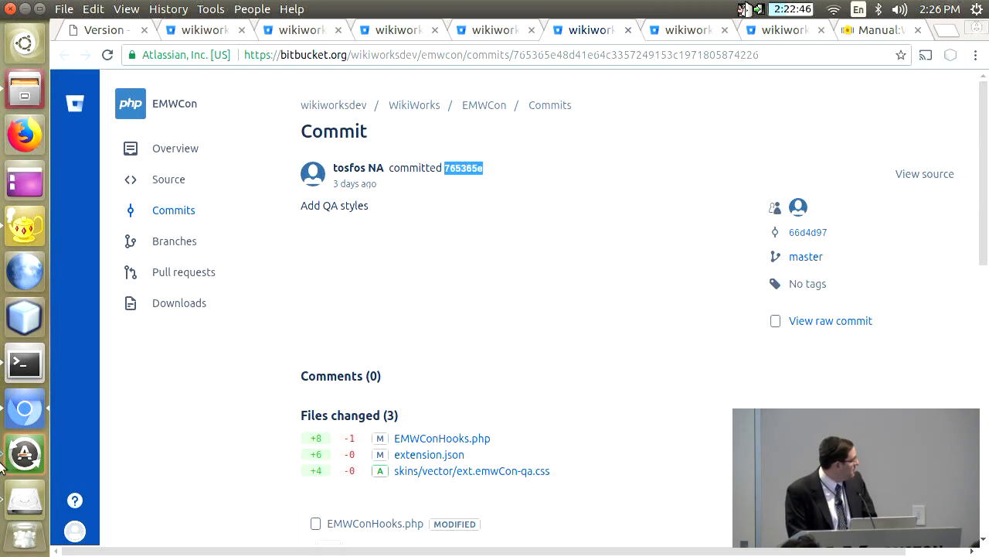
pyautogui.moveTo(43, 386)
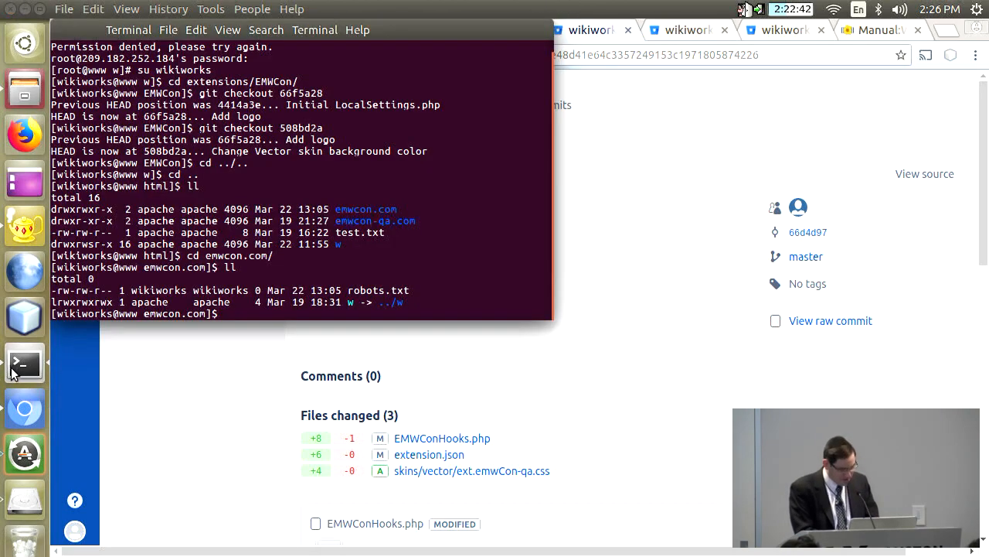
pyautogui.write('git checkout 765365e')
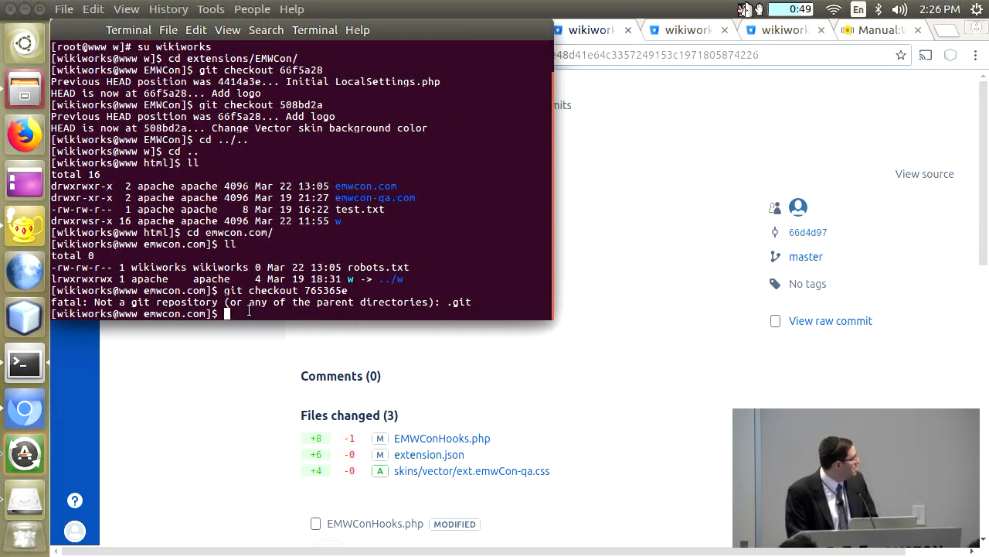
pyautogui.write('cd w/')
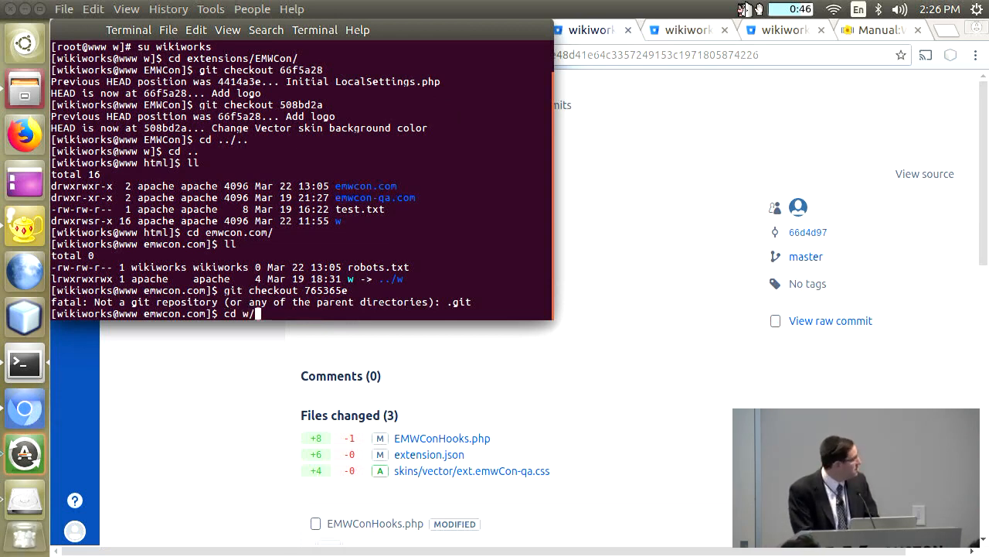
pyautogui.write('extensions/EMWCon/')
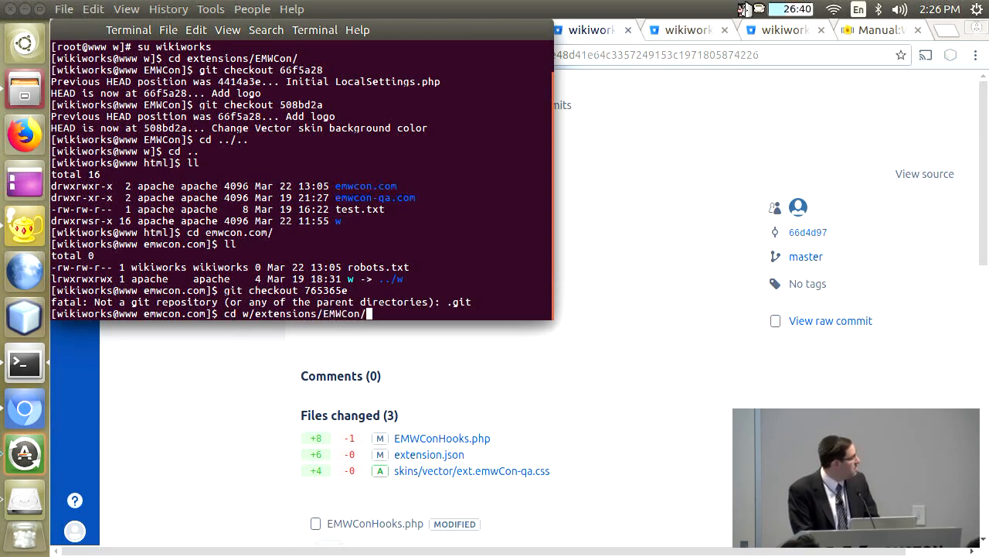
pyautogui.write('git checkout 765365e')
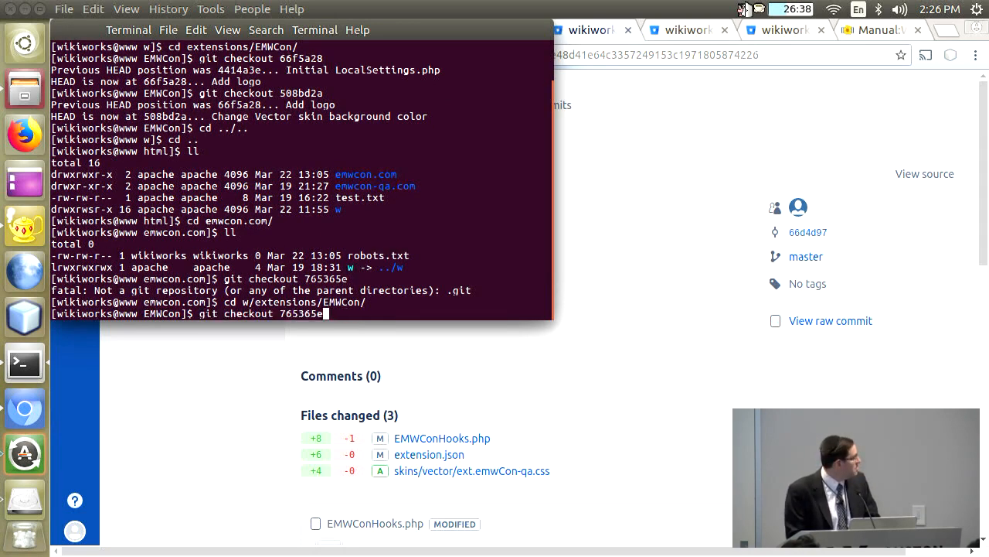
pyautogui.press('Return')
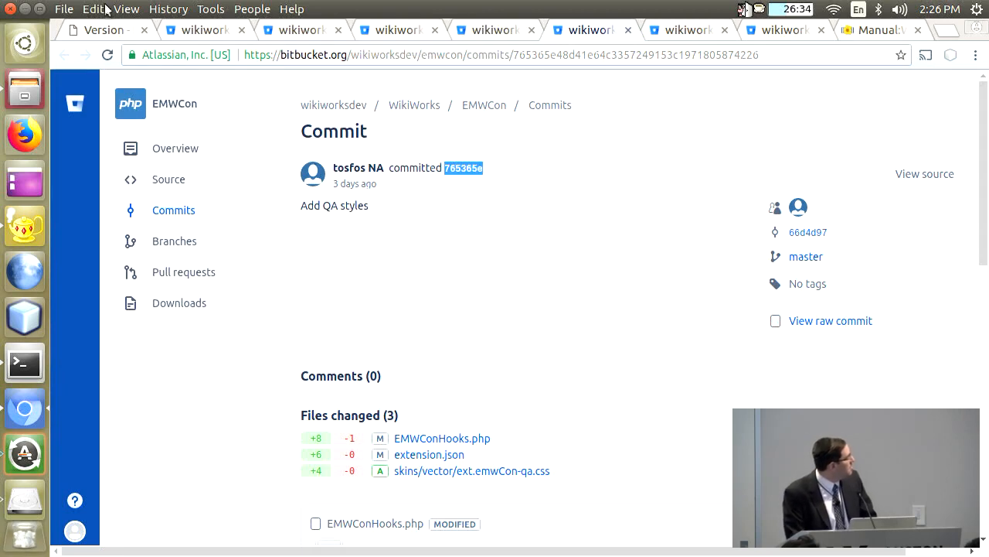
# Load the emwcon-qa.com Main_Page showing the pink 'This is the QA site!' styling, then return to Bitbucket
pyautogui.click(99, 30)
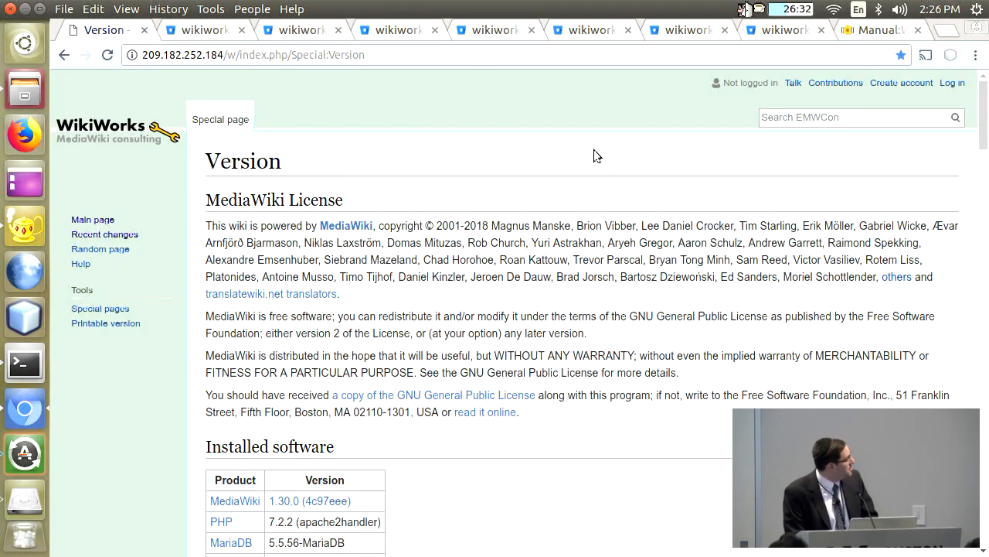
pyautogui.click(976, 56)
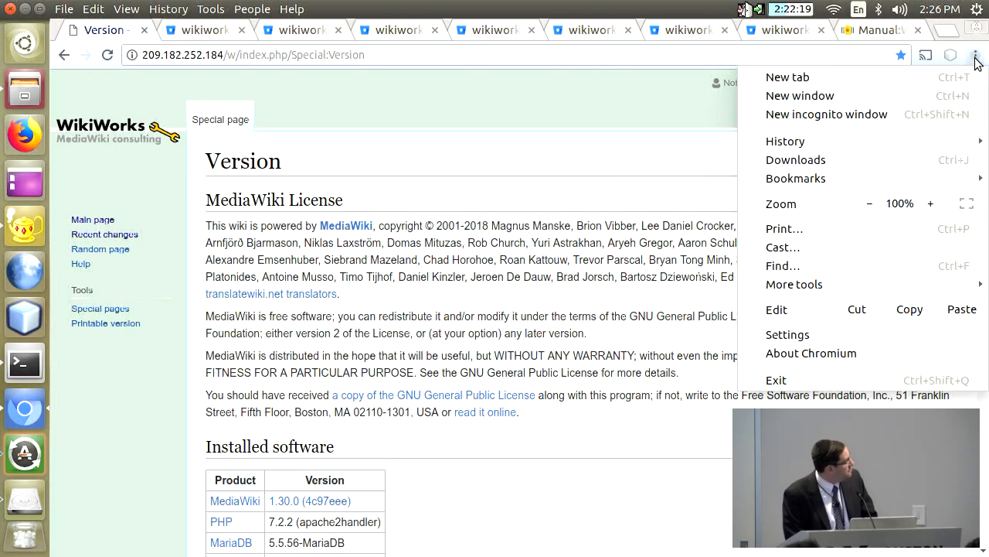
pyautogui.moveTo(894, 145)
pyautogui.write('209.182.252.184//')
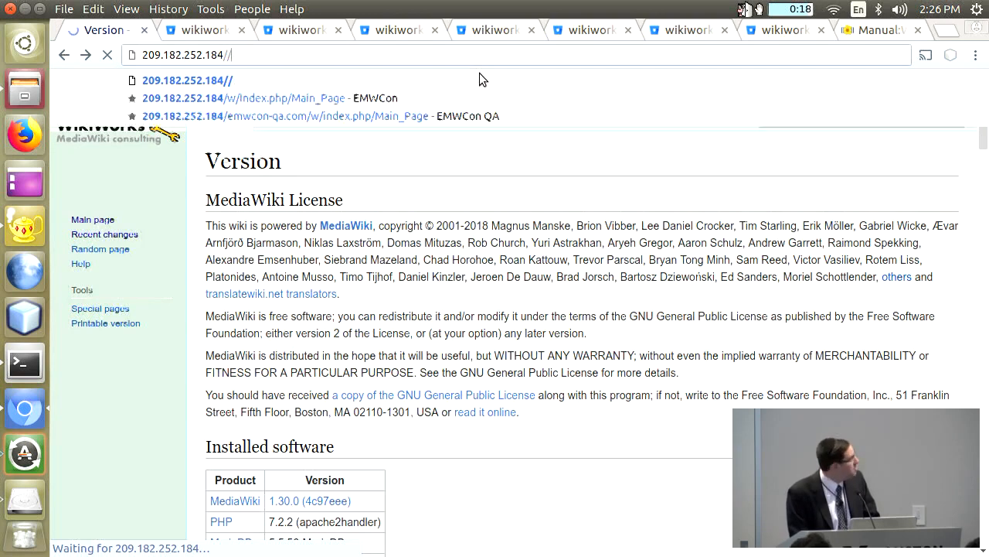
pyautogui.write('e\\')
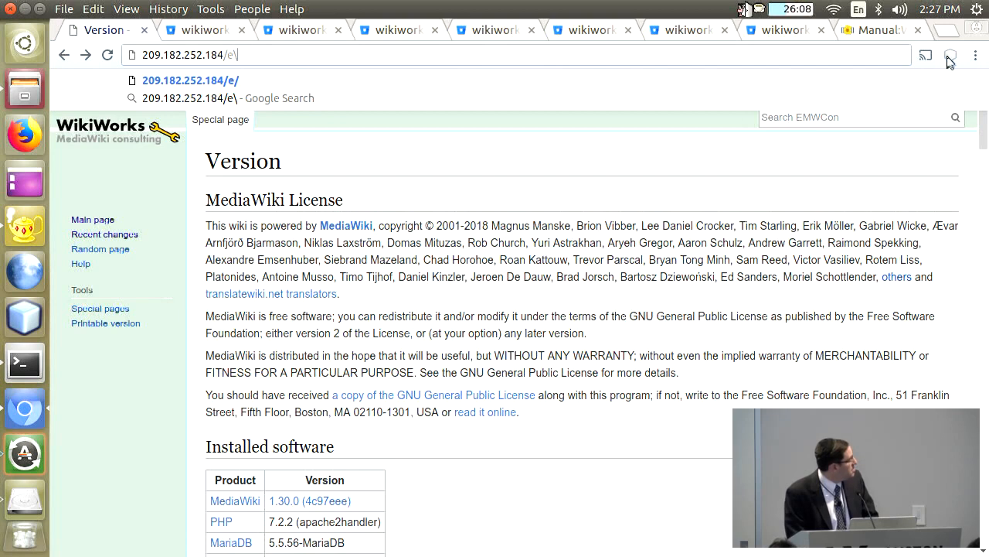
pyautogui.click(975, 55)
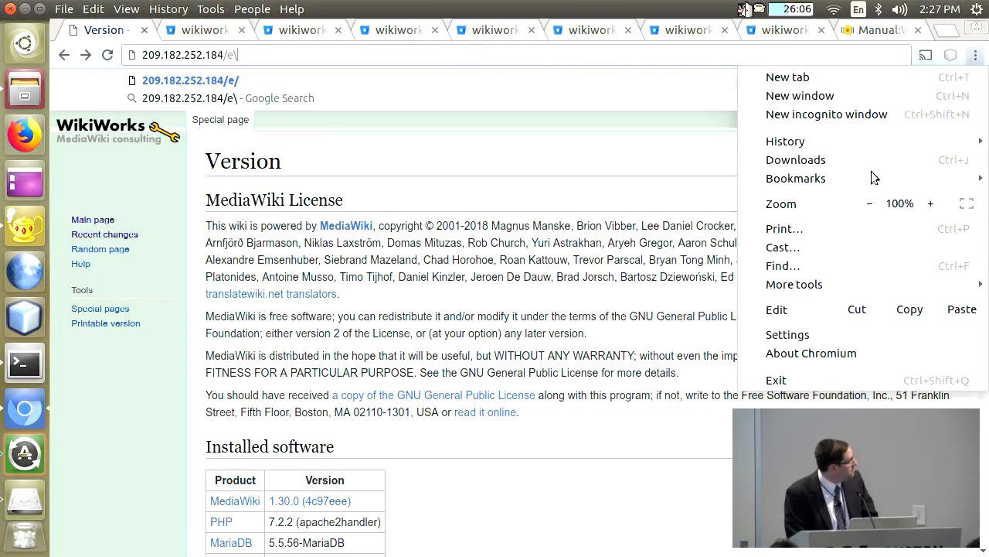
pyautogui.click(795, 178)
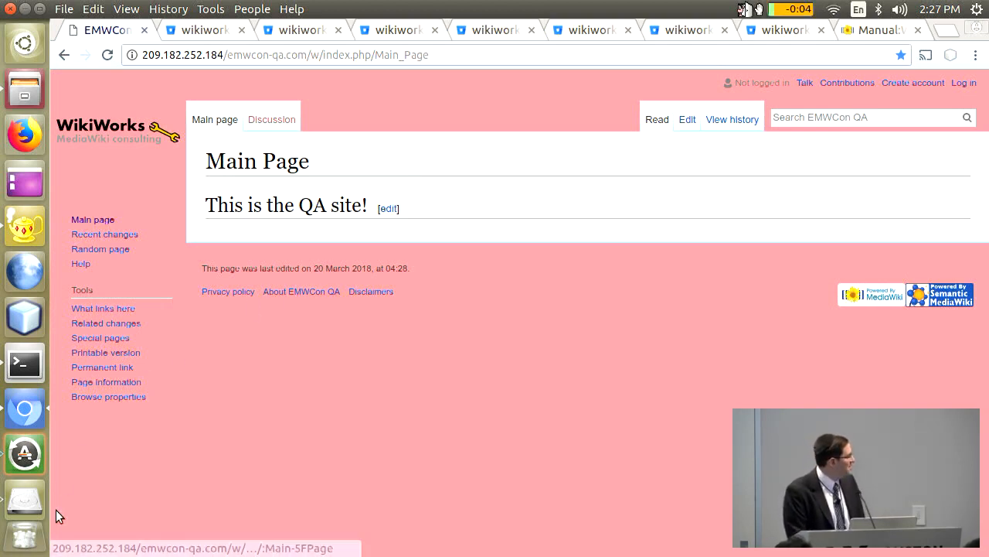
pyautogui.moveTo(25, 408)
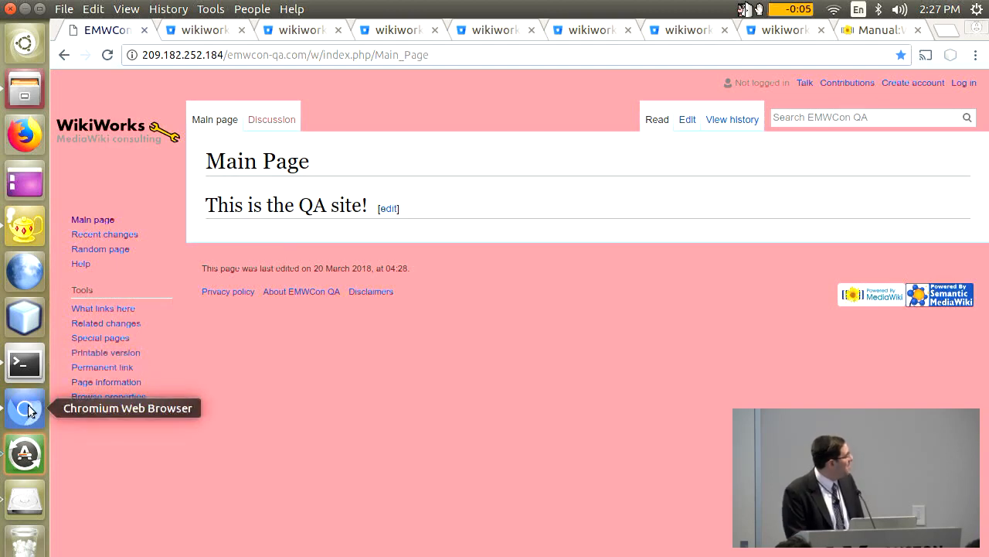
pyautogui.click(204, 29)
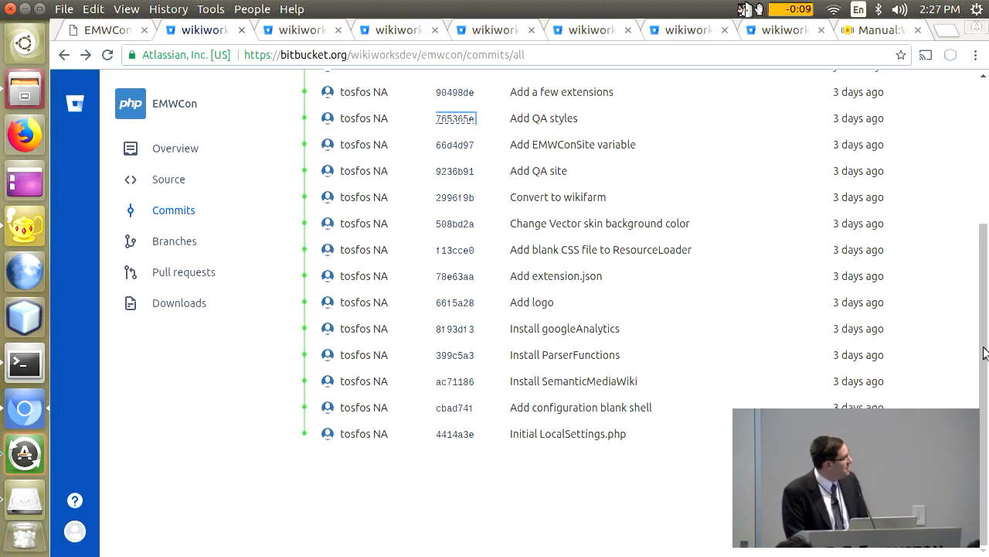
# Scroll the EMWCon commit list back to the newest commits (Add VEForAll, Add QA styles)
pyautogui.scroll(3)
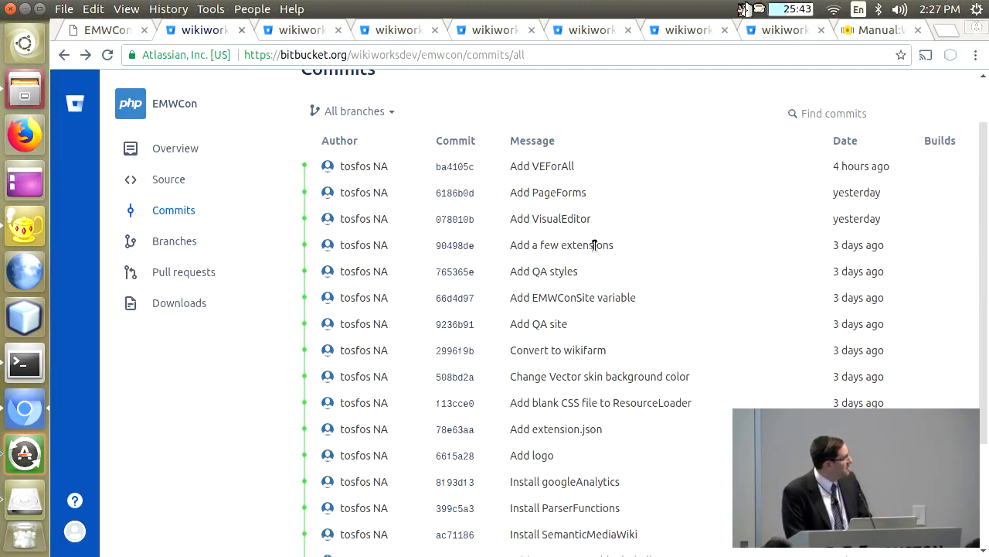
pyautogui.moveTo(433, 227)
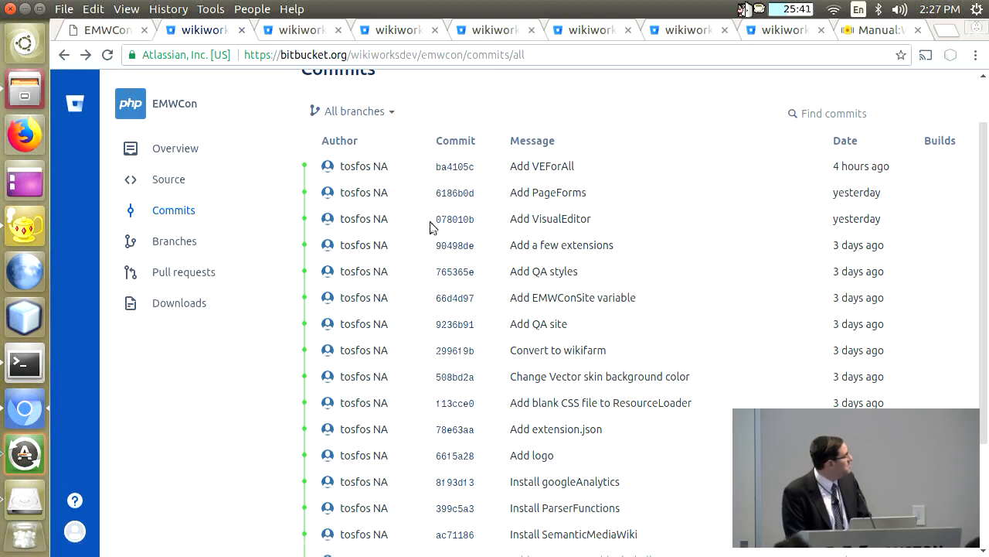
pyautogui.moveTo(443, 262)
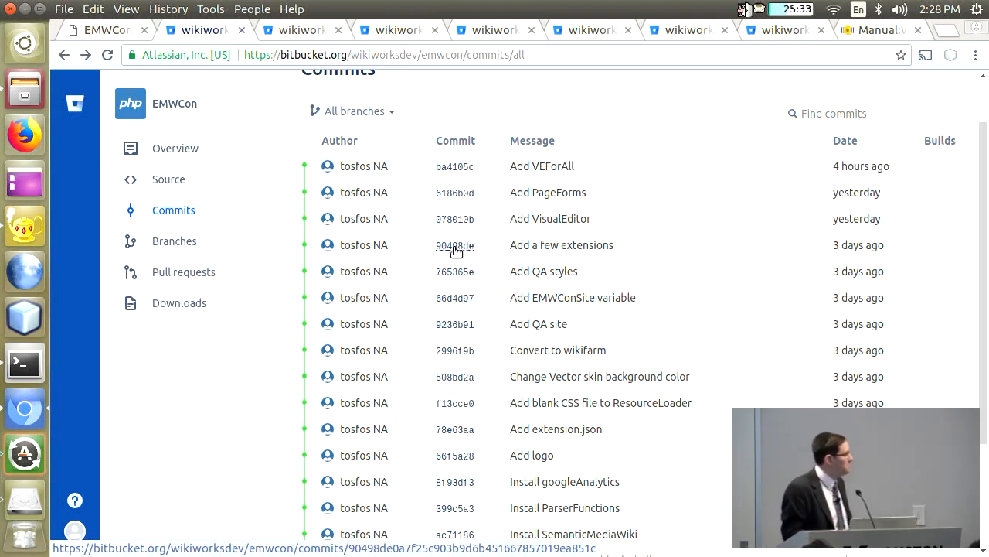
pyautogui.moveTo(671, 249)
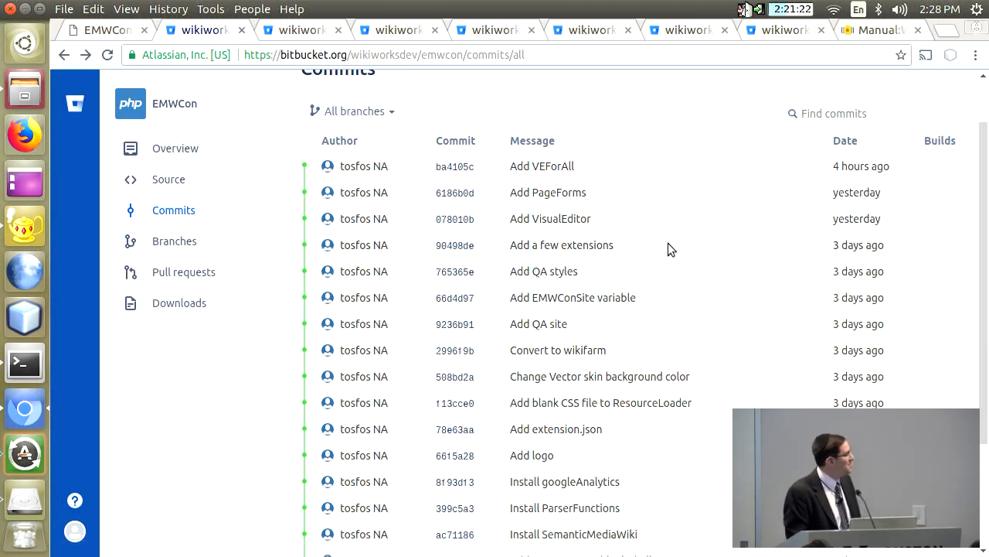
pyautogui.moveTo(819, 210)
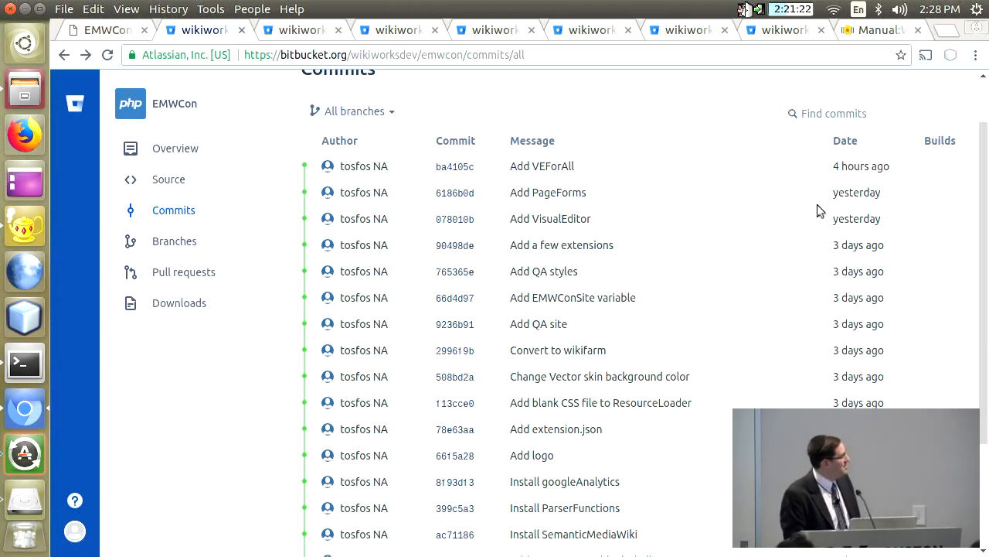